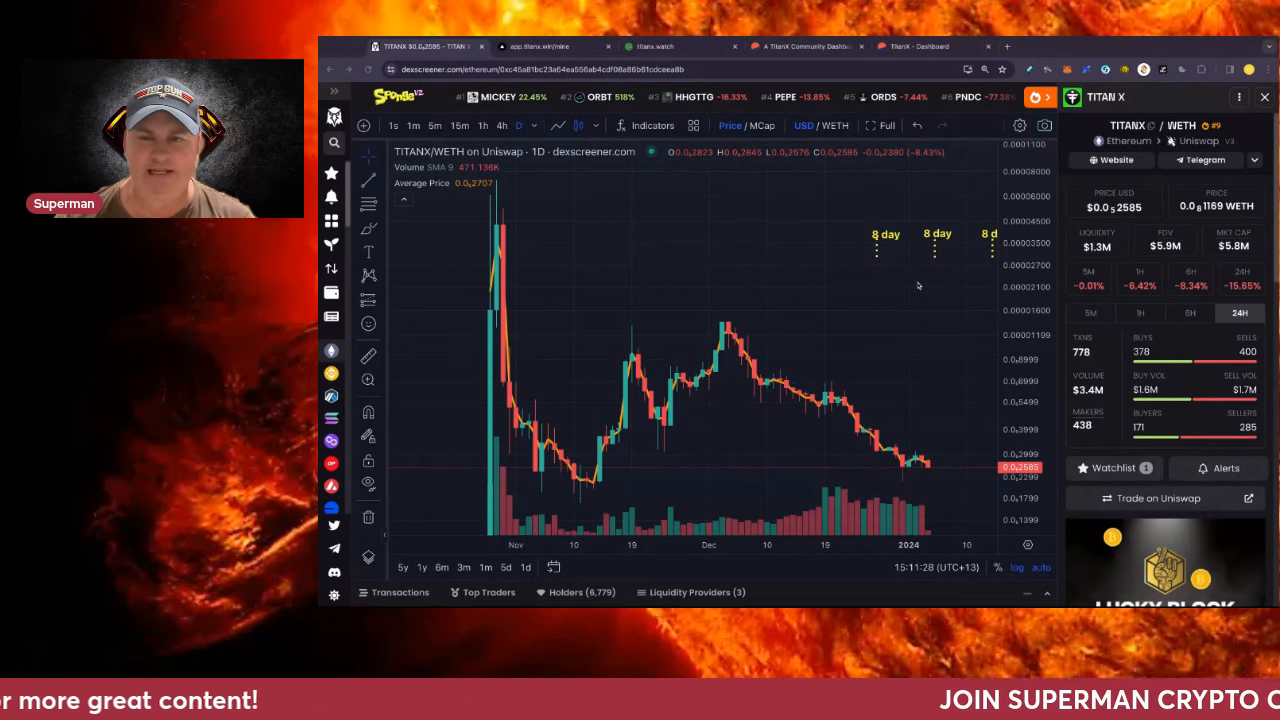
pyautogui.moveTo(932, 297)
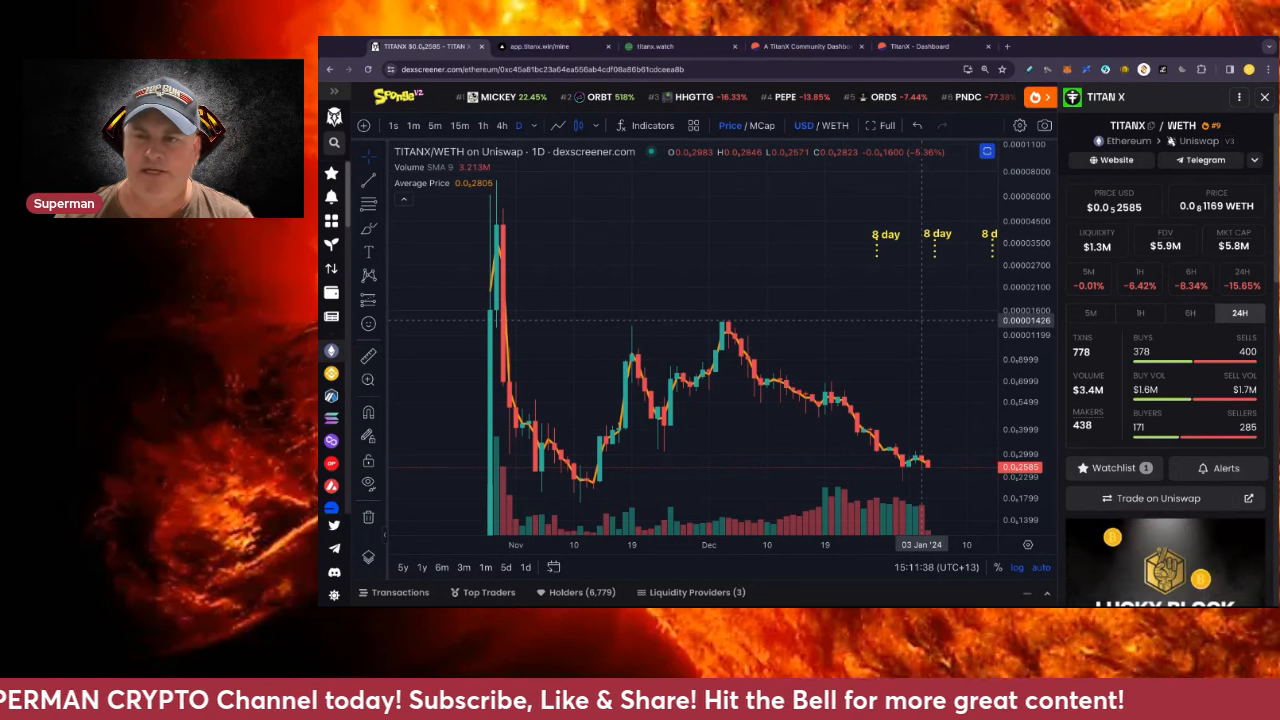
pyautogui.moveTo(955, 398)
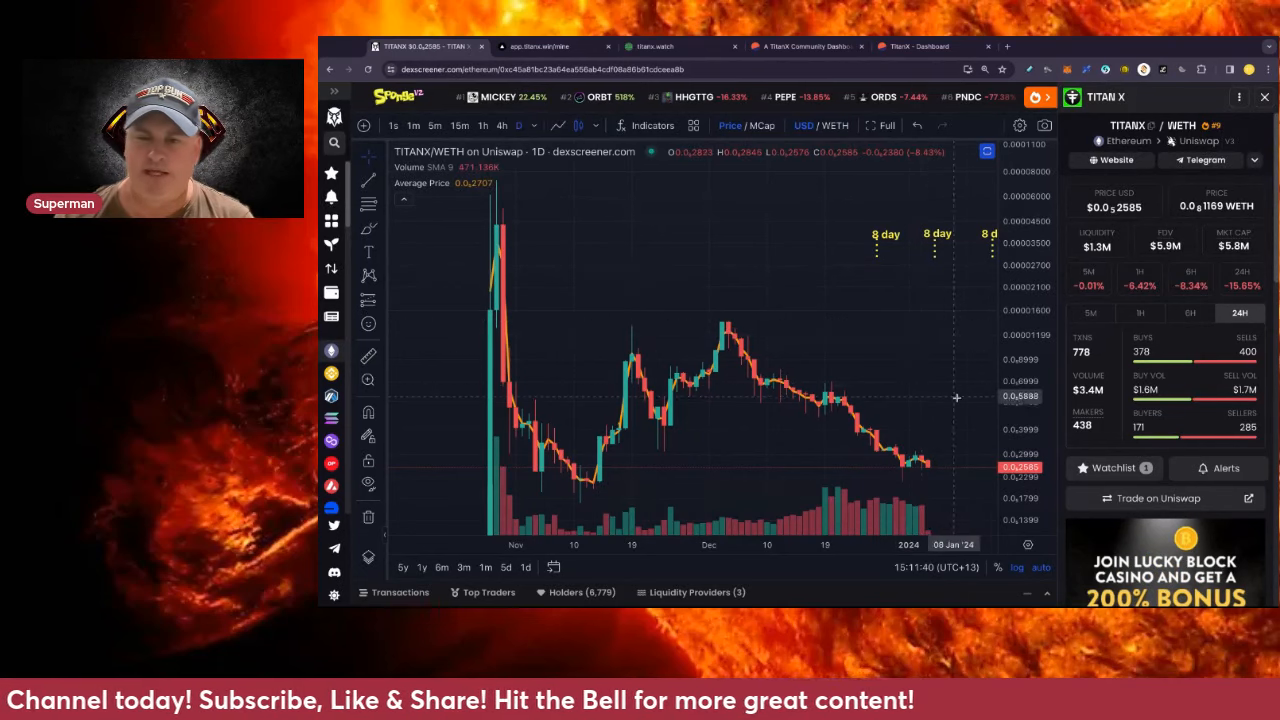
pyautogui.moveTo(930, 465)
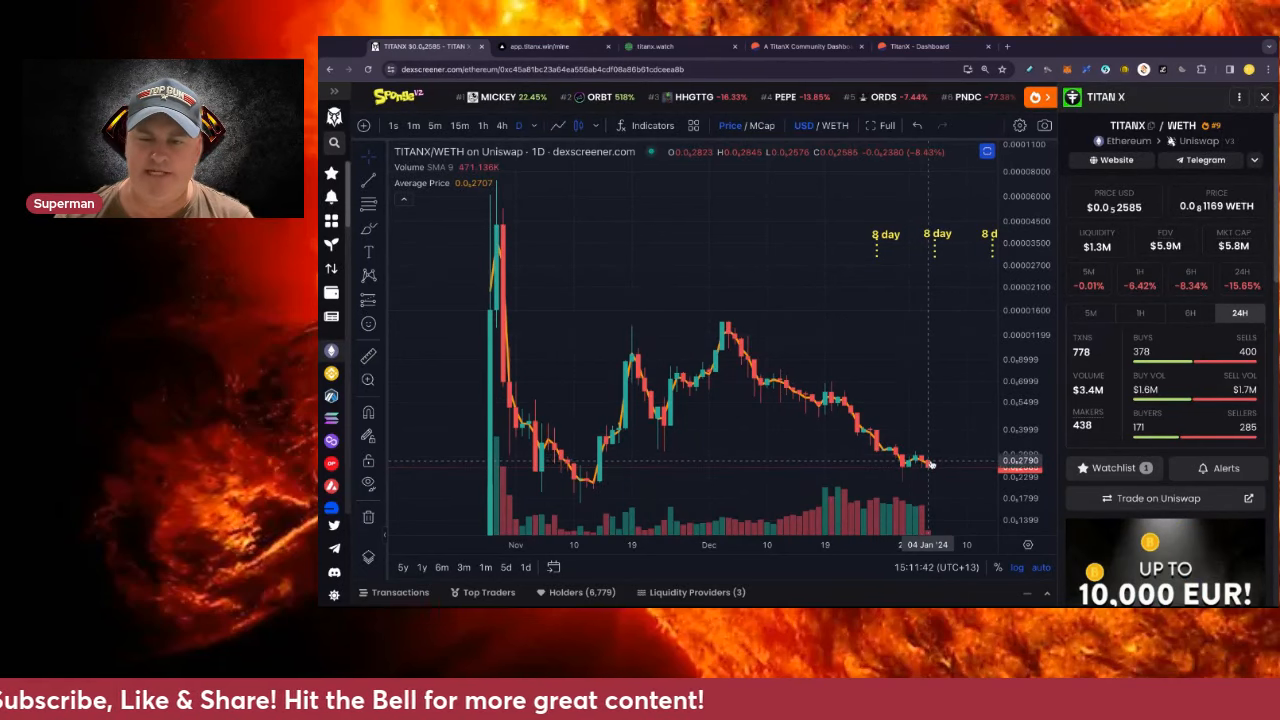
pyautogui.moveTo(915, 461)
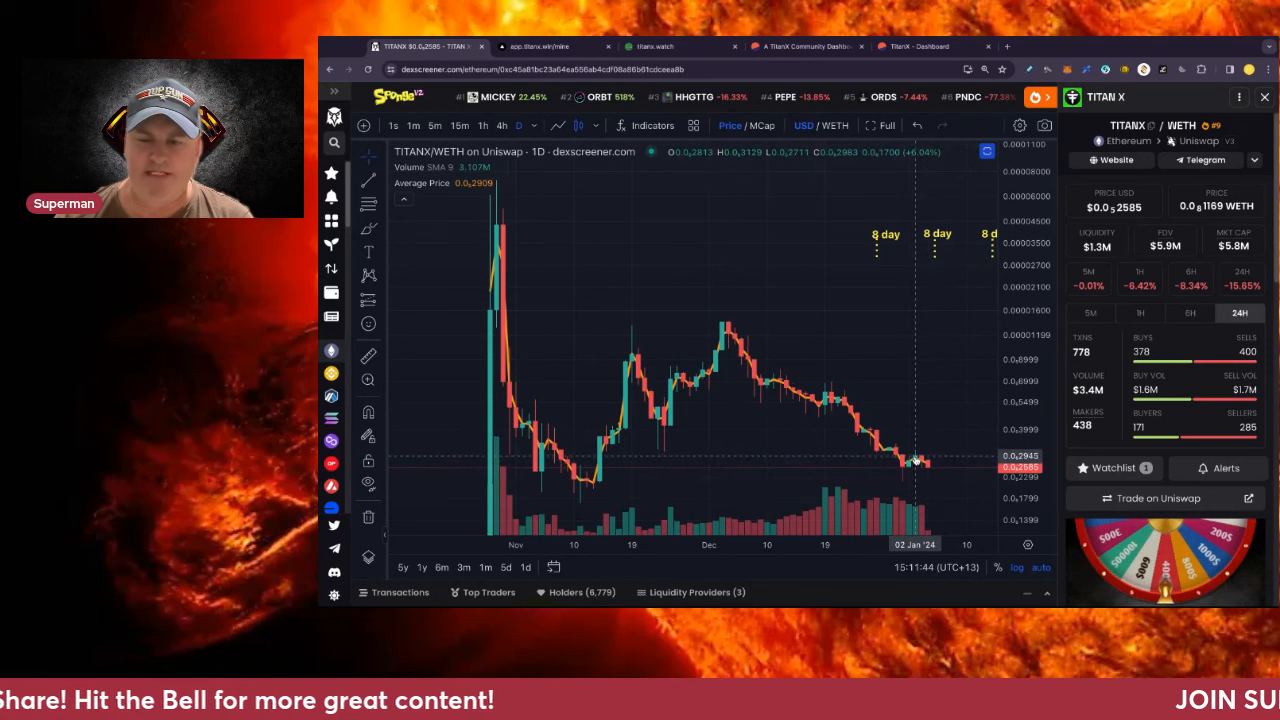
pyautogui.moveTo(913, 462)
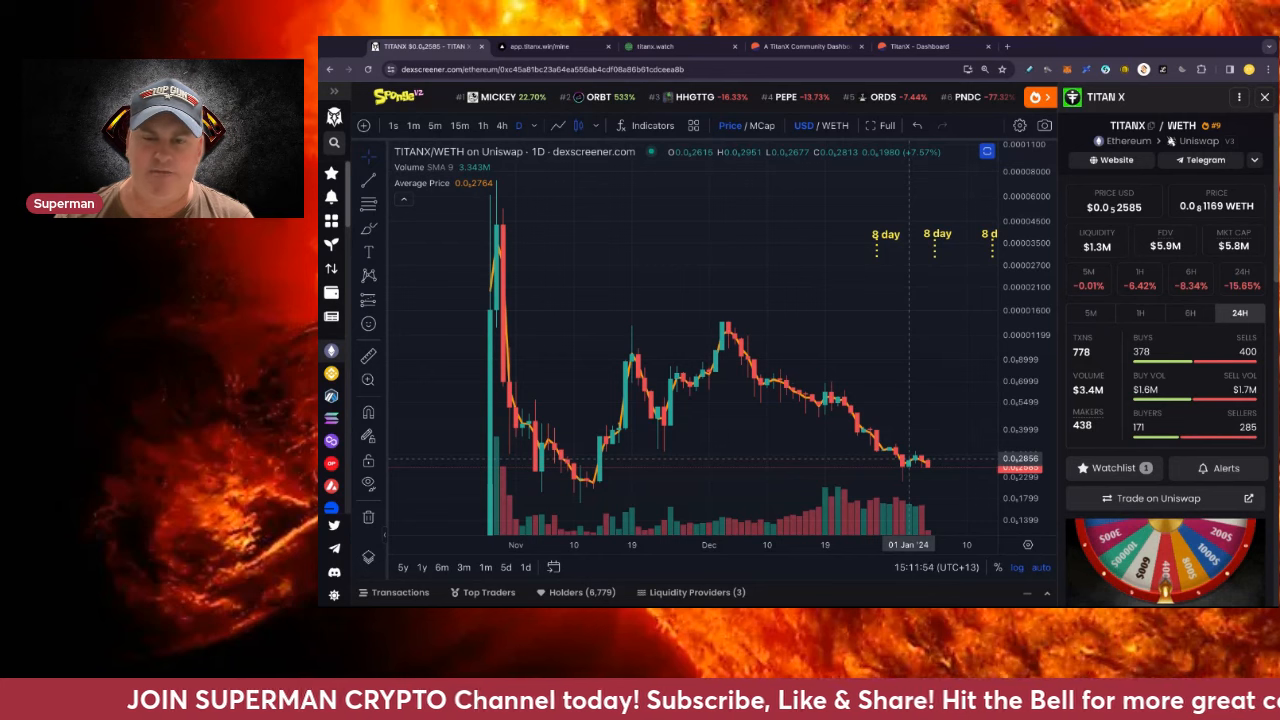
pyautogui.moveTo(910, 442)
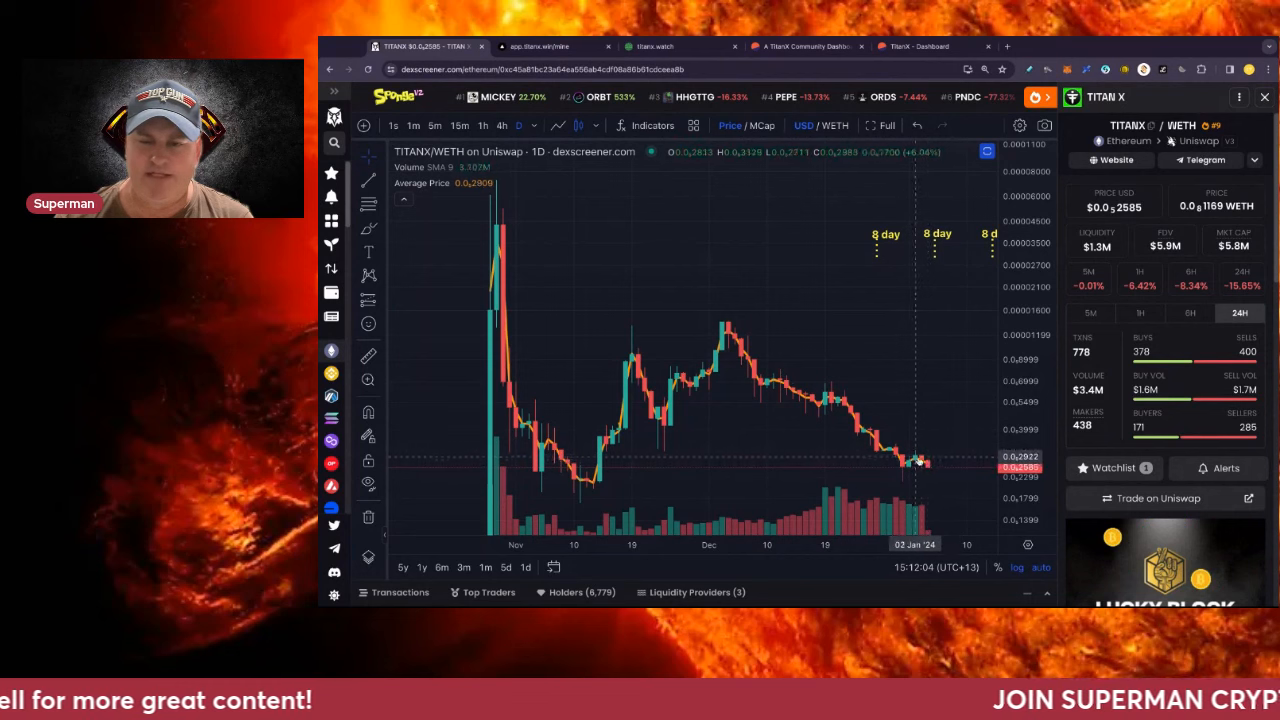
pyautogui.moveTo(929, 469)
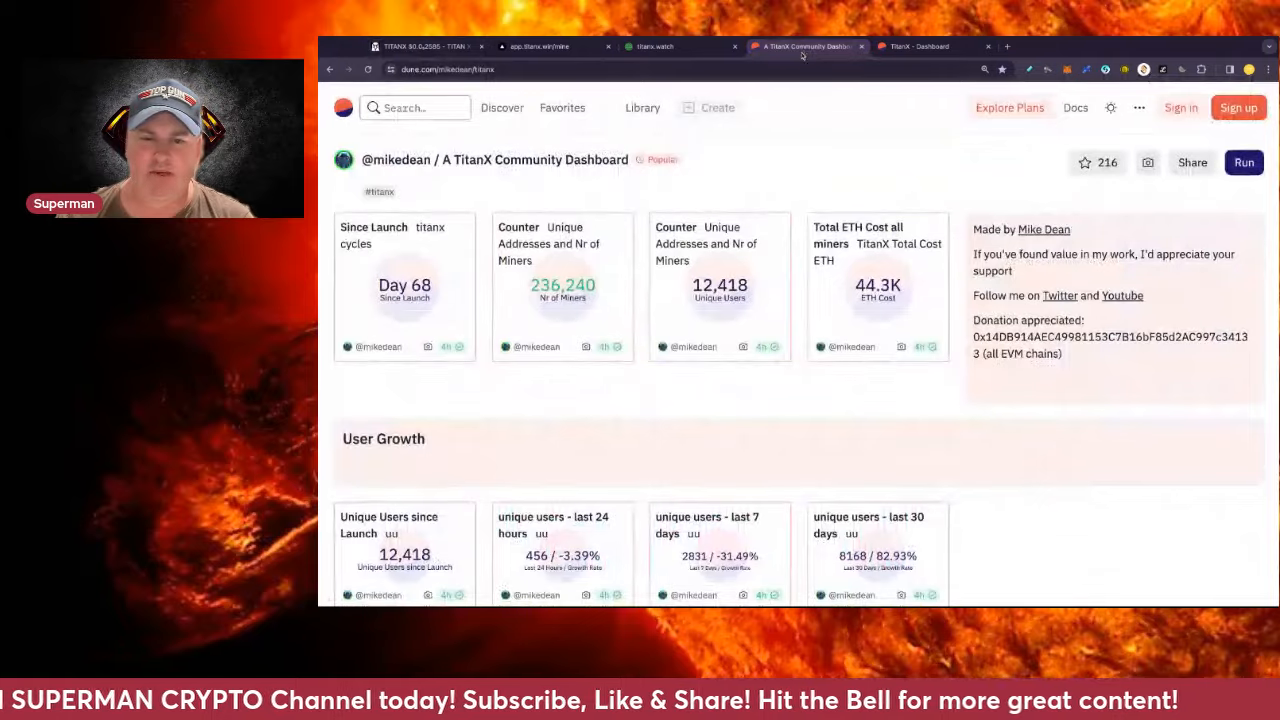
# - Scroll the Dune TitanX dashboard down to the 14-day Future TitanX Supply bar charts
pyautogui.scroll(-3)
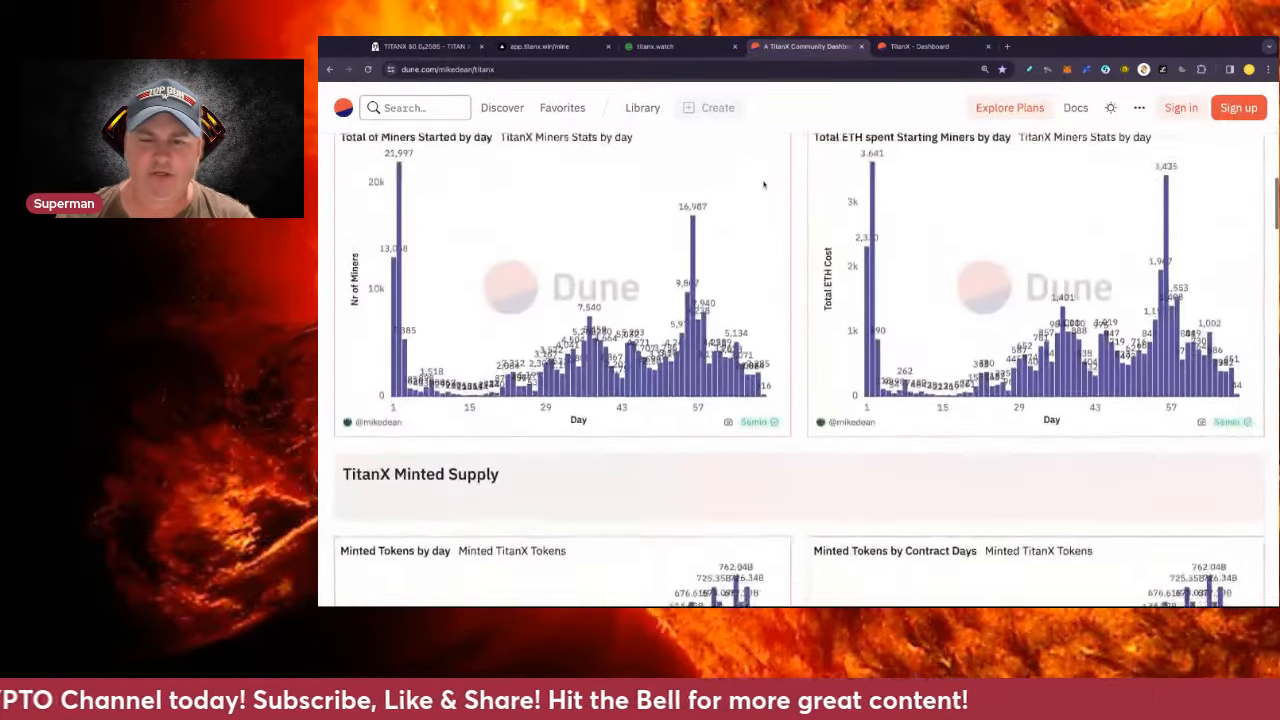
pyautogui.scroll(-3)
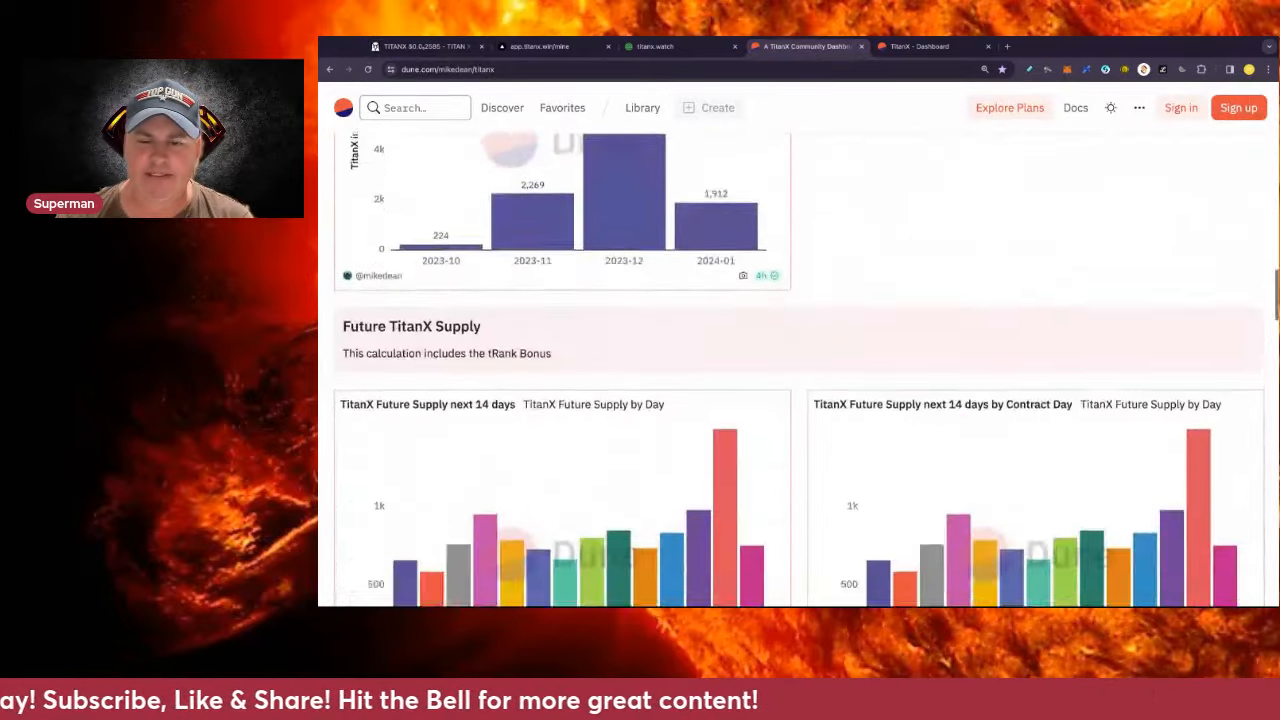
pyautogui.scroll(-3)
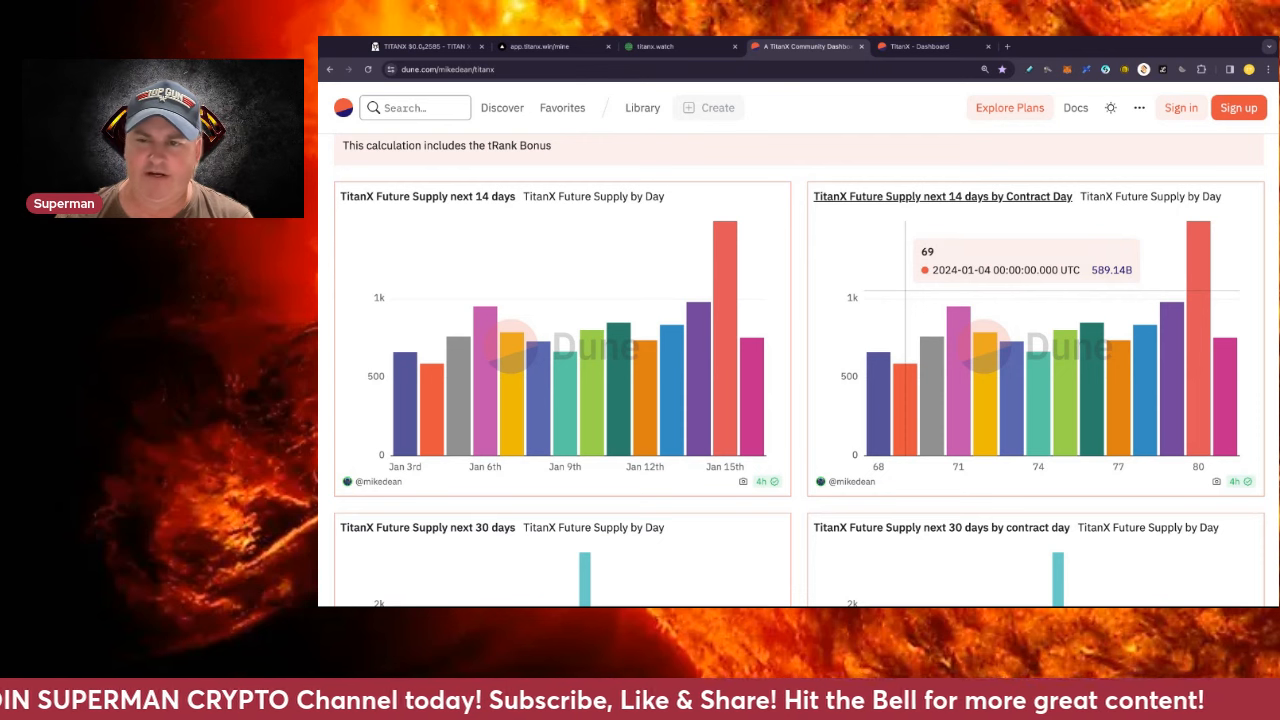
pyautogui.moveTo(878, 297)
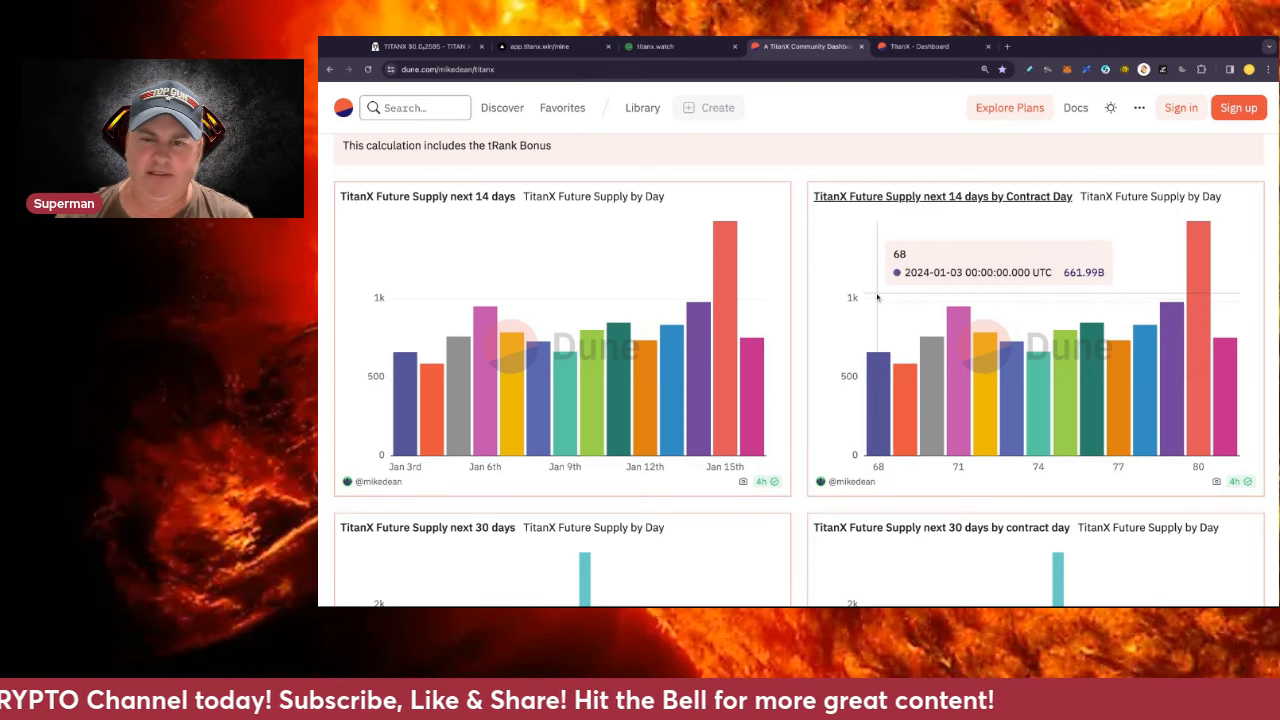
pyautogui.moveTo(897, 295)
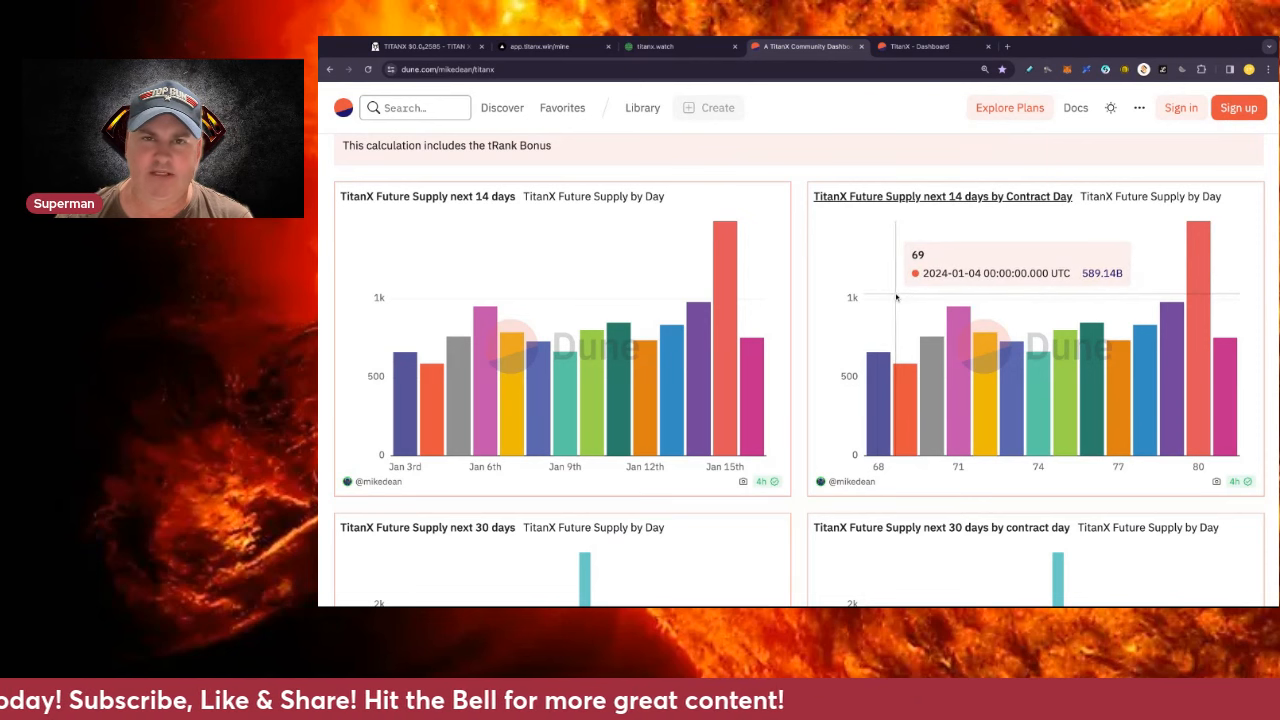
pyautogui.moveTo(896, 298)
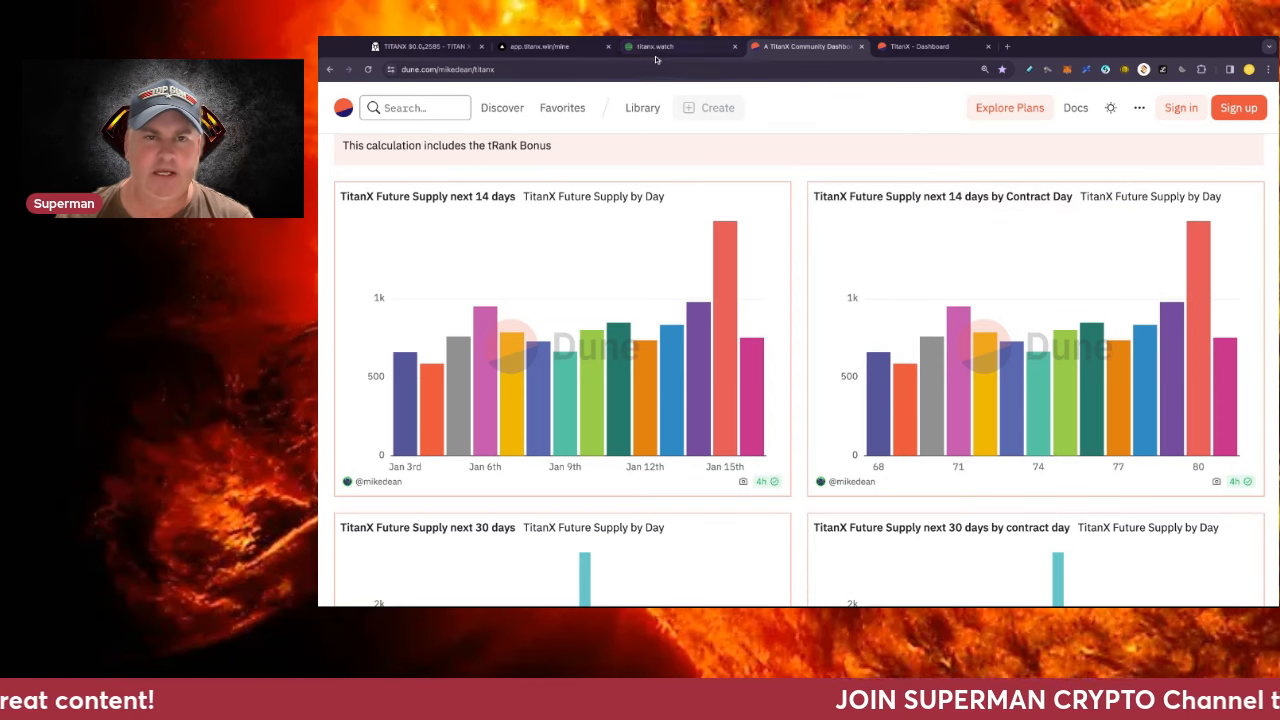
# - Open the TitanX app Stats page and highlight the Liquid supply amount
pyautogui.click(420, 46)
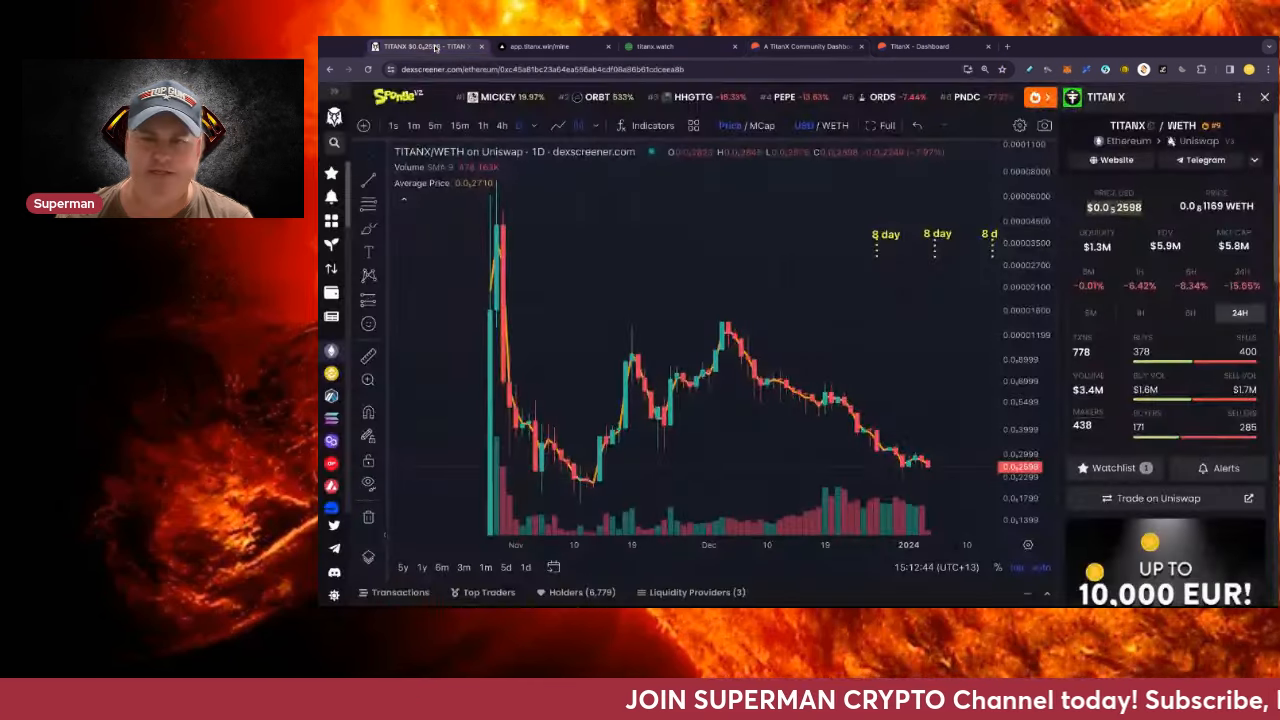
pyautogui.click(550, 46)
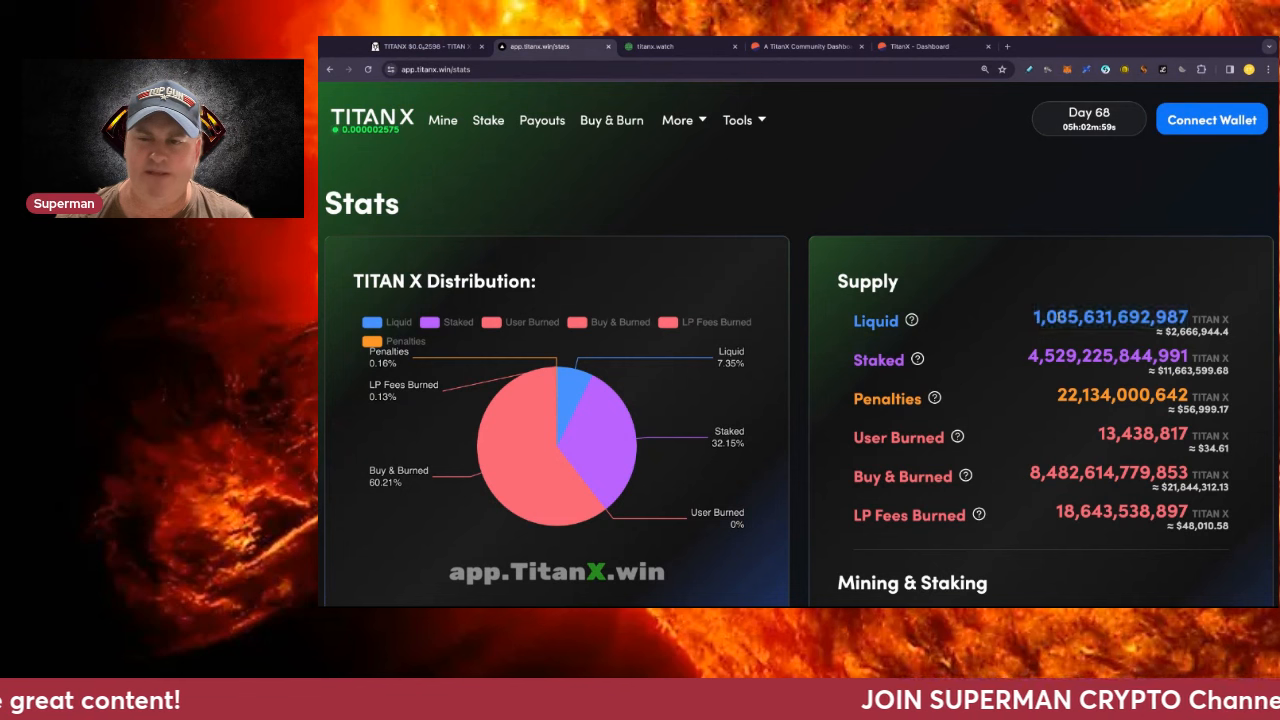
pyautogui.doubleClick(1109, 316)
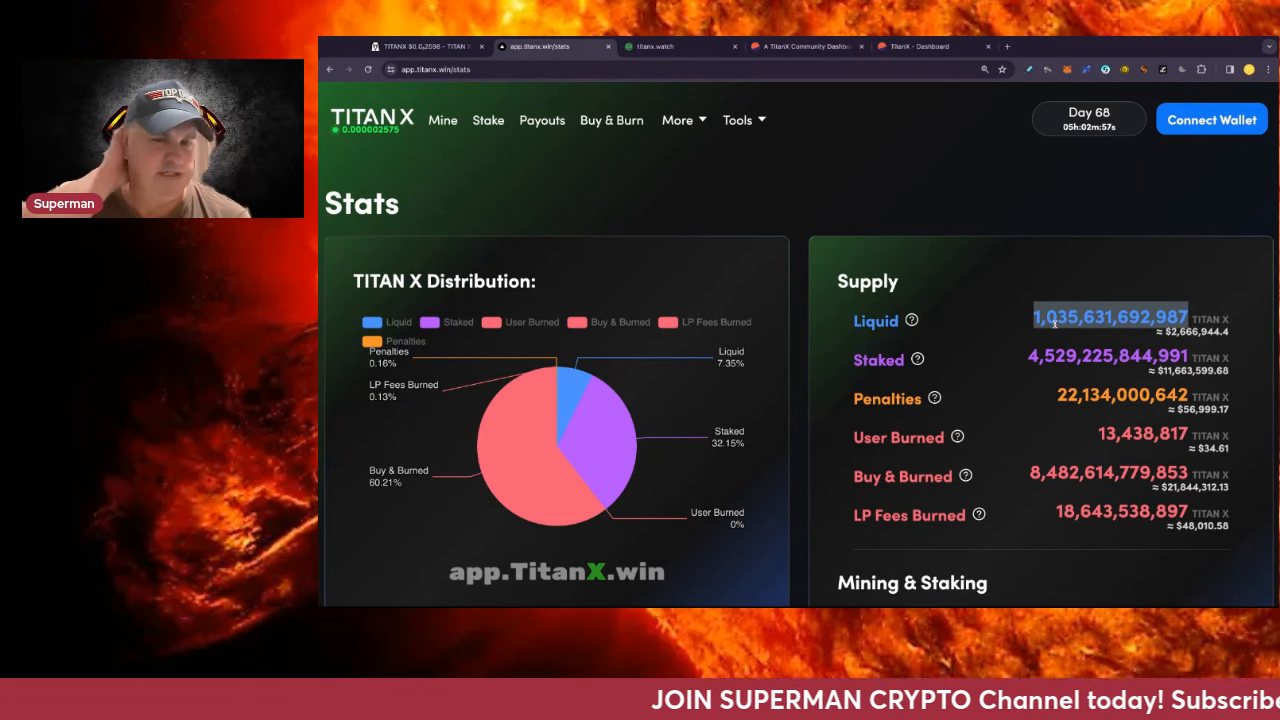
pyautogui.moveTo(936, 253)
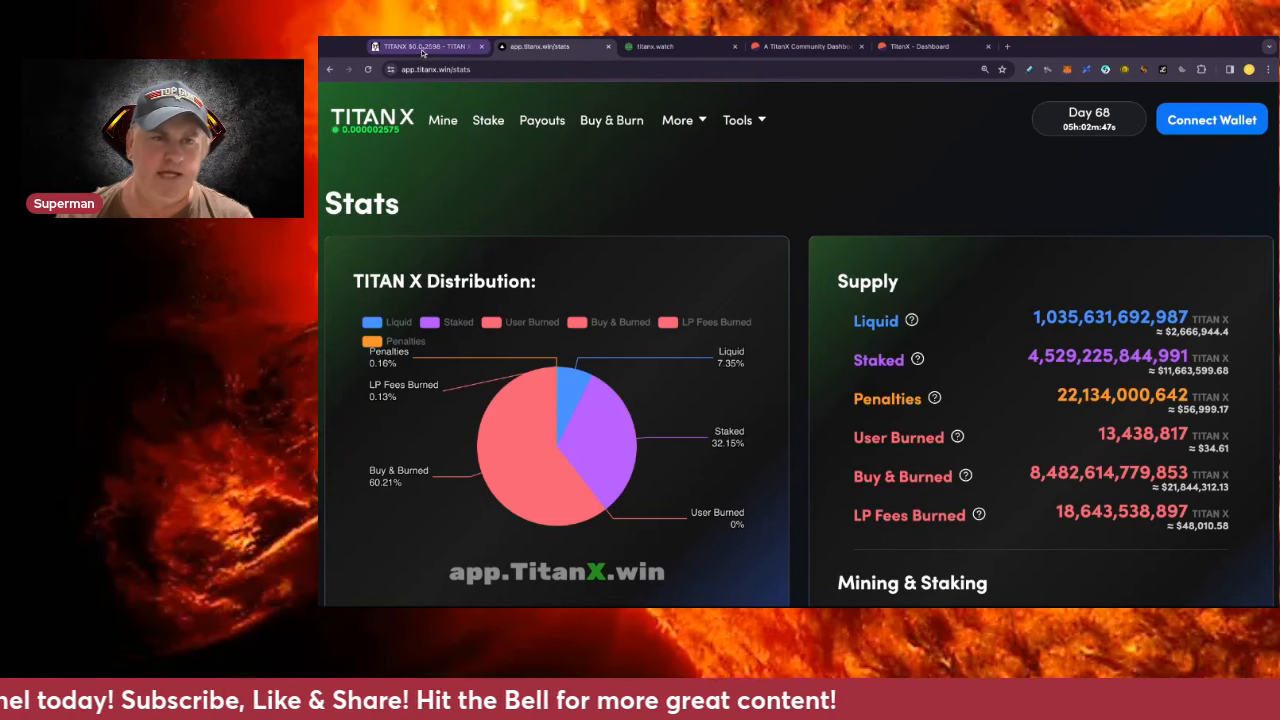
# - Return to the TITANX/WETH daily price chart on DEX Screener
pyautogui.click(427, 46)
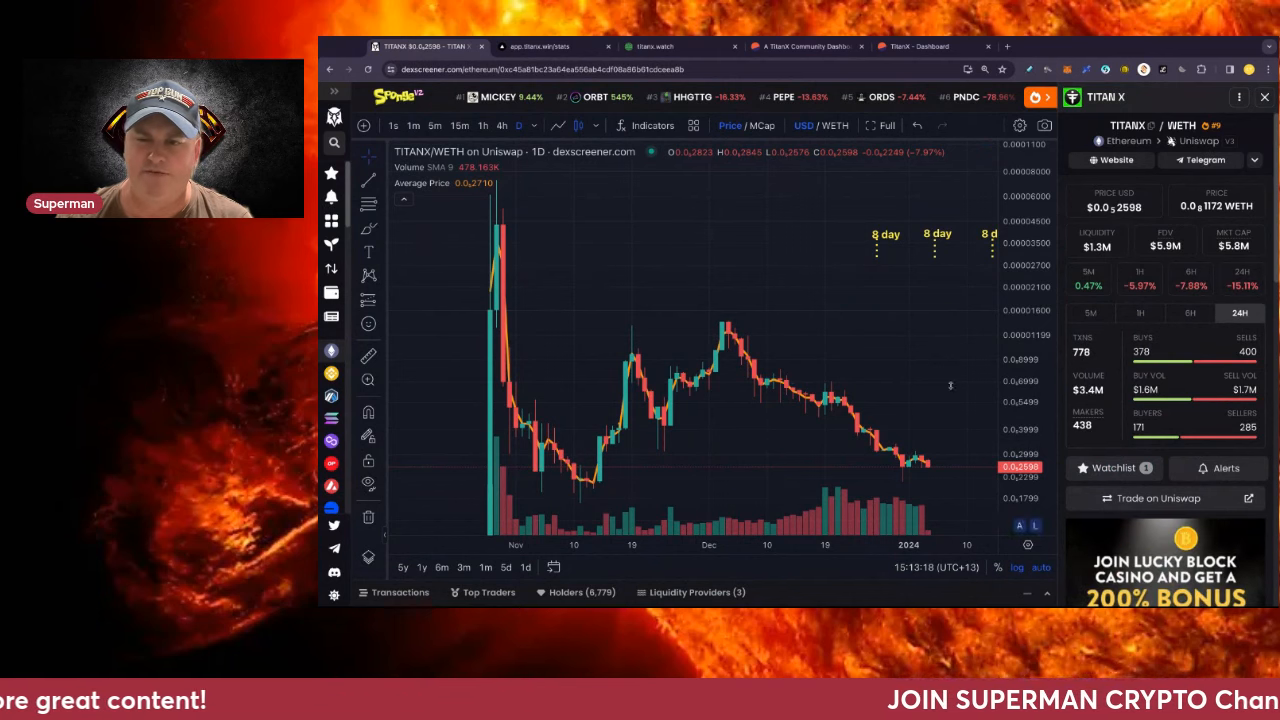
pyautogui.moveTo(925, 465)
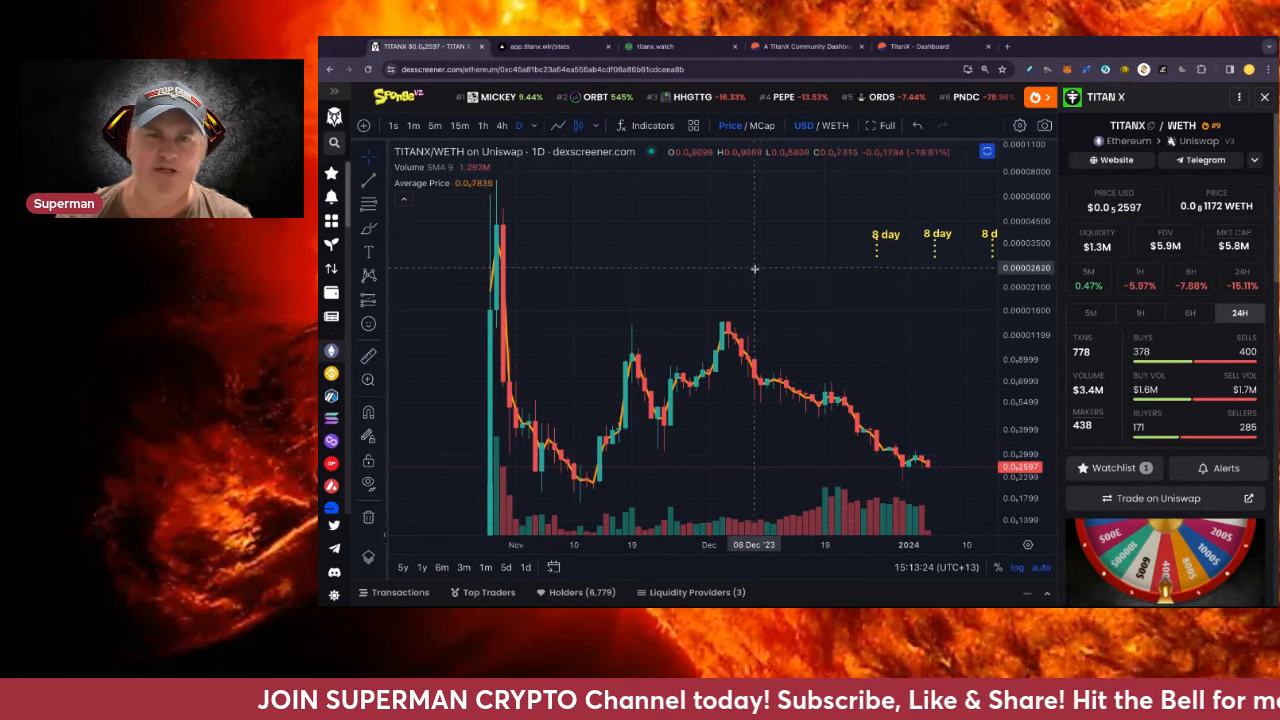
pyautogui.moveTo(640, 178)
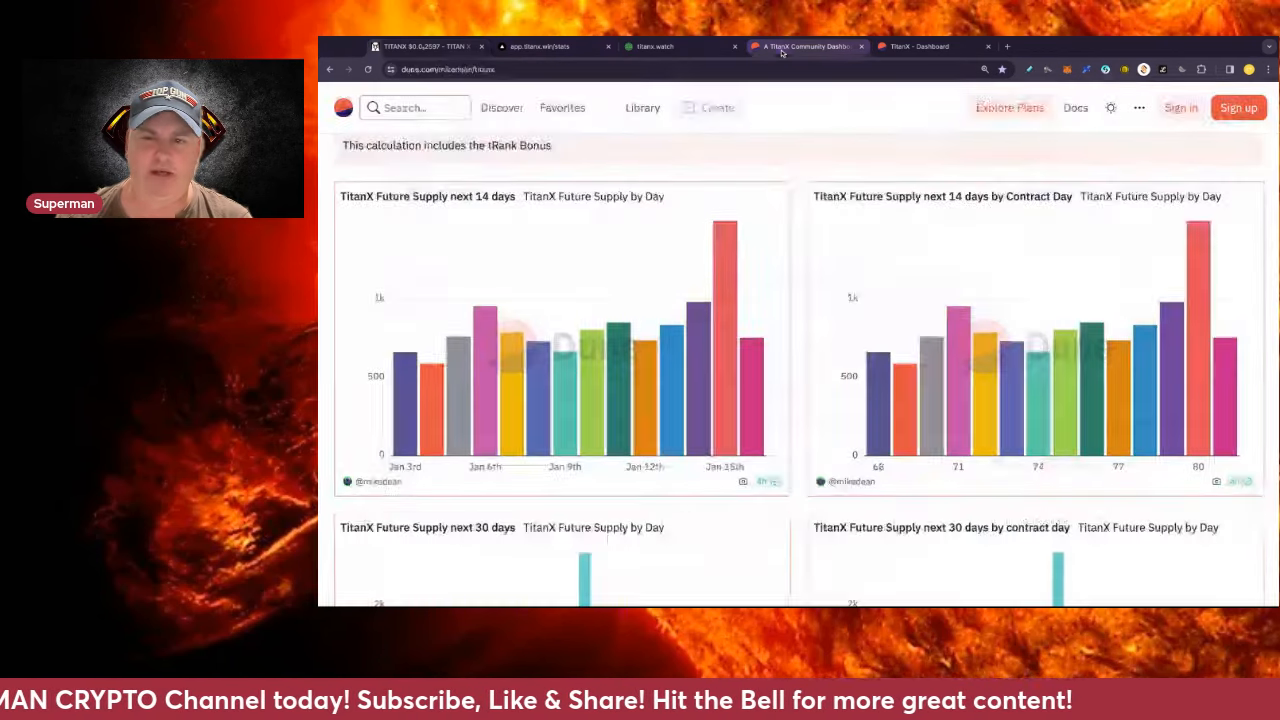
# - Scroll the Dune dashboard to the 30-day Future Supply charts by date and contract day
pyautogui.scroll(-3)
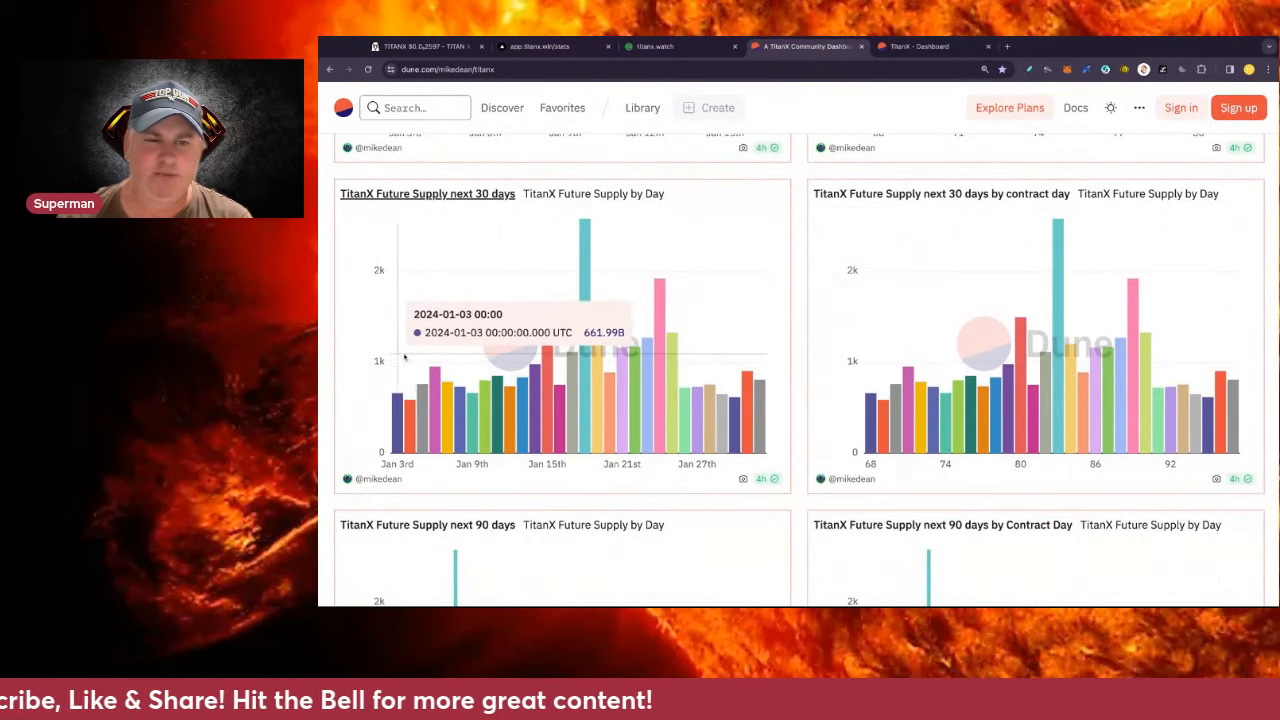
pyautogui.moveTo(584, 327)
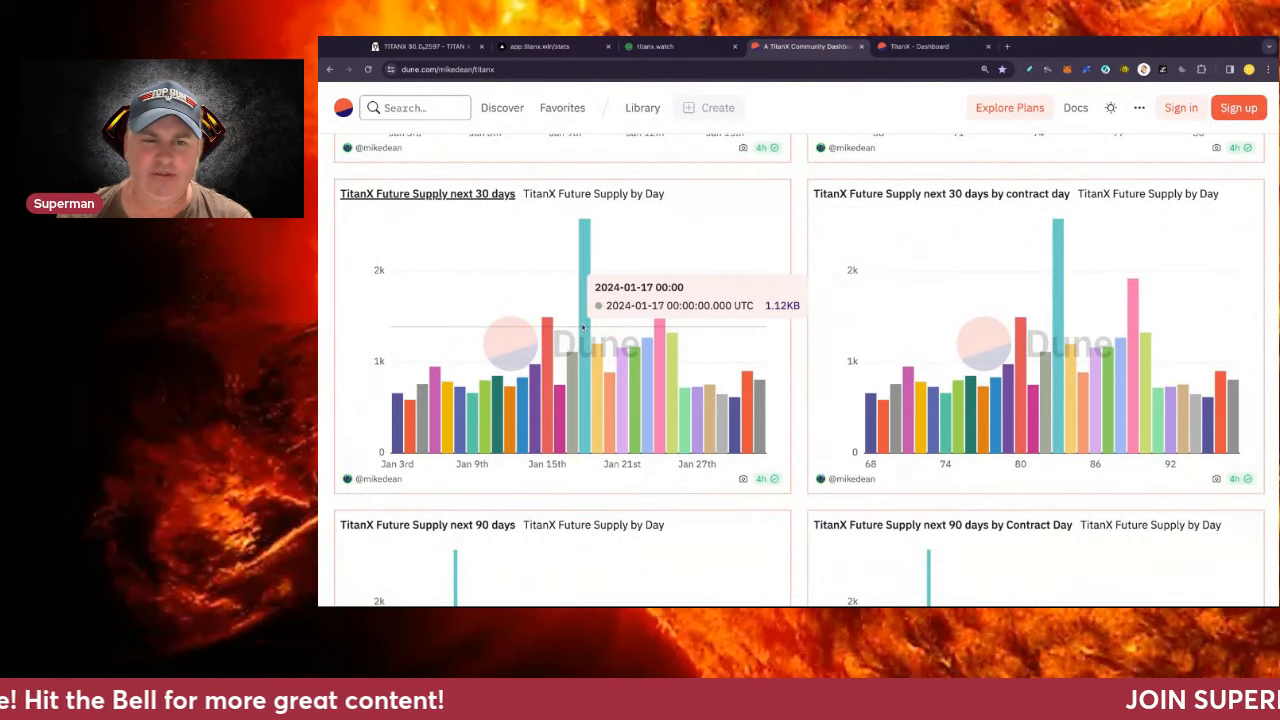
pyautogui.moveTo(584, 320)
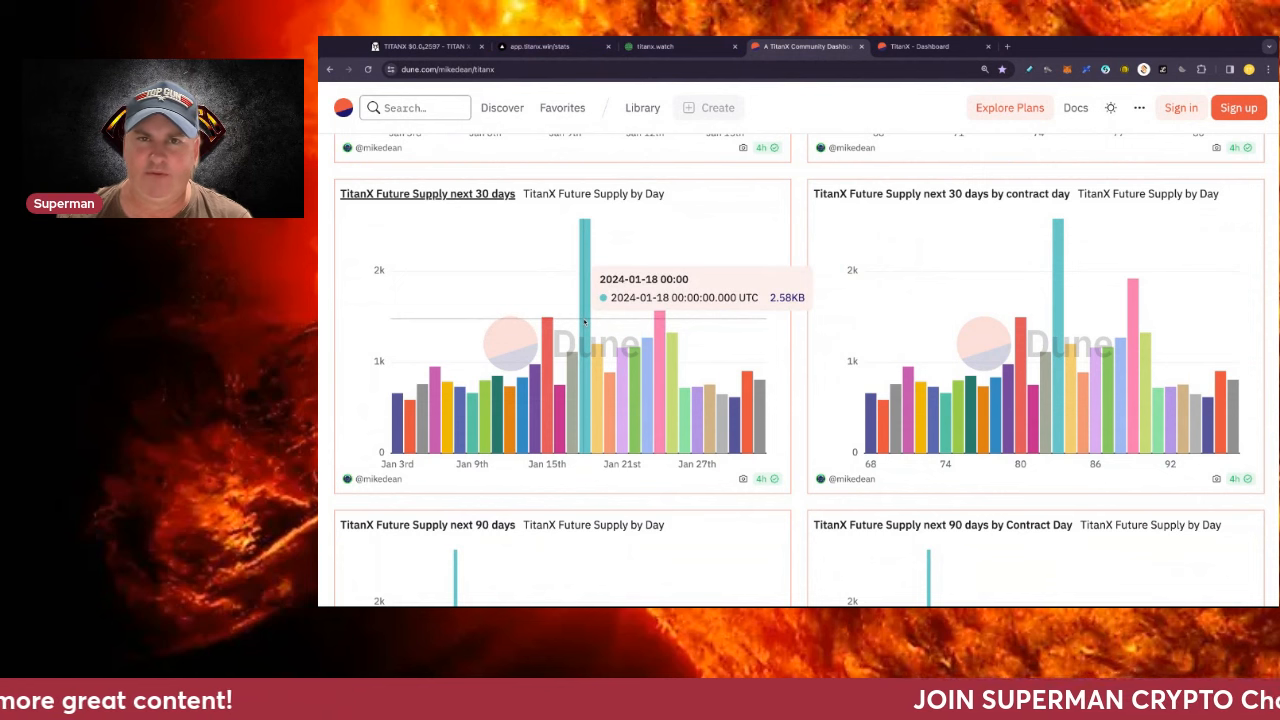
pyautogui.moveTo(660, 315)
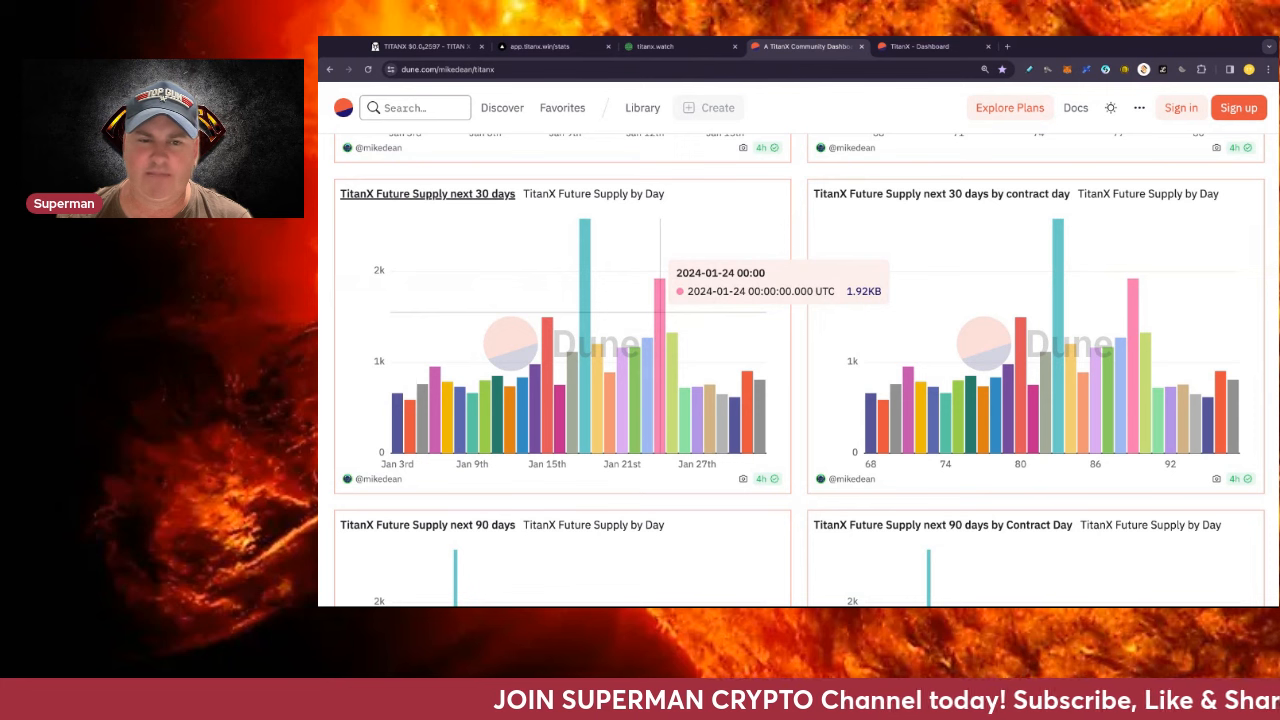
pyautogui.moveTo(586, 322)
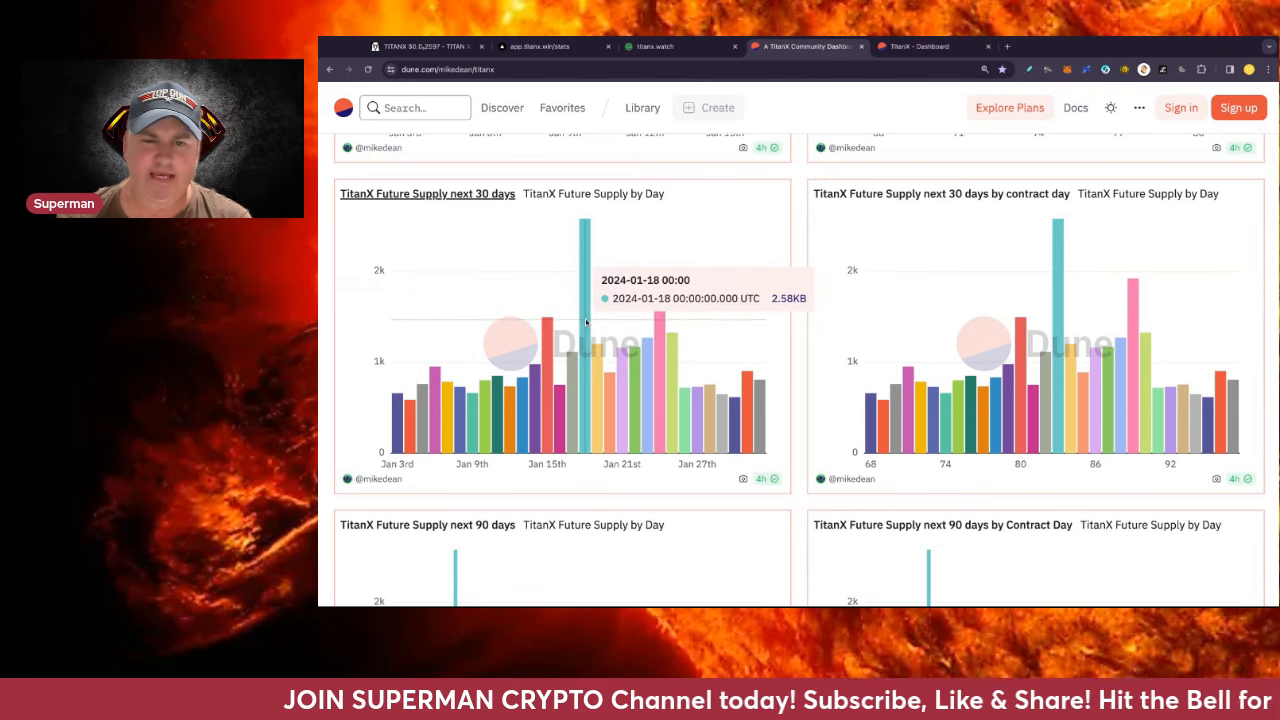
pyautogui.moveTo(660, 320)
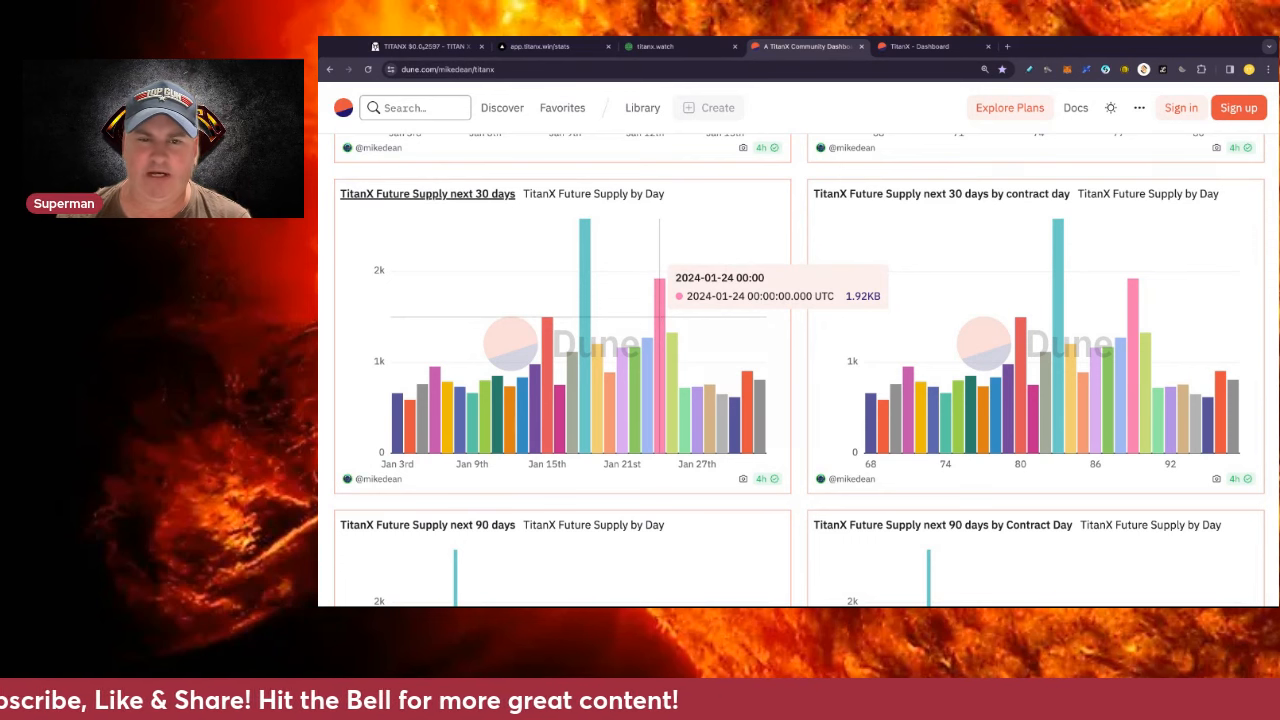
pyautogui.moveTo(549, 341)
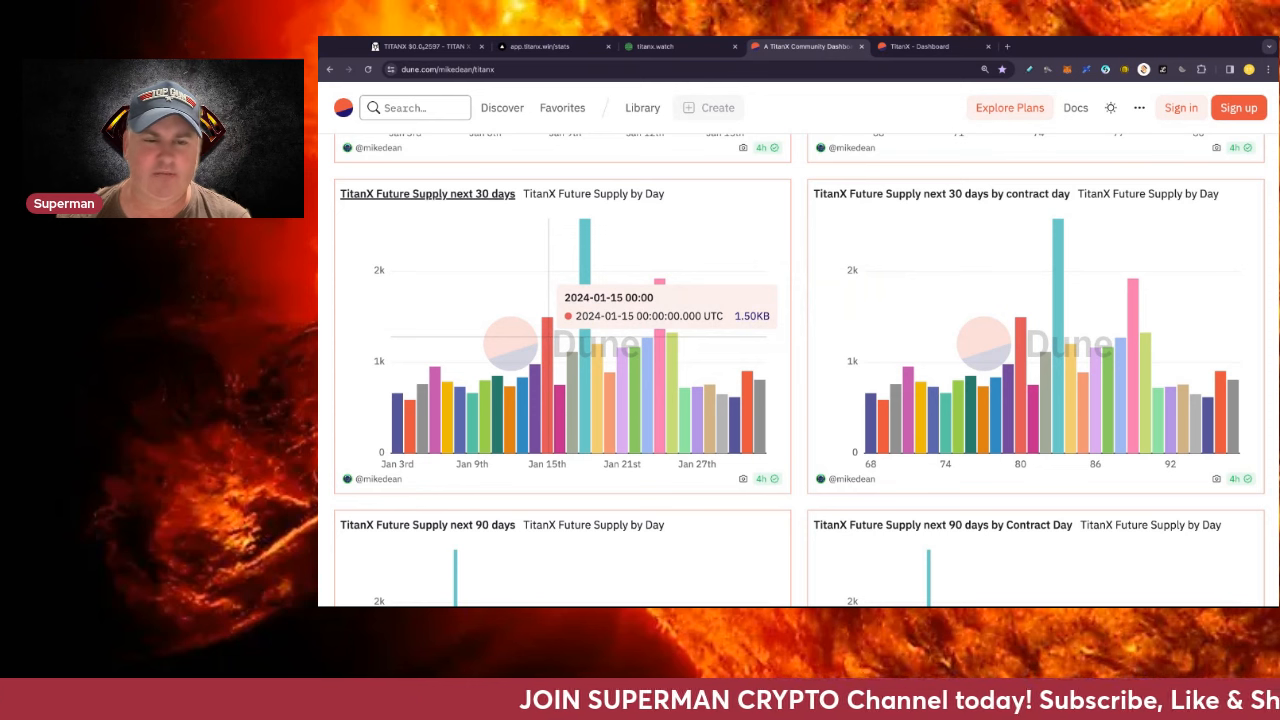
pyautogui.moveTo(606, 340)
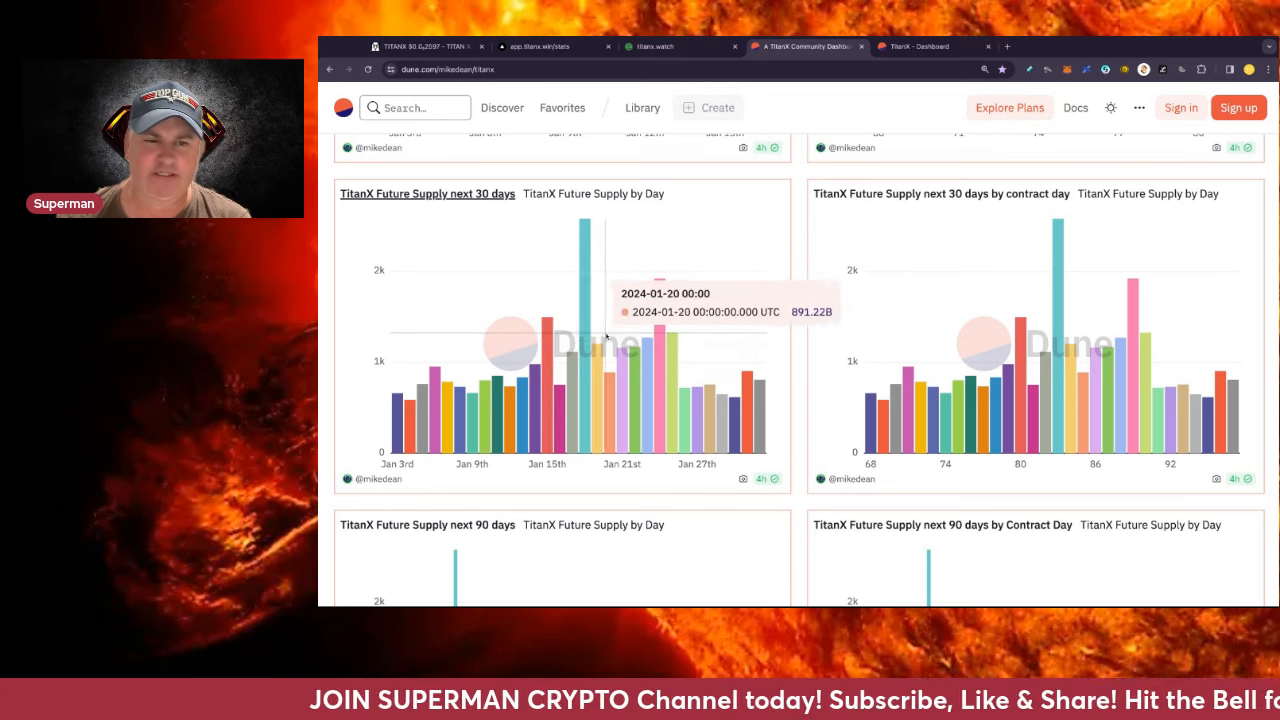
pyautogui.moveTo(555, 347)
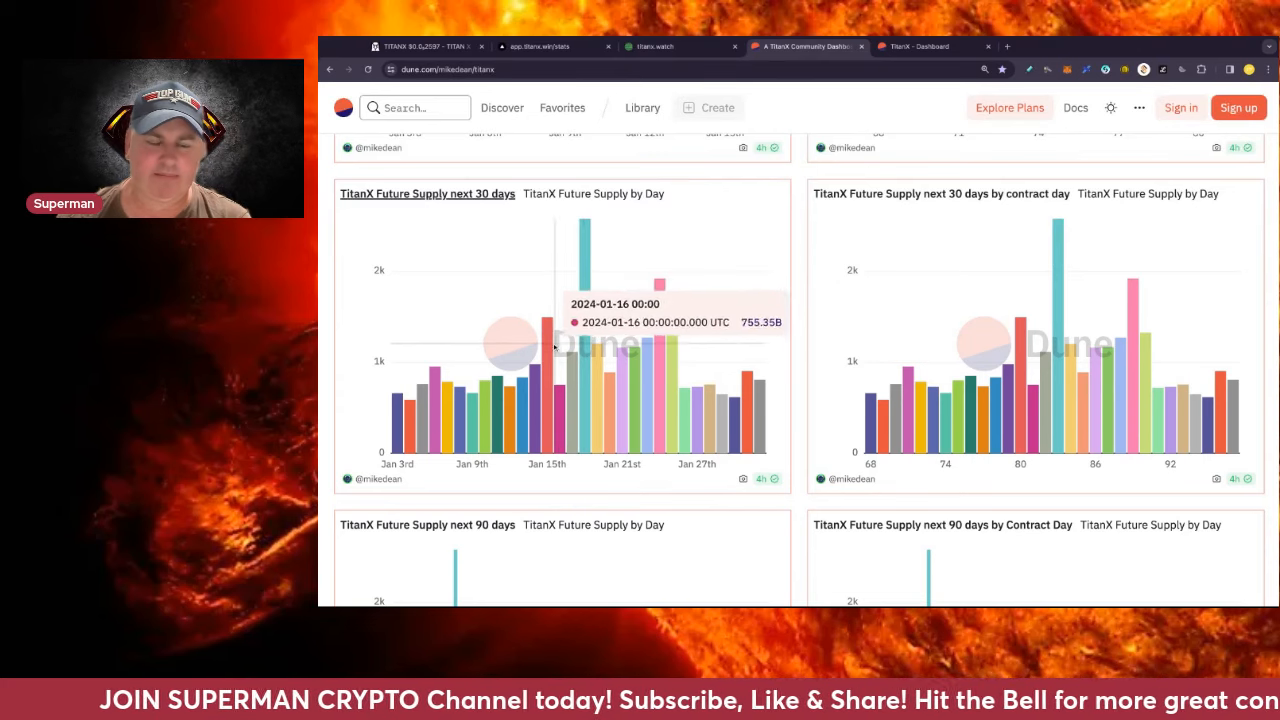
pyautogui.moveTo(405, 400)
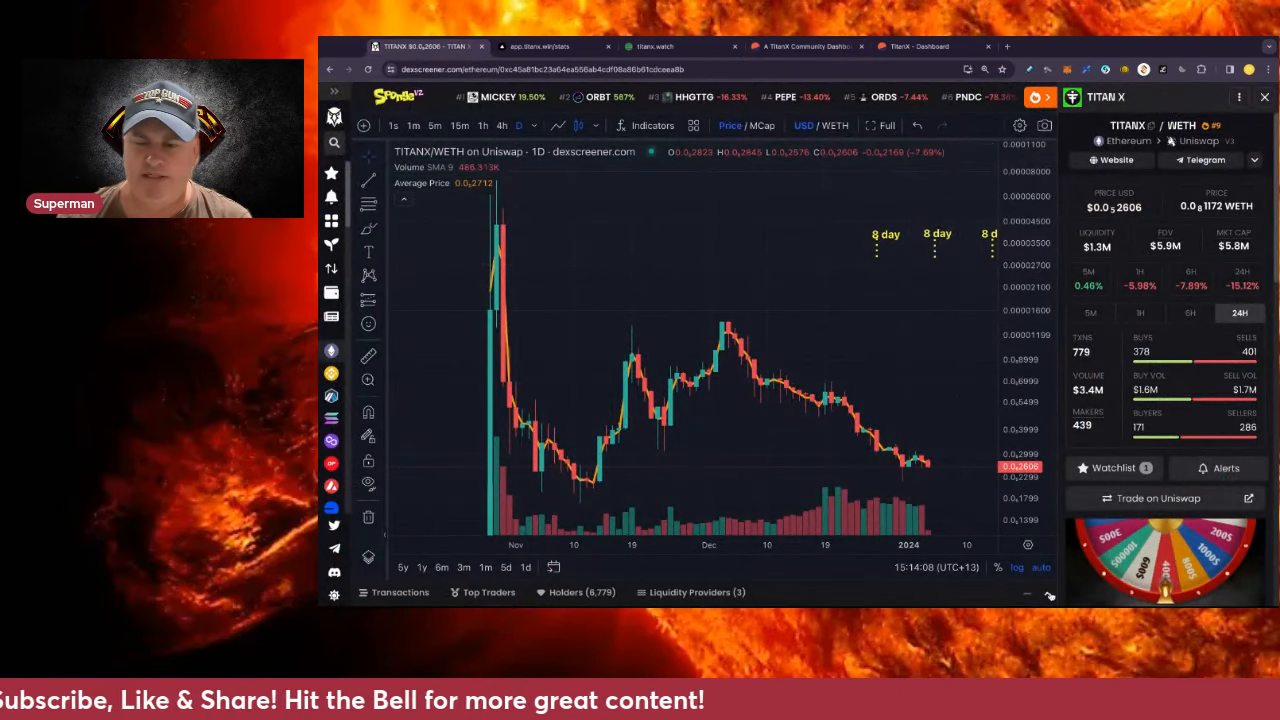
# - Expand the TITANX/WETH Transactions list and scroll through the recent buys and sells
pyautogui.click(398, 592)
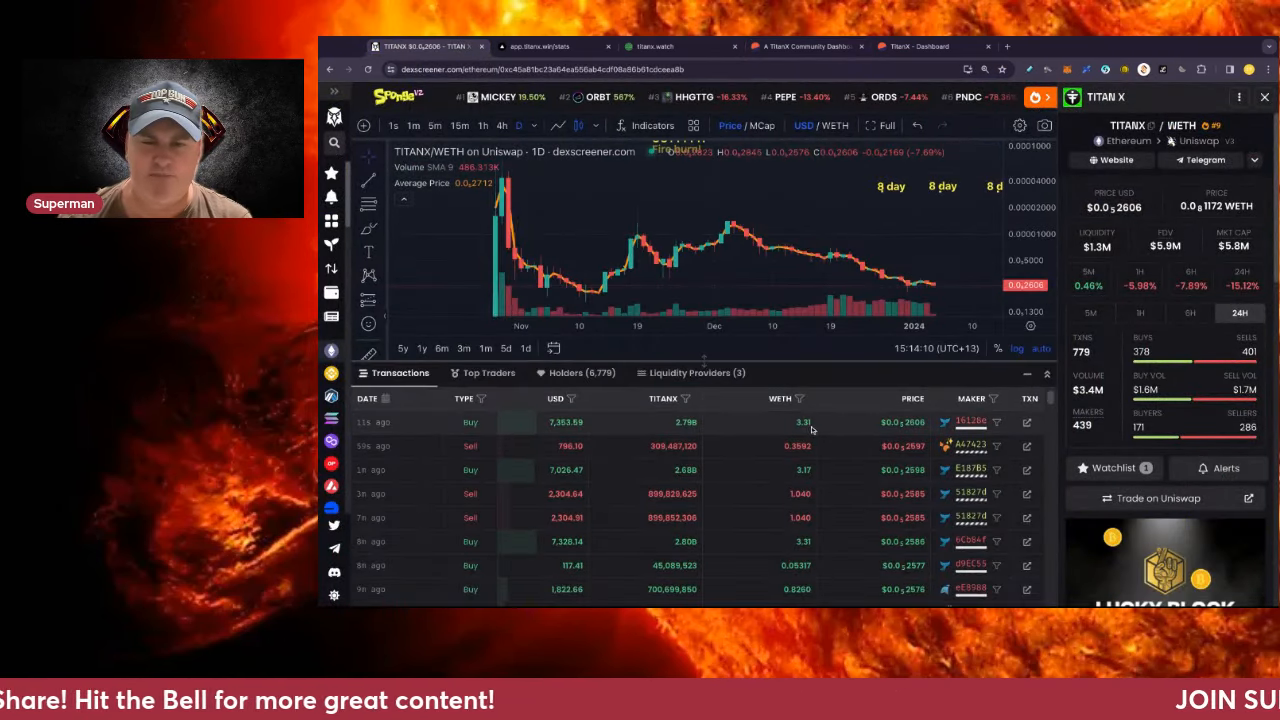
pyautogui.moveTo(687, 432)
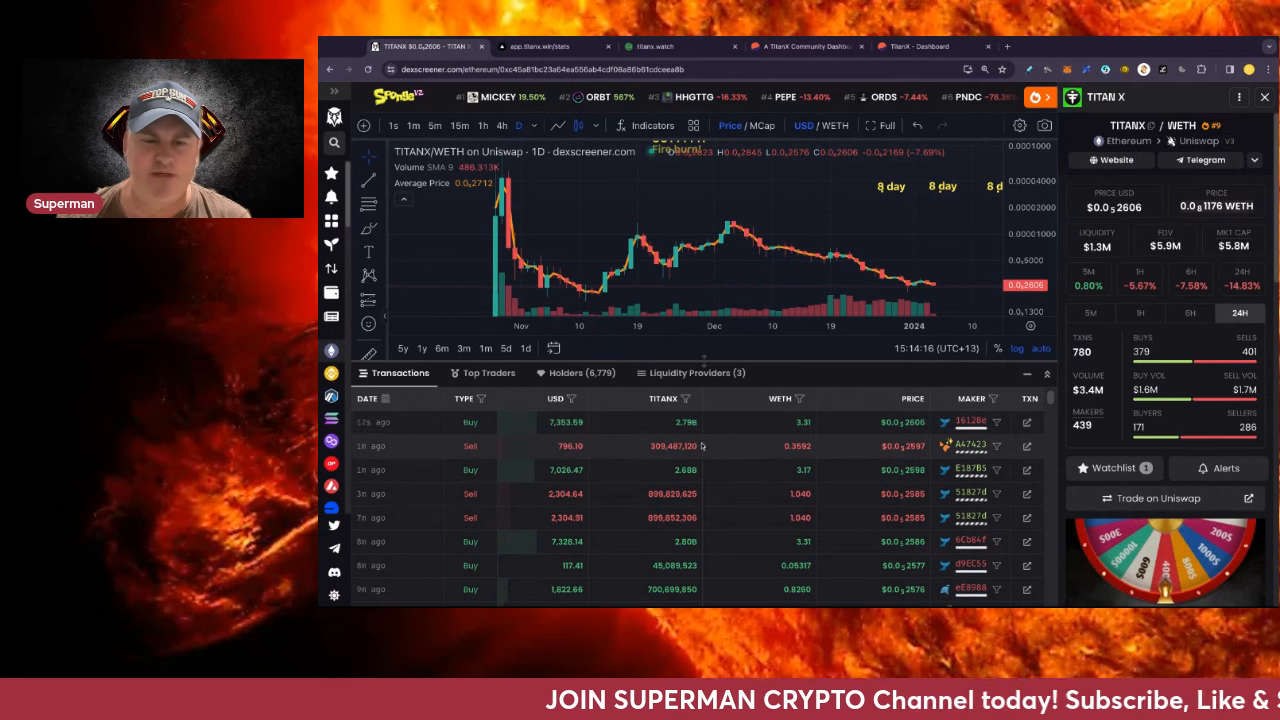
pyautogui.scroll(-3)
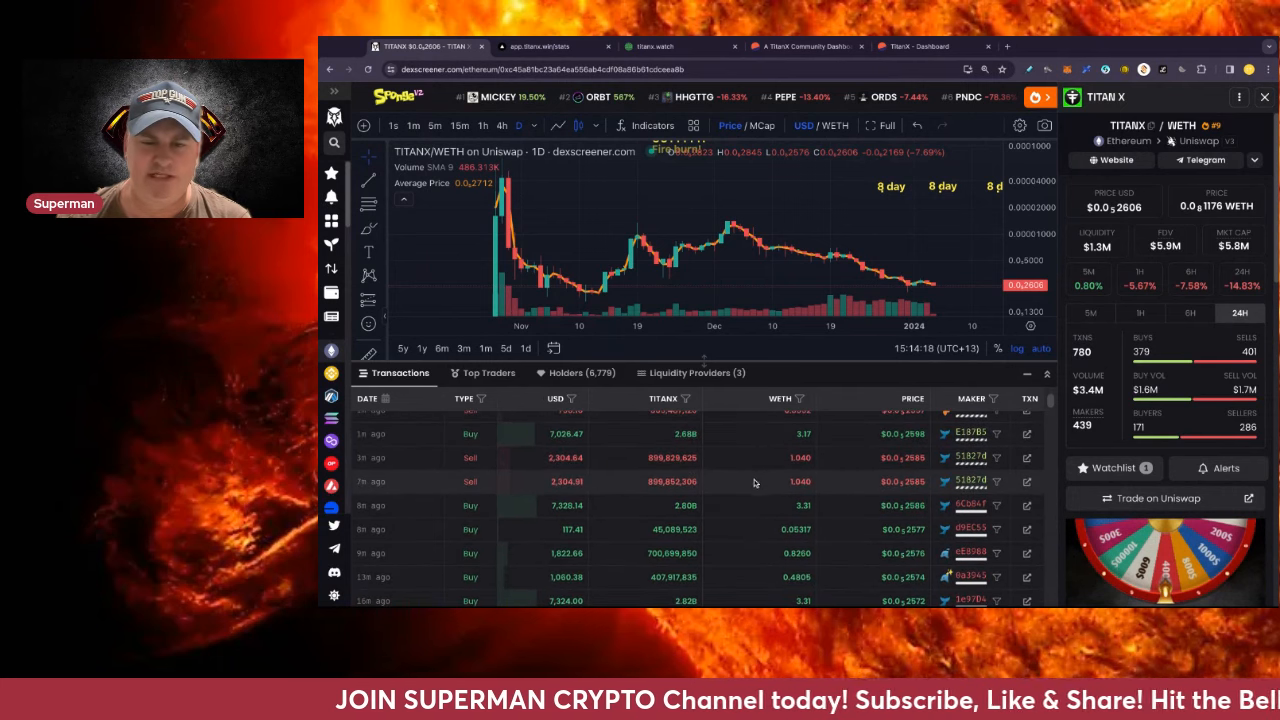
pyautogui.scroll(-3)
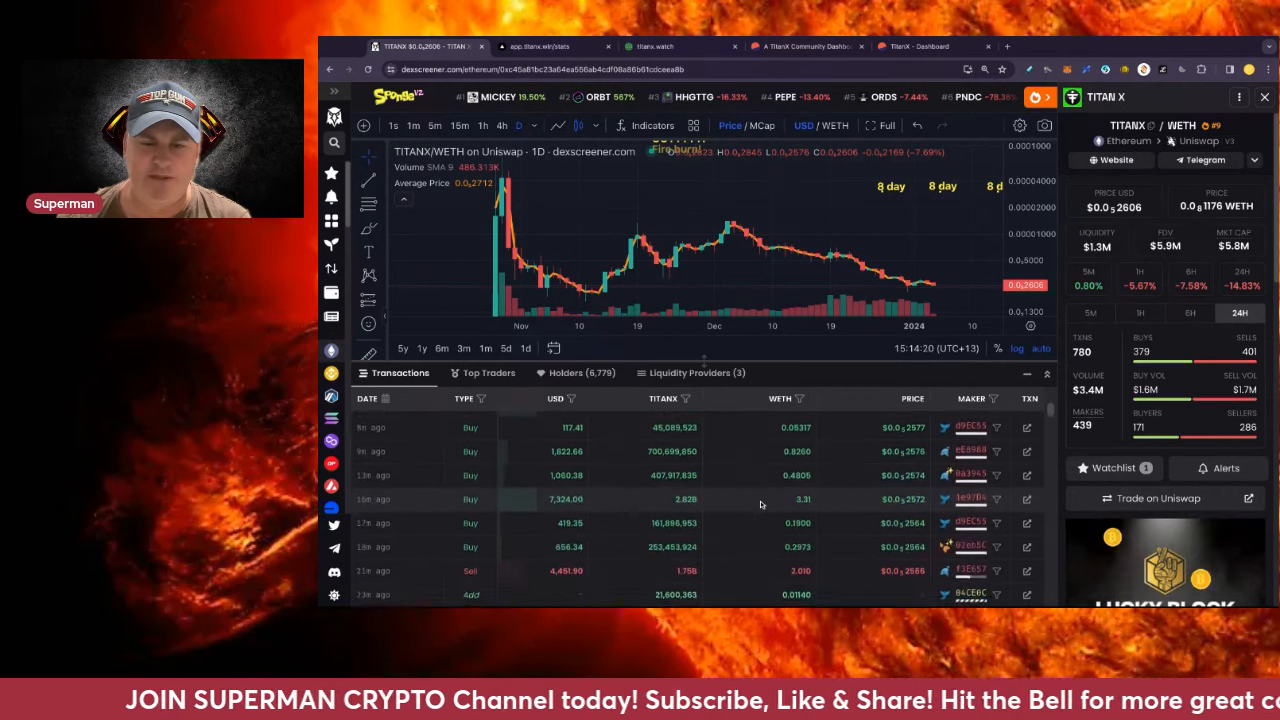
pyautogui.scroll(-3)
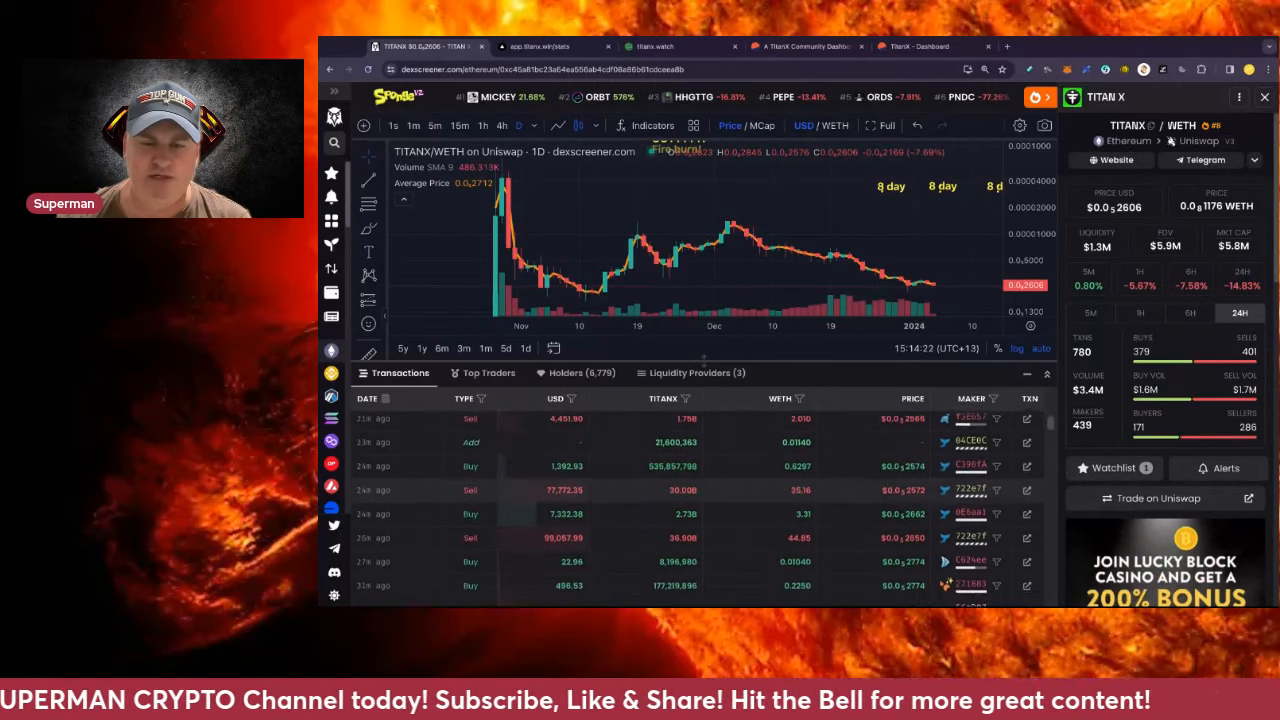
pyautogui.scroll(-3)
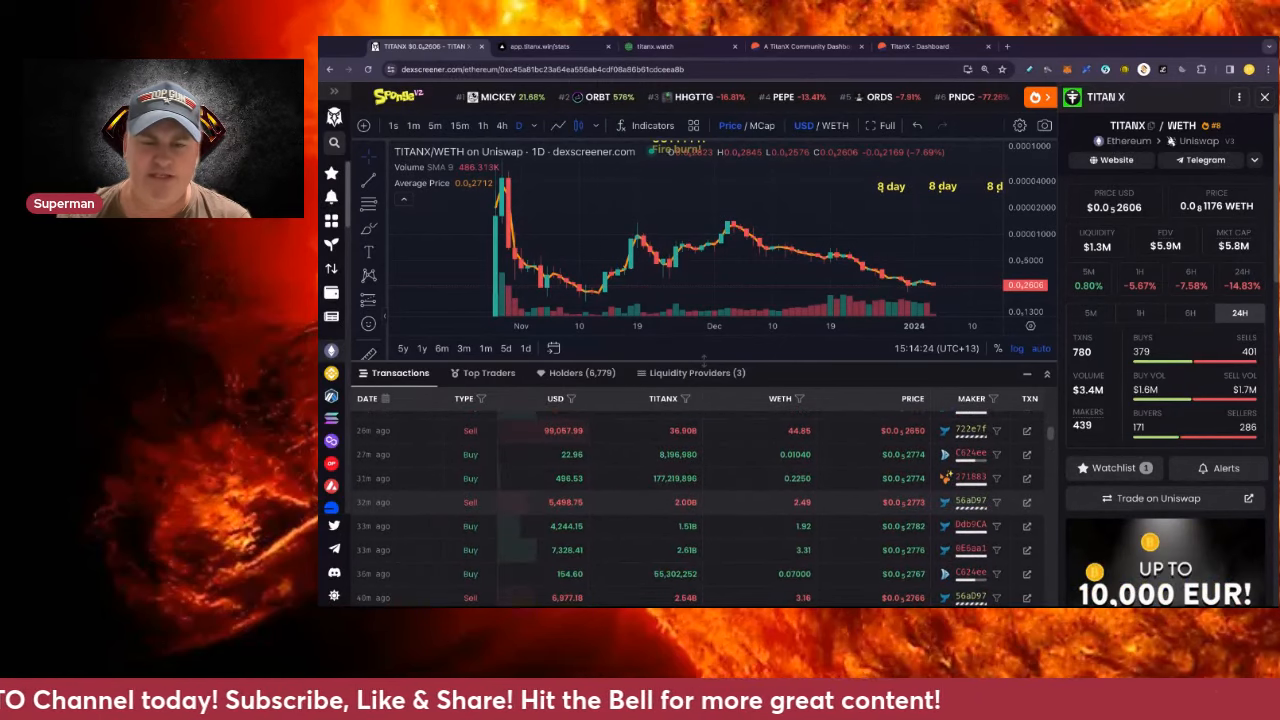
pyautogui.scroll(-3)
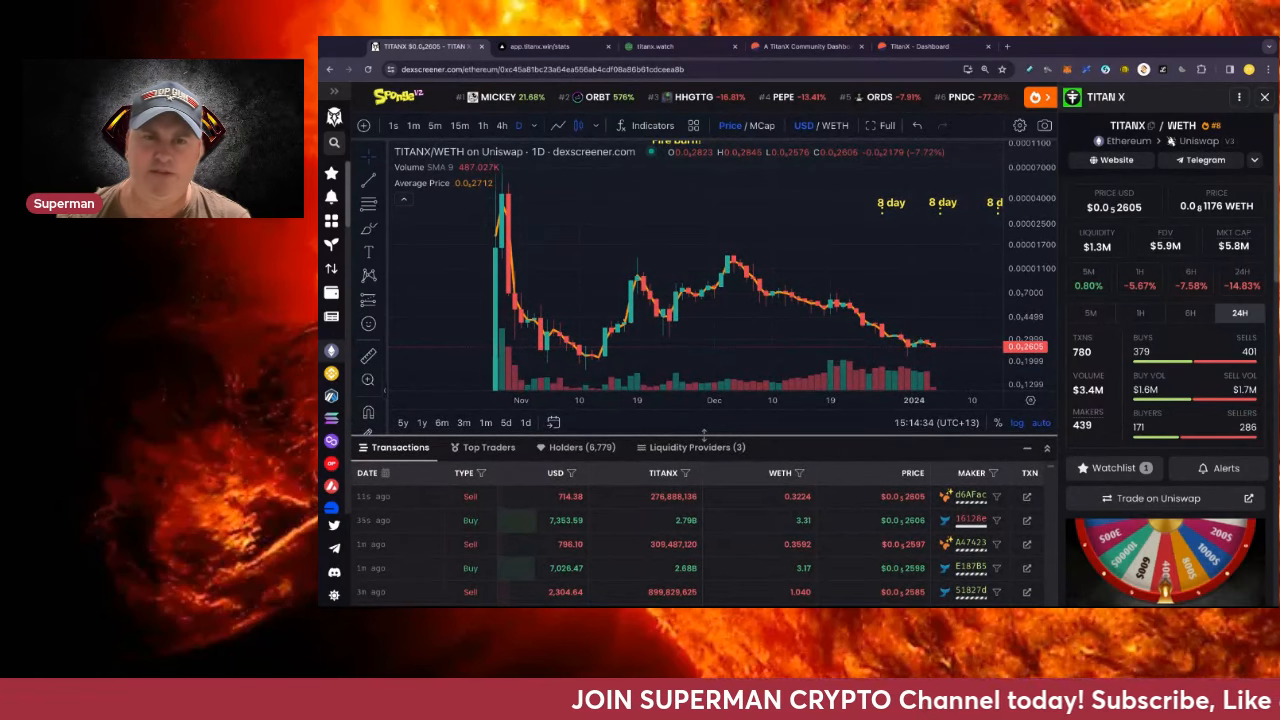
pyautogui.moveTo(645, 275)
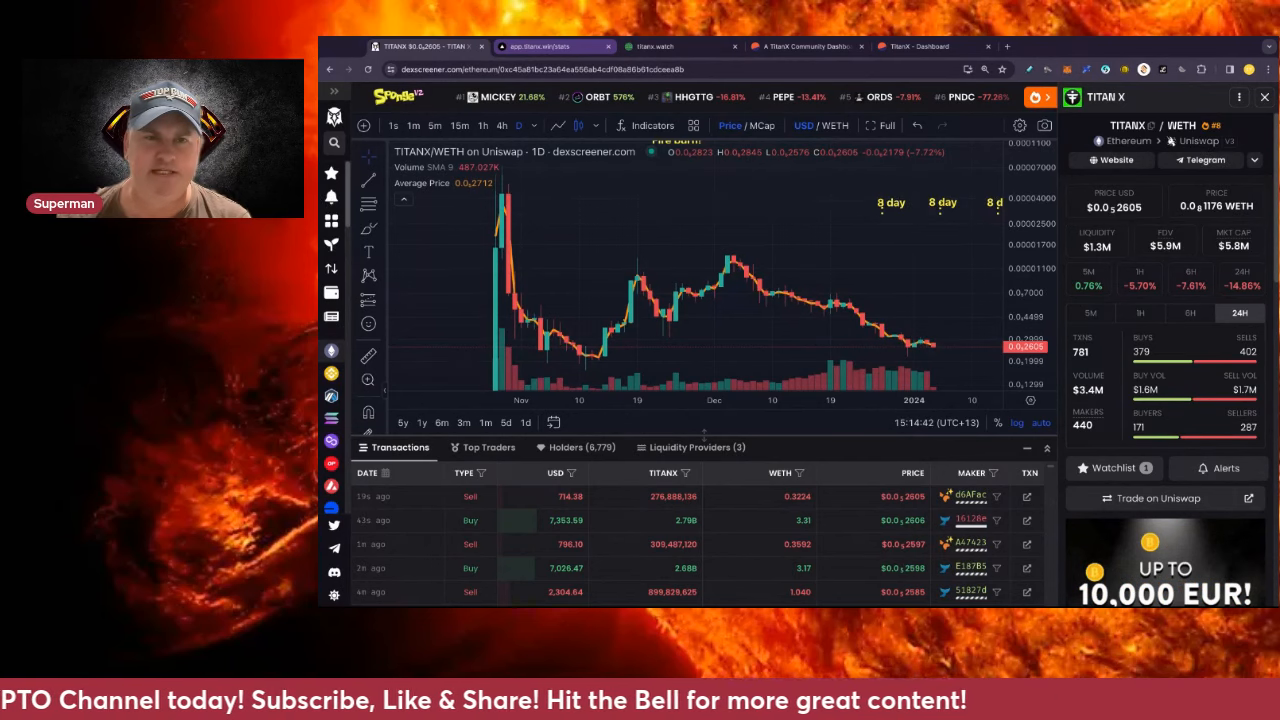
# - Open Payouts and browse the 8-, 28-, 90- and 369-day payout cycle countdowns
pyautogui.click(550, 46)
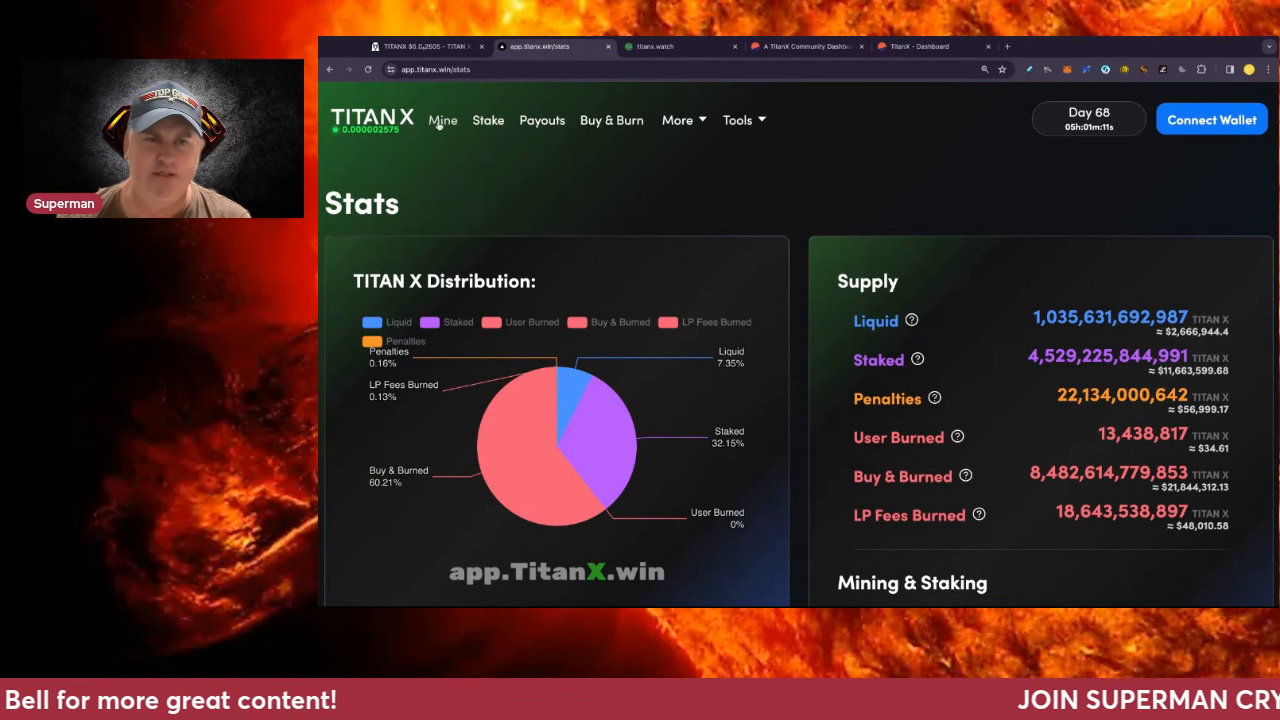
pyautogui.click(542, 120)
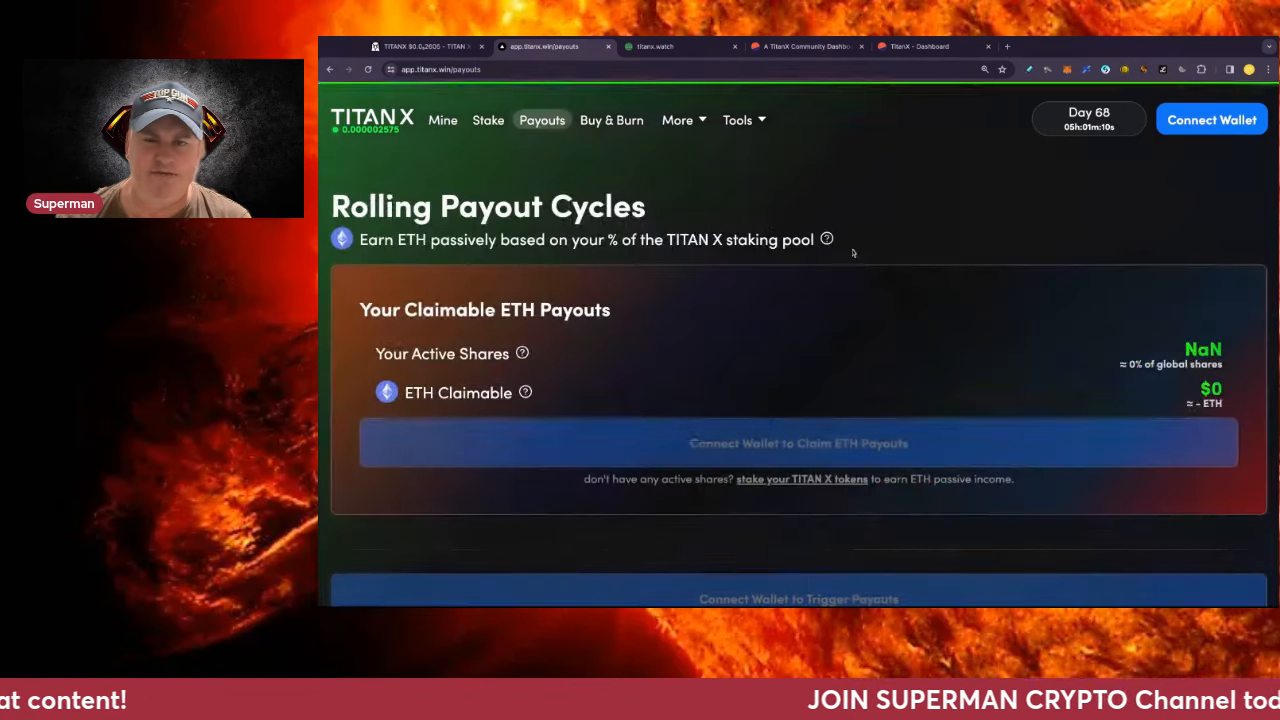
pyautogui.scroll(-3)
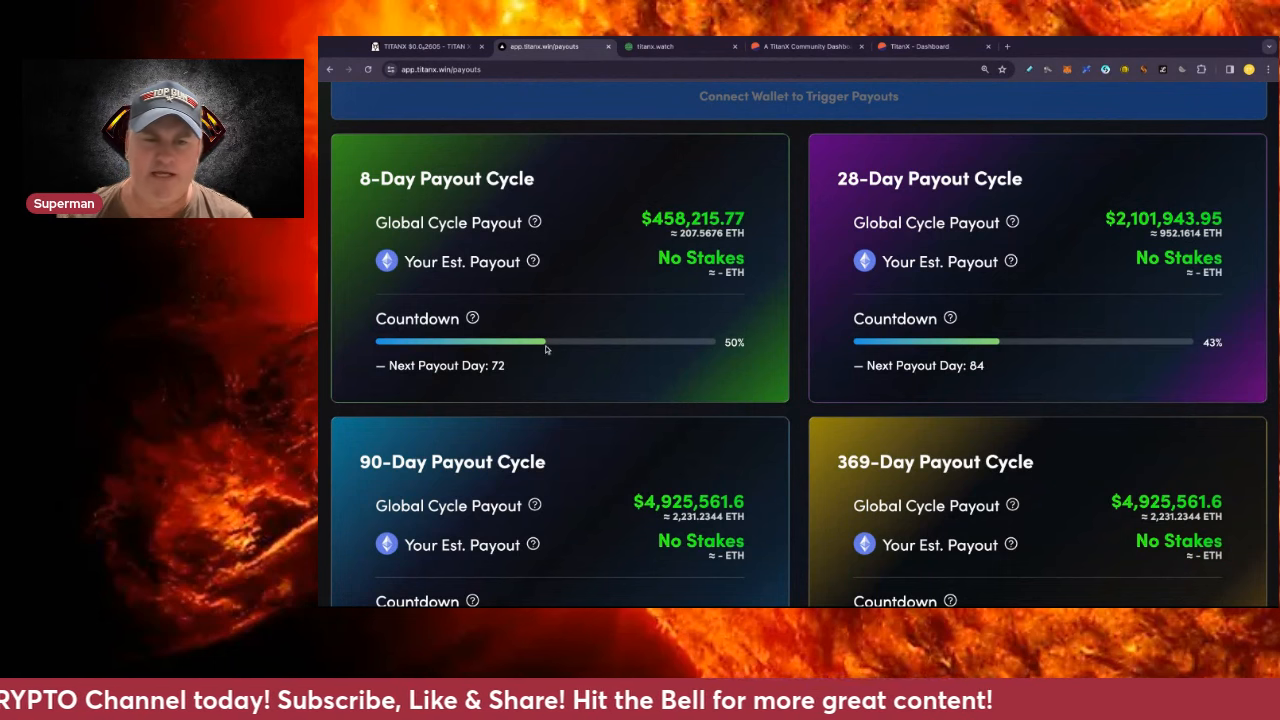
pyautogui.moveTo(560, 348)
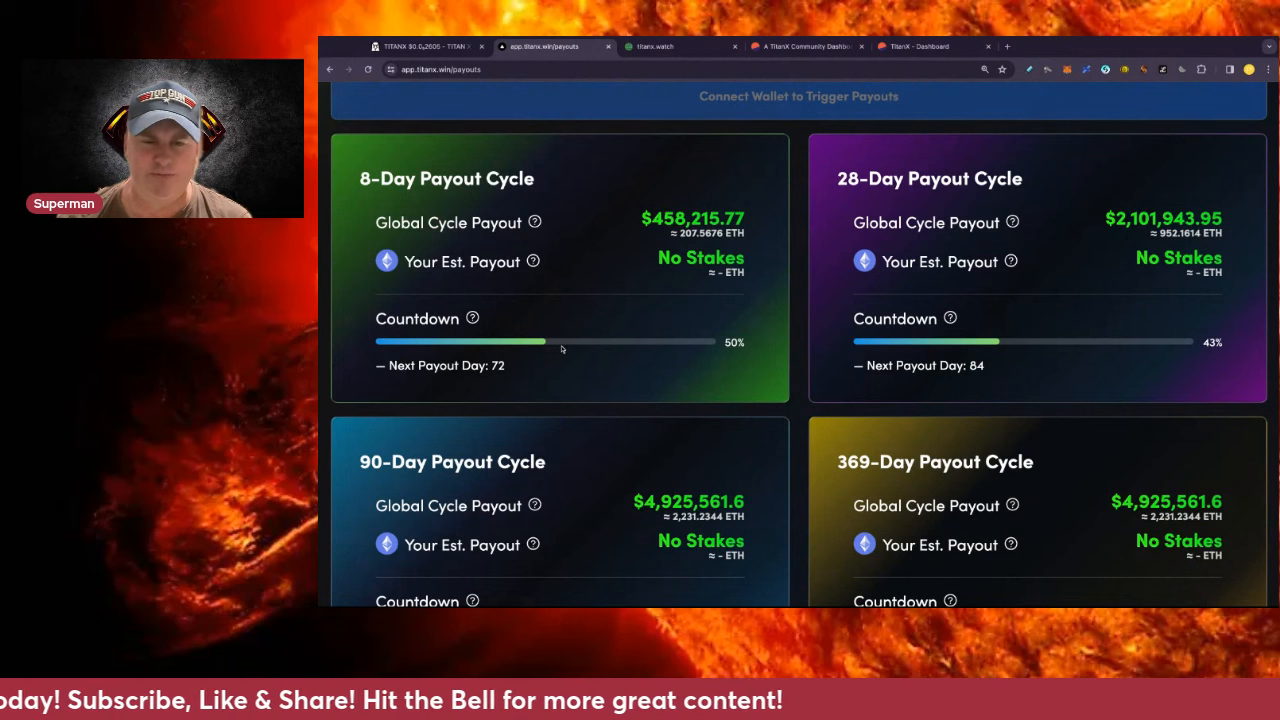
pyautogui.moveTo(573, 348)
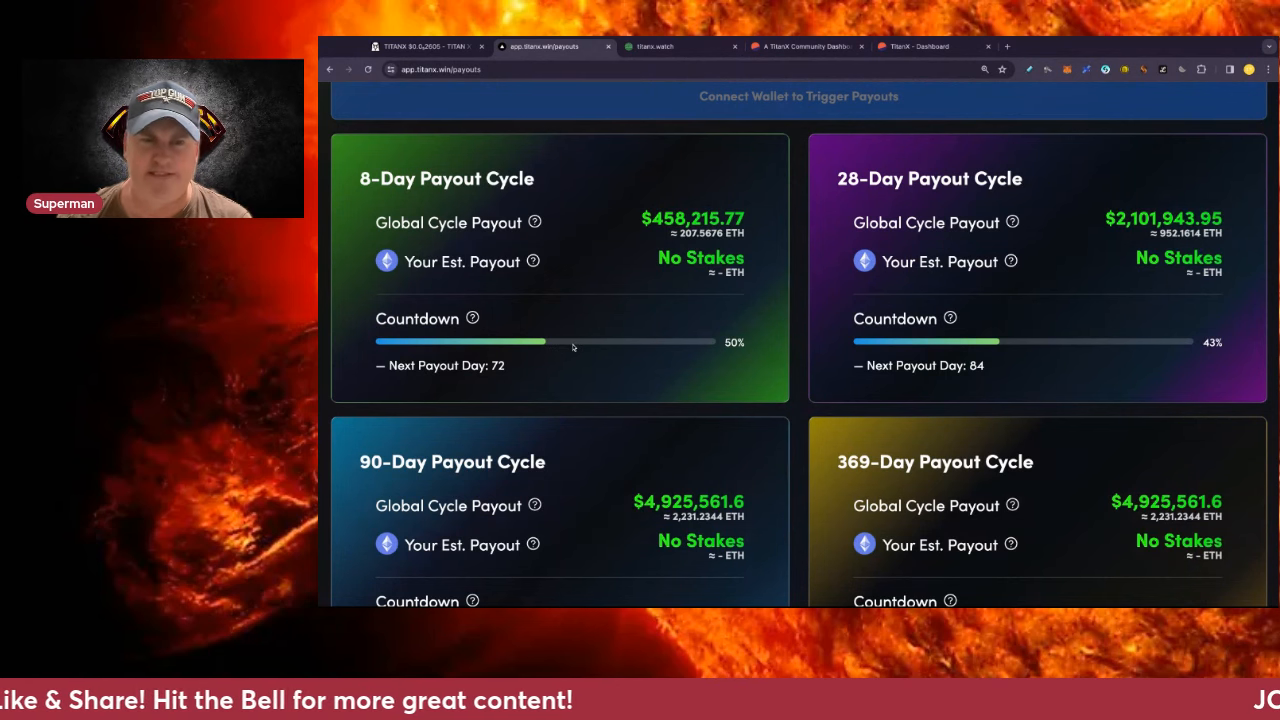
pyautogui.moveTo(548, 347)
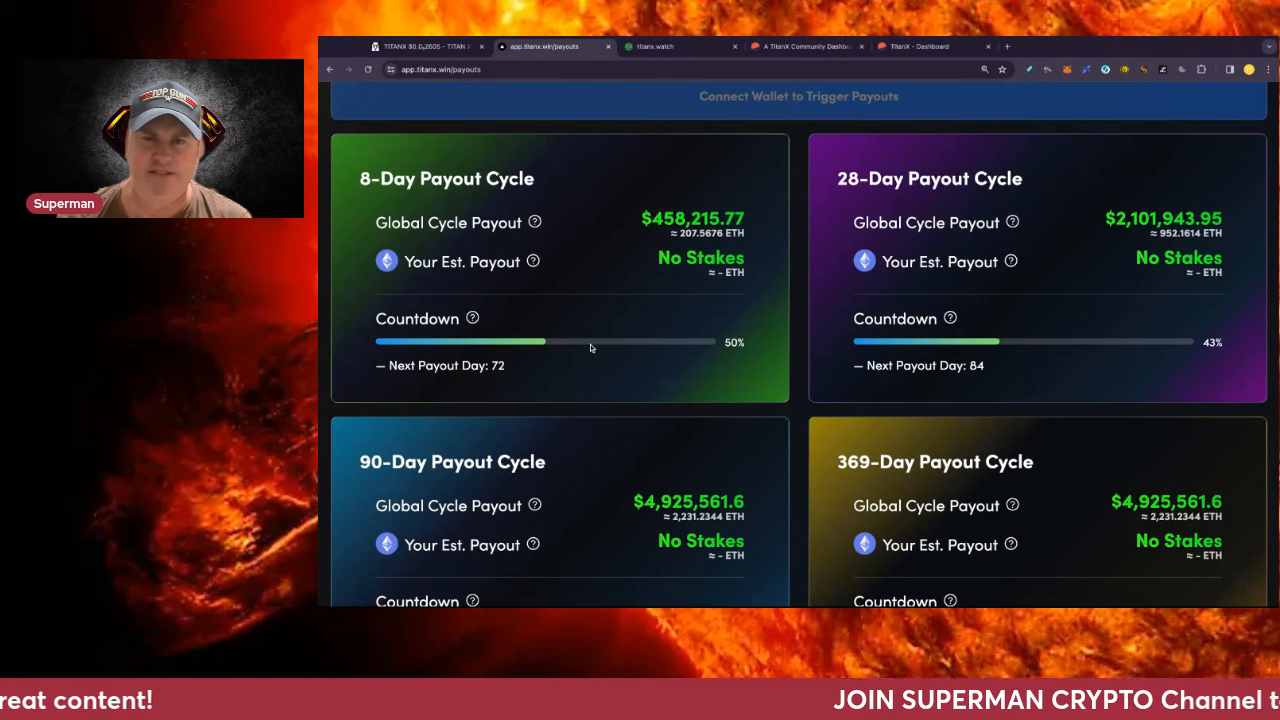
pyautogui.scroll(3)
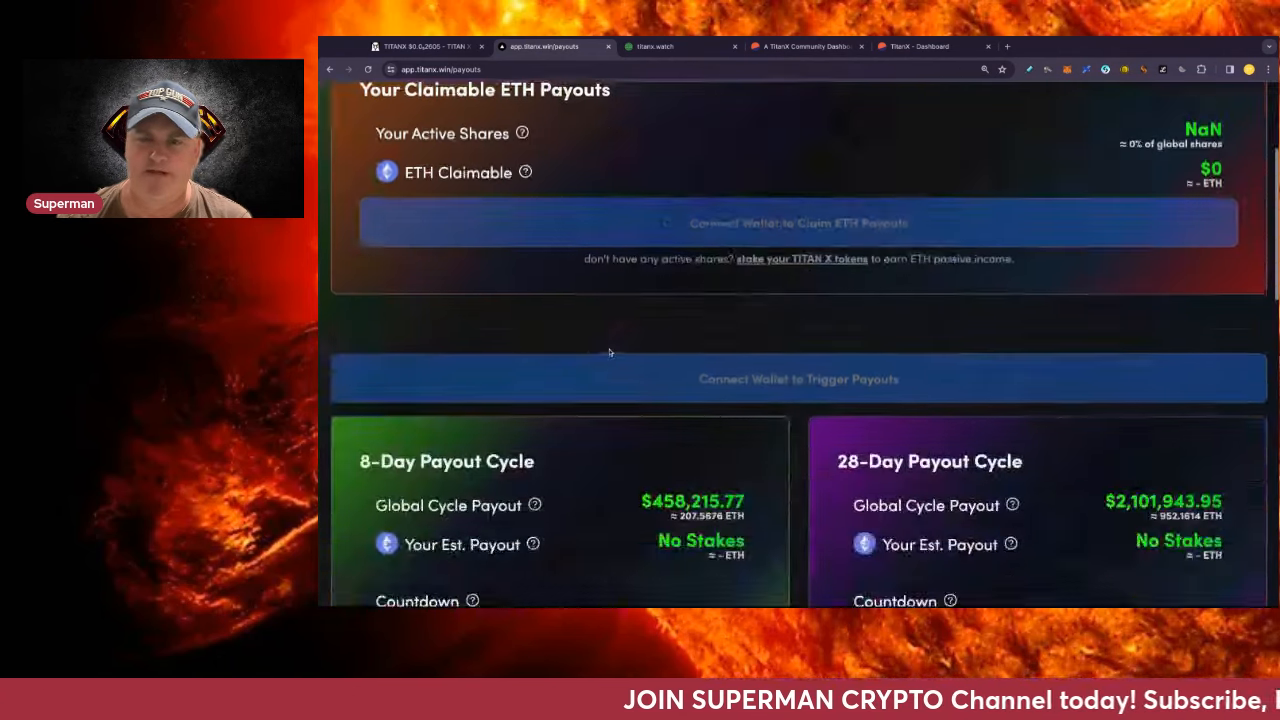
pyautogui.scroll(-3)
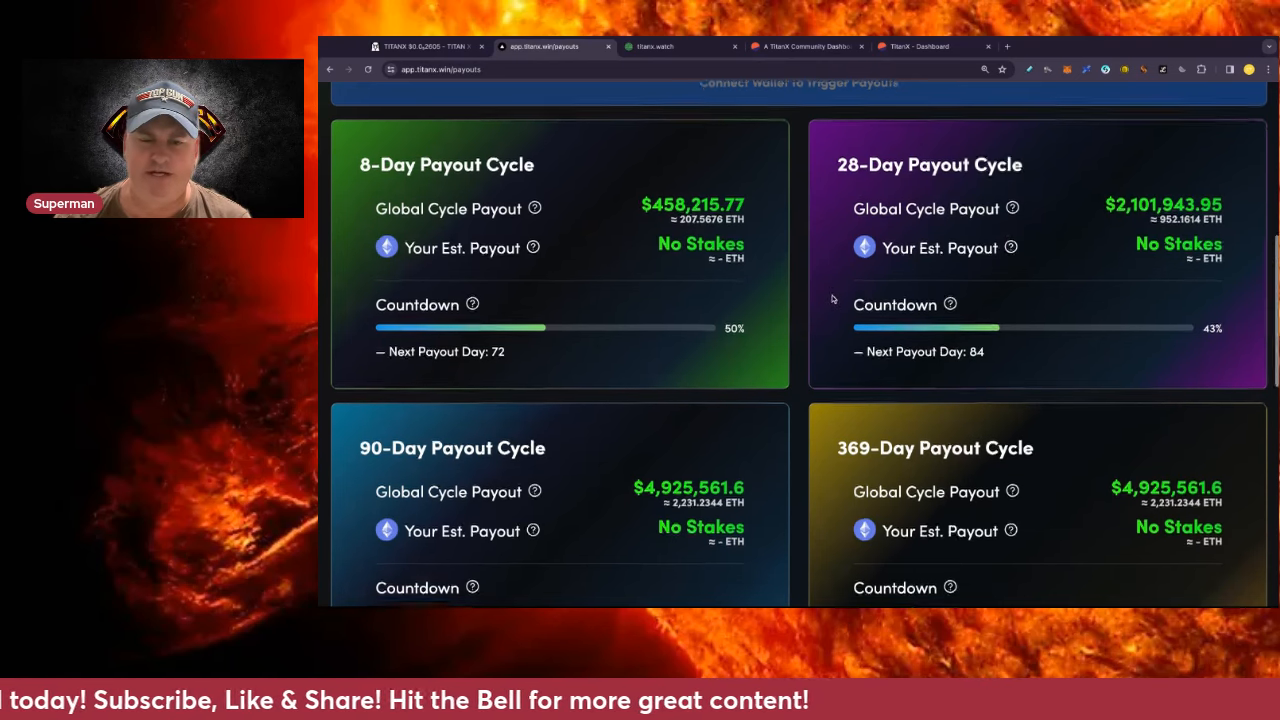
pyautogui.scroll(-3)
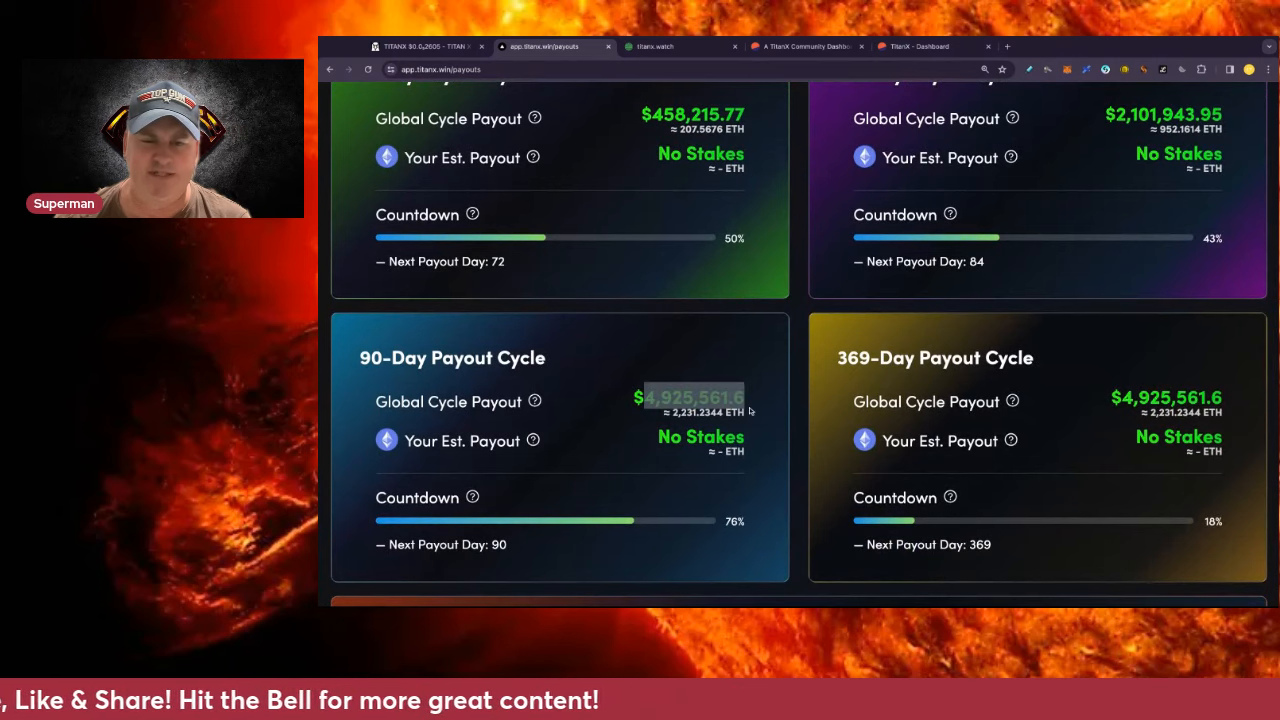
pyautogui.scroll(3)
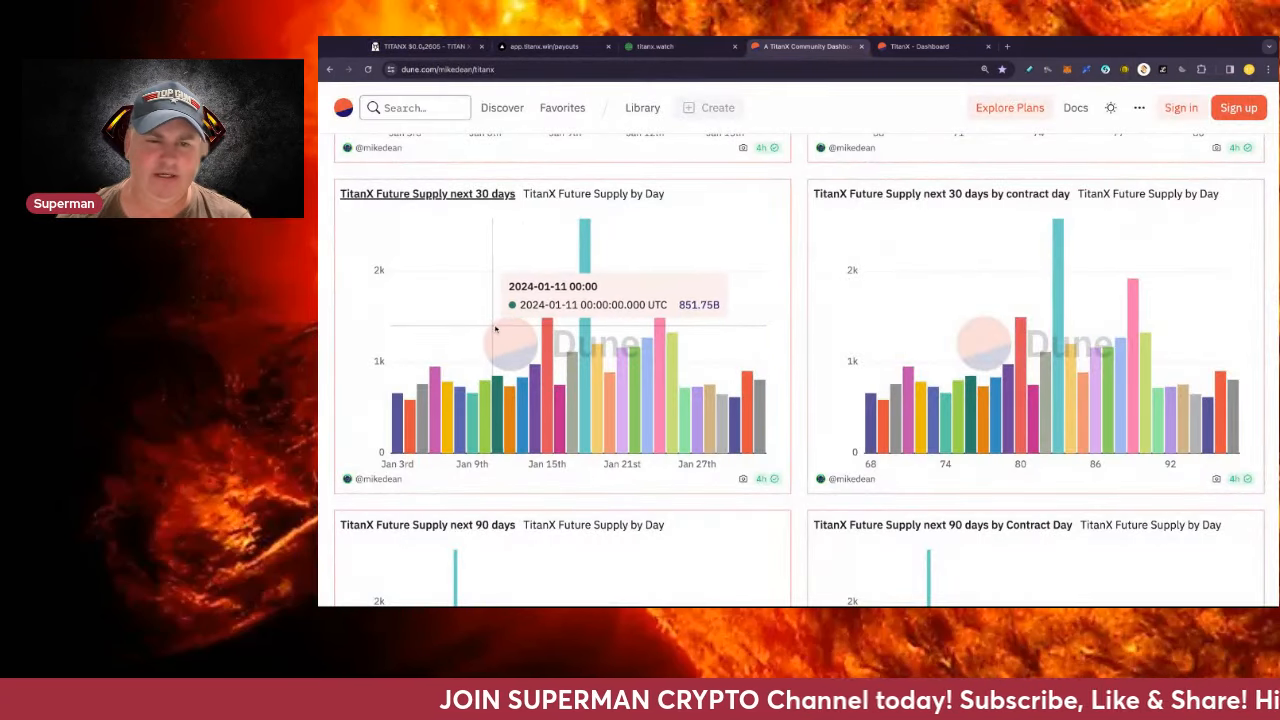
pyautogui.moveTo(622, 315)
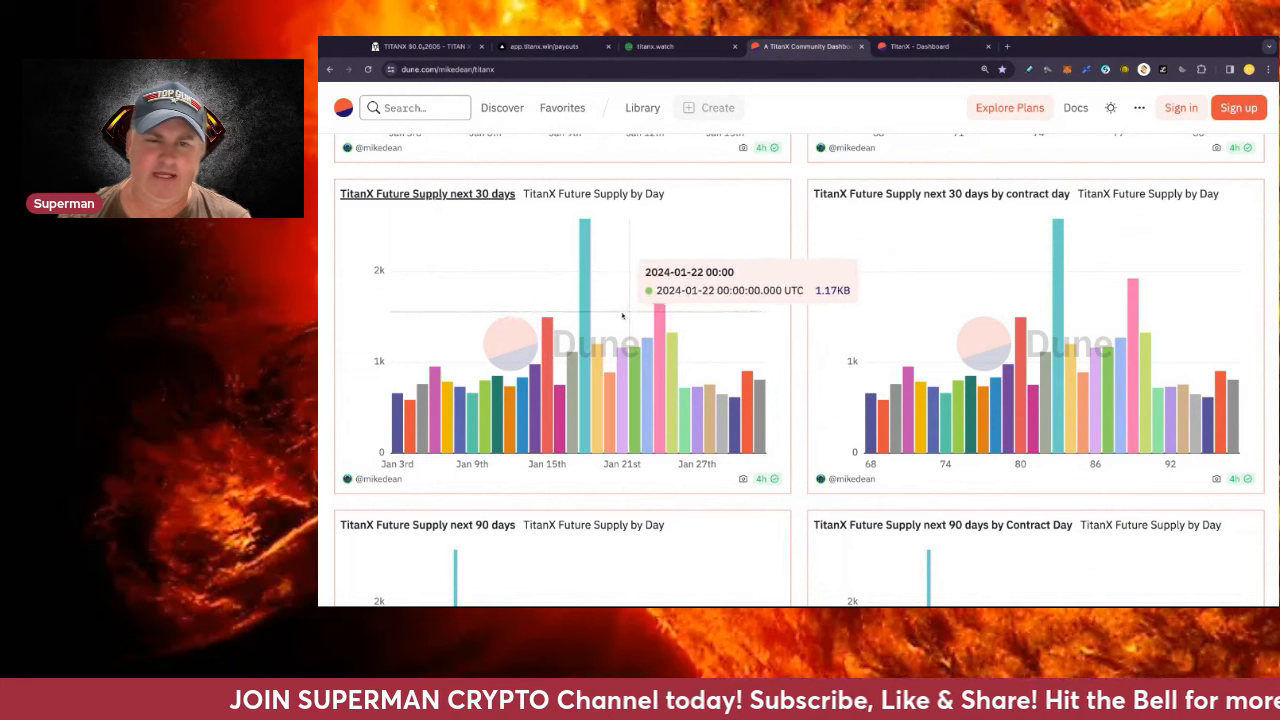
pyautogui.moveTo(660, 300)
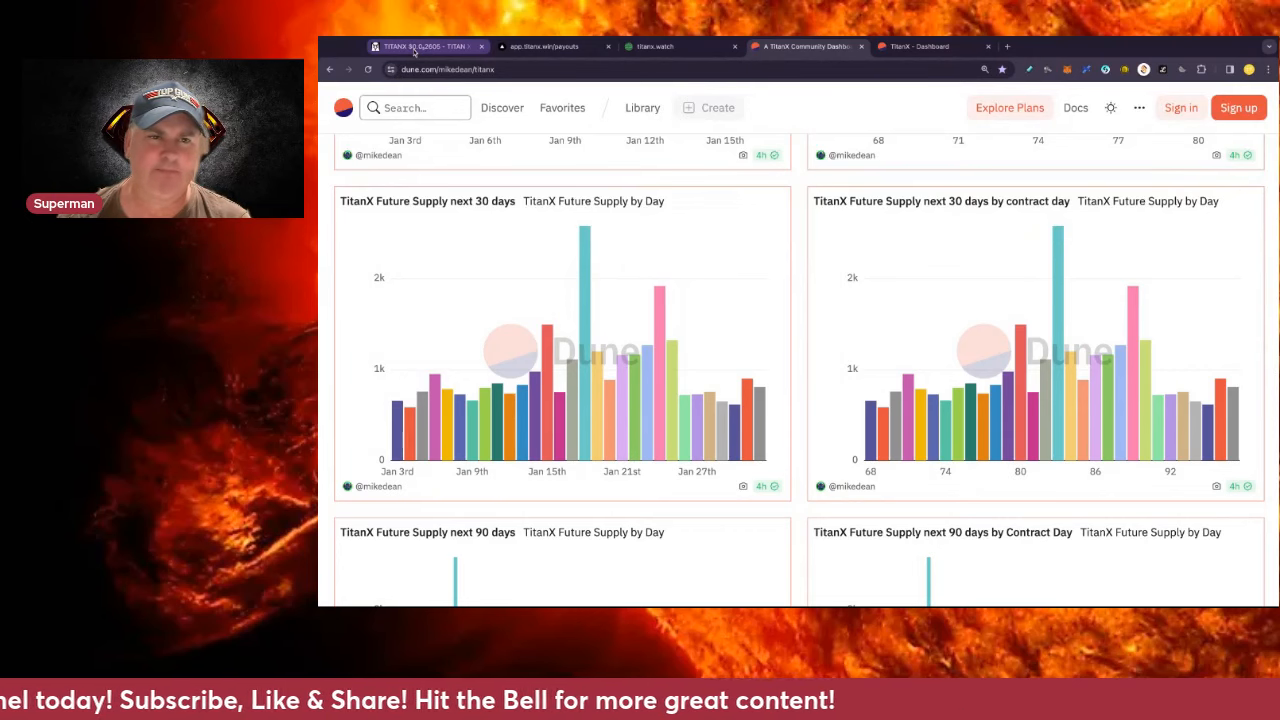
# - Open Buy & Burn to view ETH to be distributed and the Buy & Burn V2 balance
pyautogui.click(545, 46)
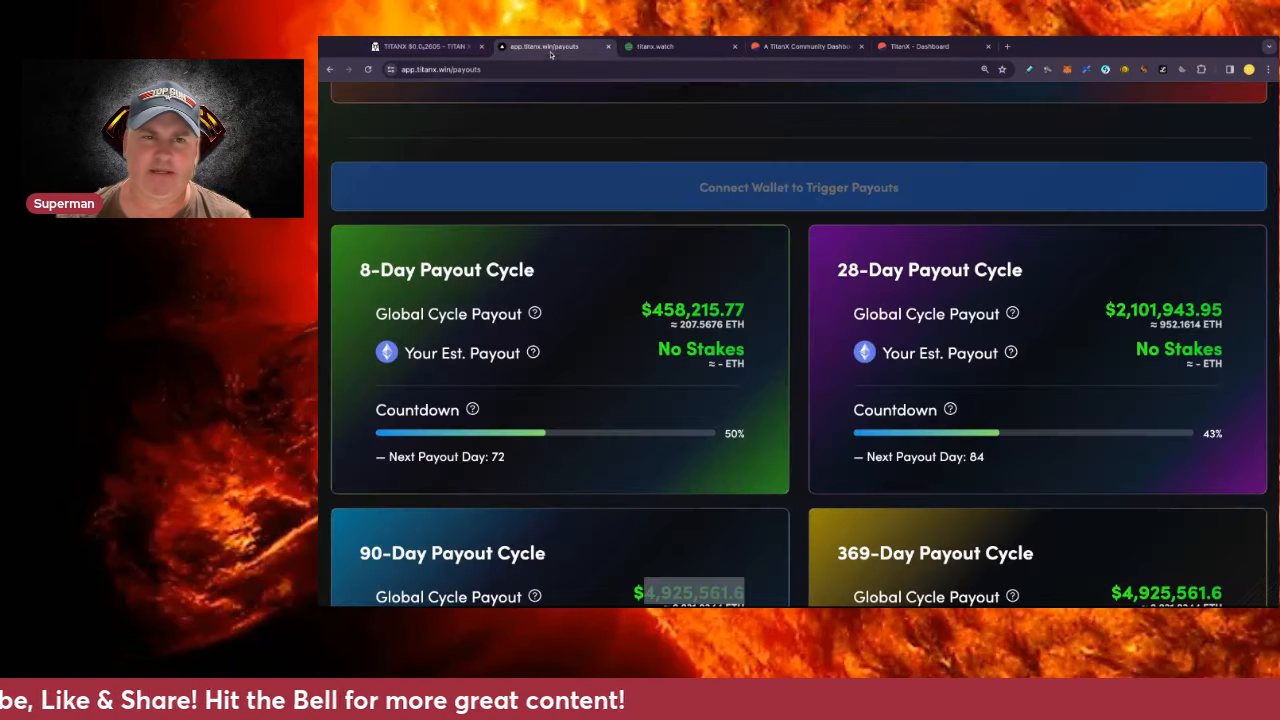
pyautogui.scroll(3)
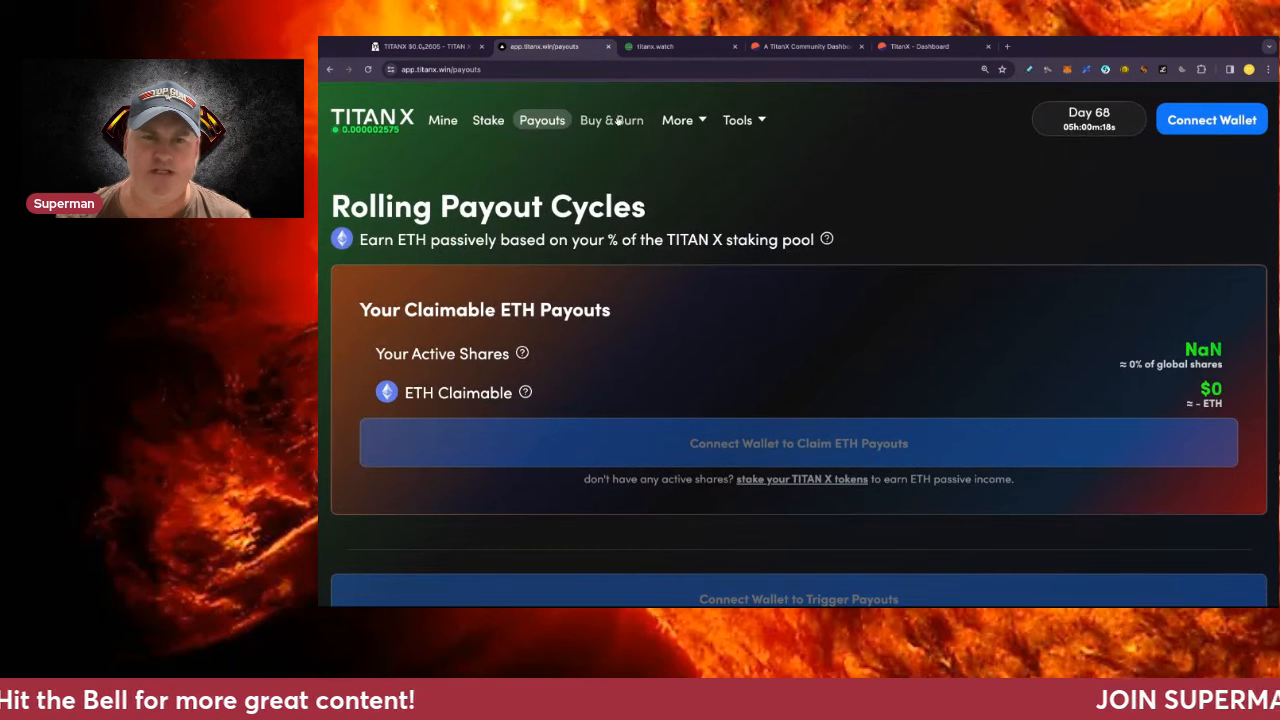
pyautogui.click(611, 120)
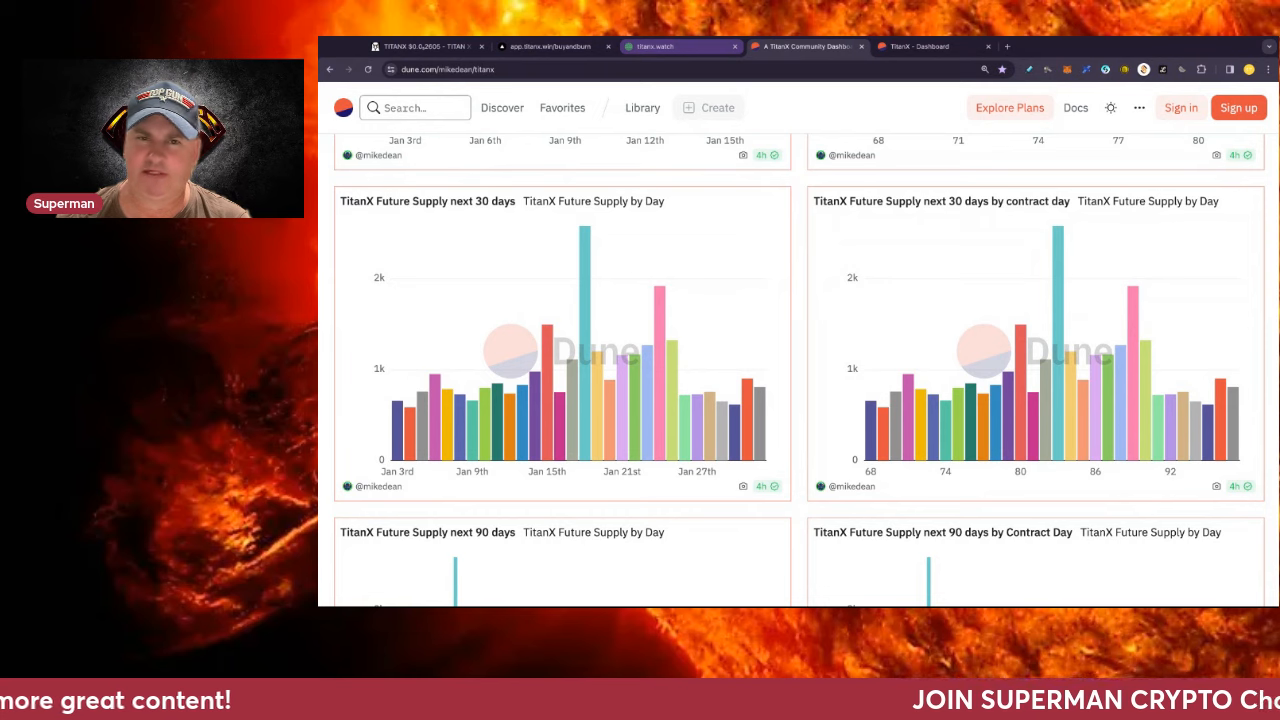
pyautogui.click(548, 46)
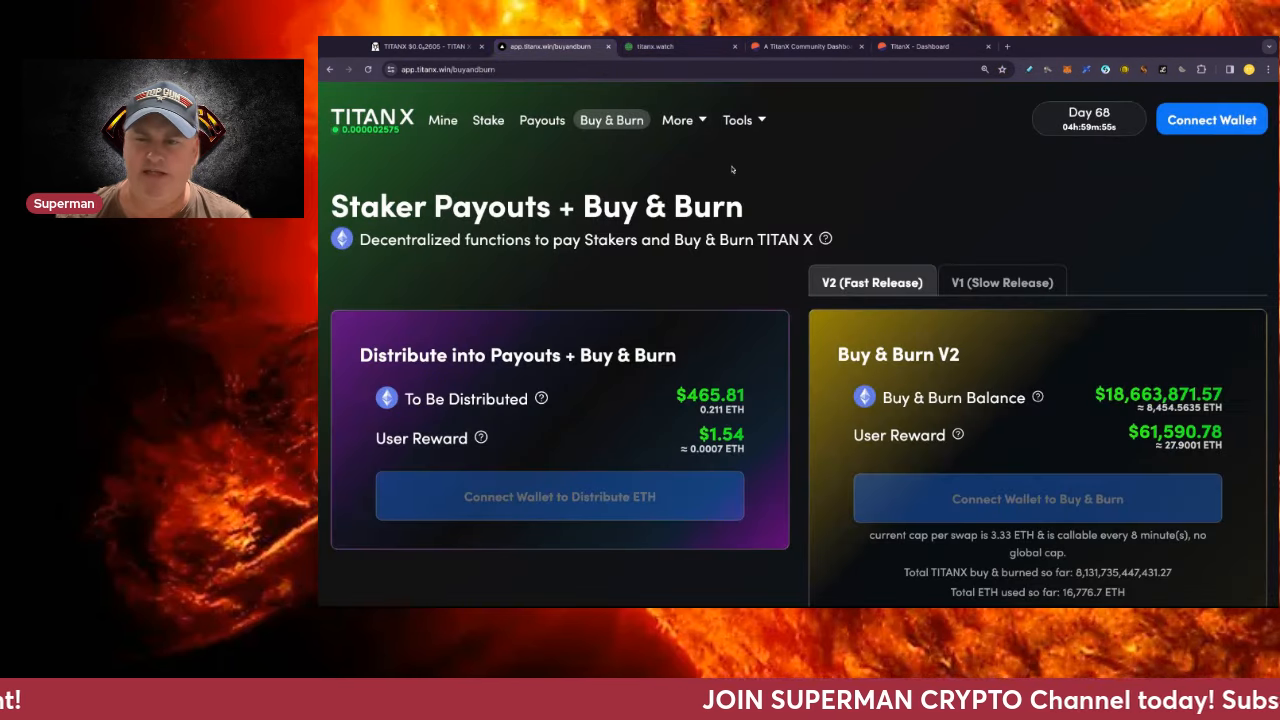
pyautogui.click(1001, 282)
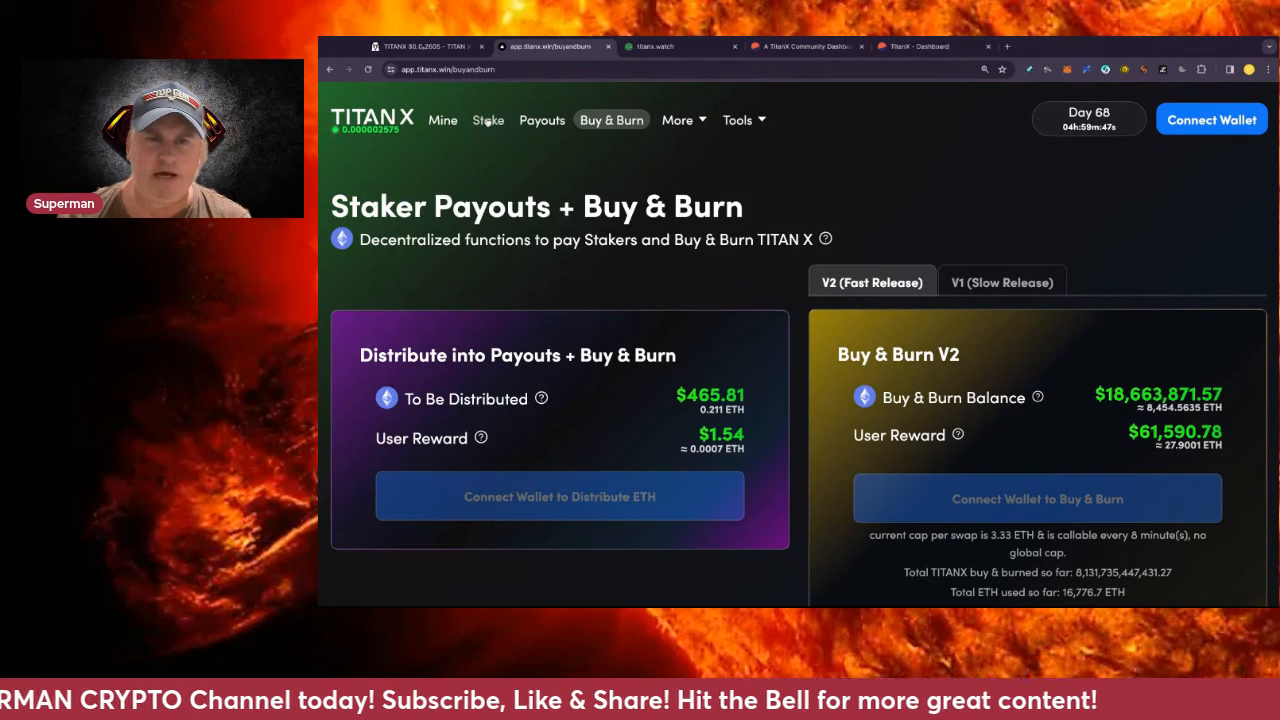
# - Open the Mine page and scroll to miner details such as Global TRank
pyautogui.click(442, 120)
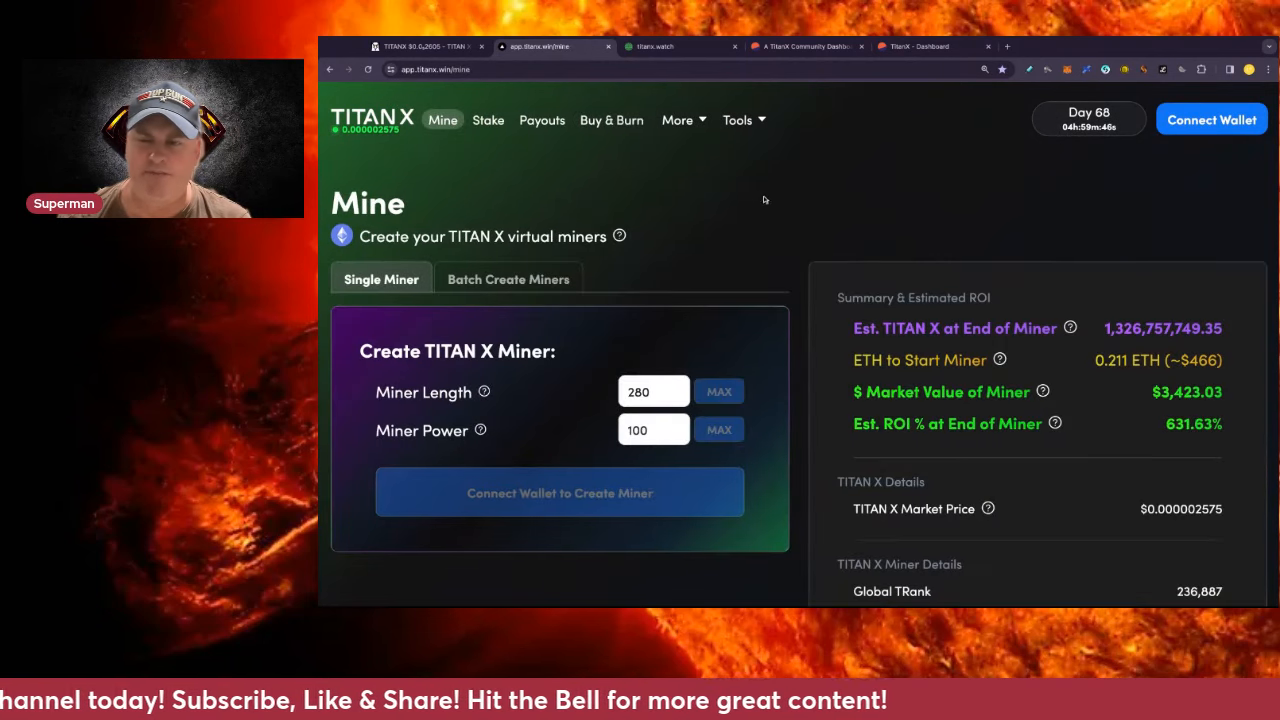
pyautogui.scroll(-3)
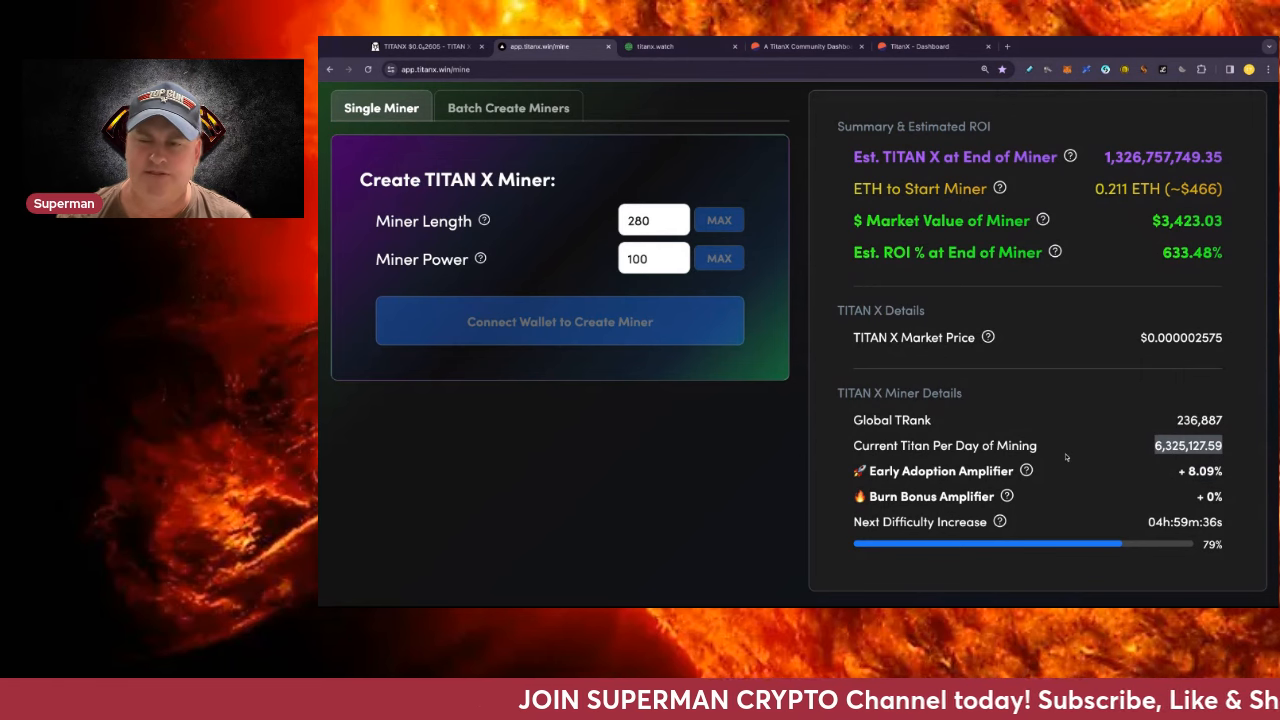
pyautogui.scroll(3)
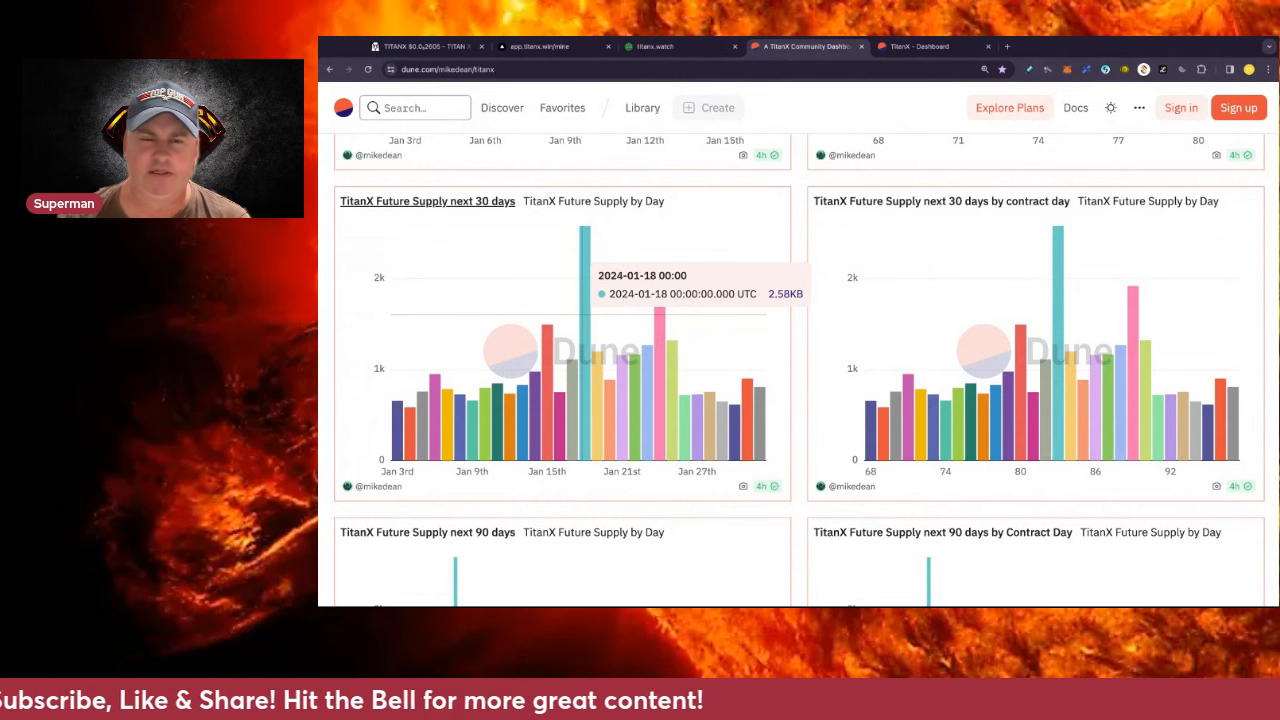
pyautogui.moveTo(617, 343)
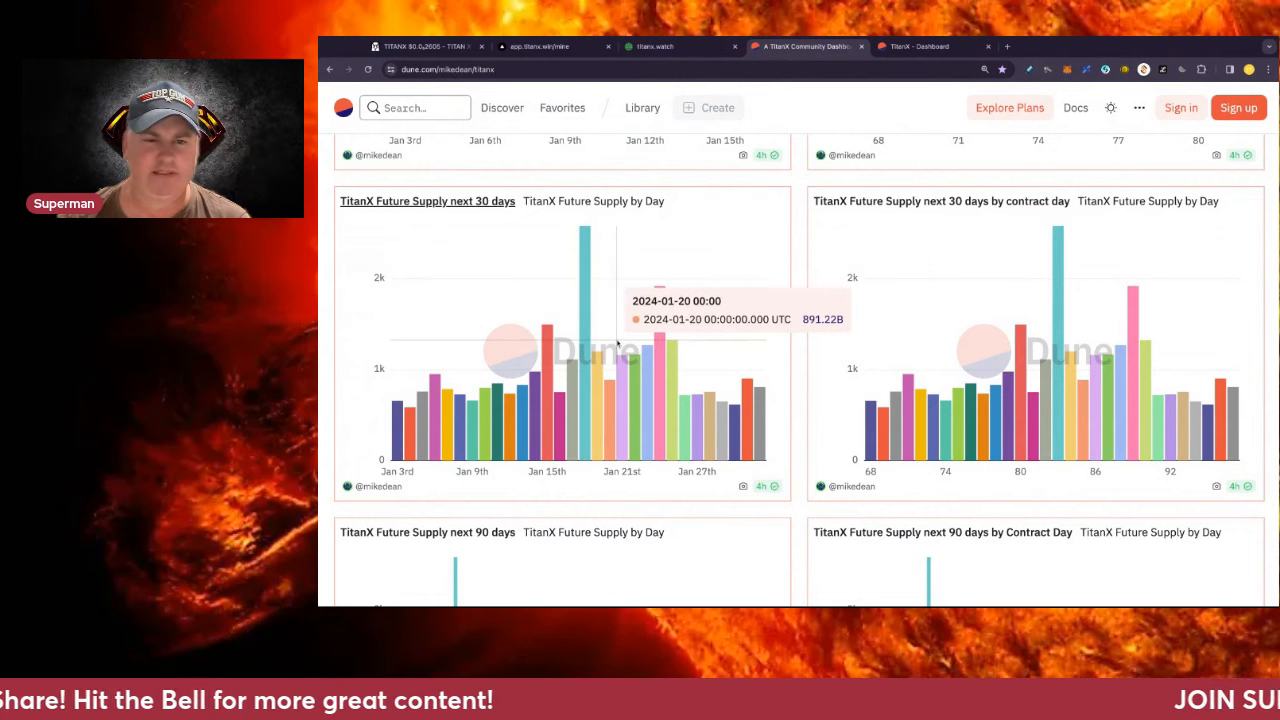
pyautogui.moveTo(588, 320)
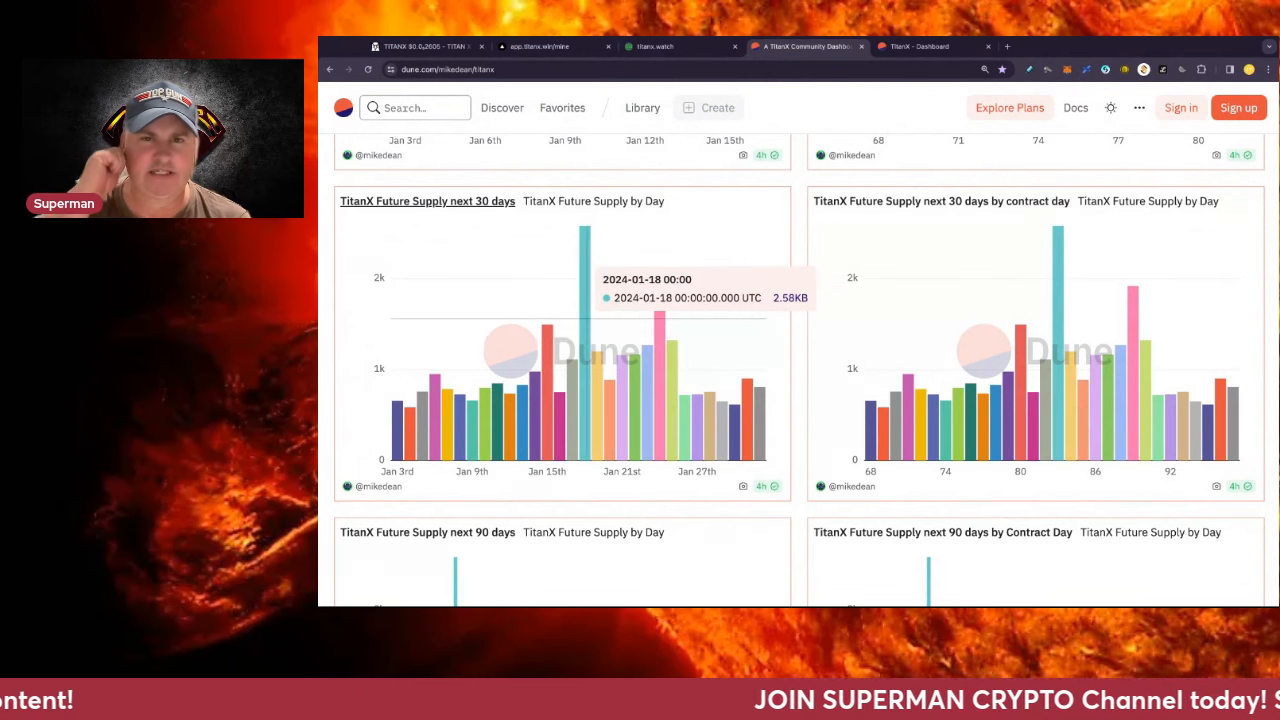
# - Scroll the Mine page to the top, showing a 280-day, power-100 miner at 633.48% ROI
pyautogui.click(545, 46)
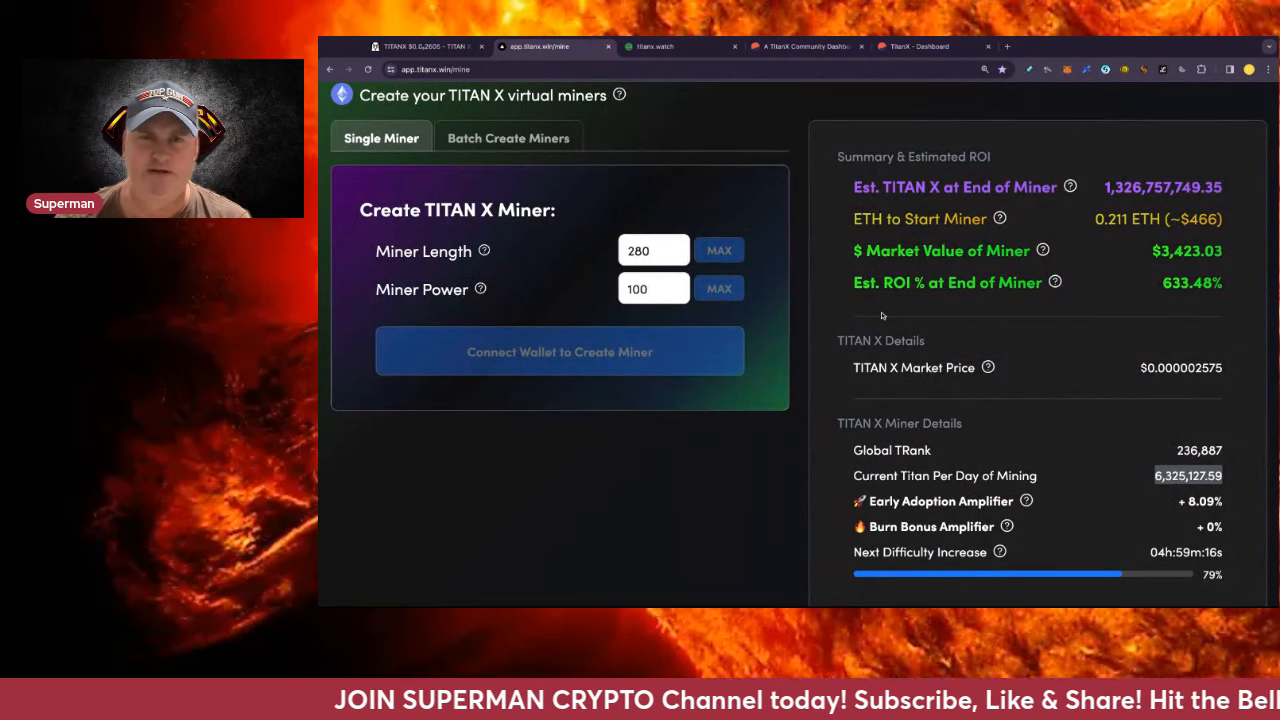
pyautogui.scroll(3)
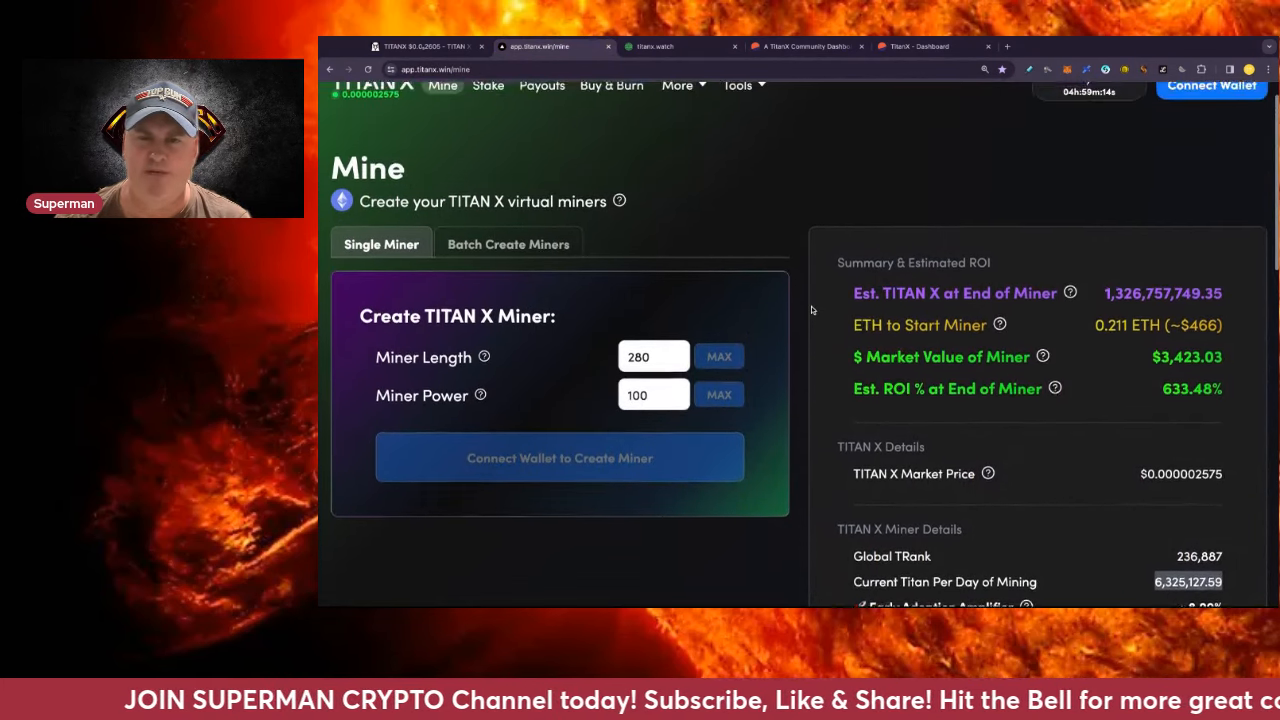
pyautogui.scroll(3)
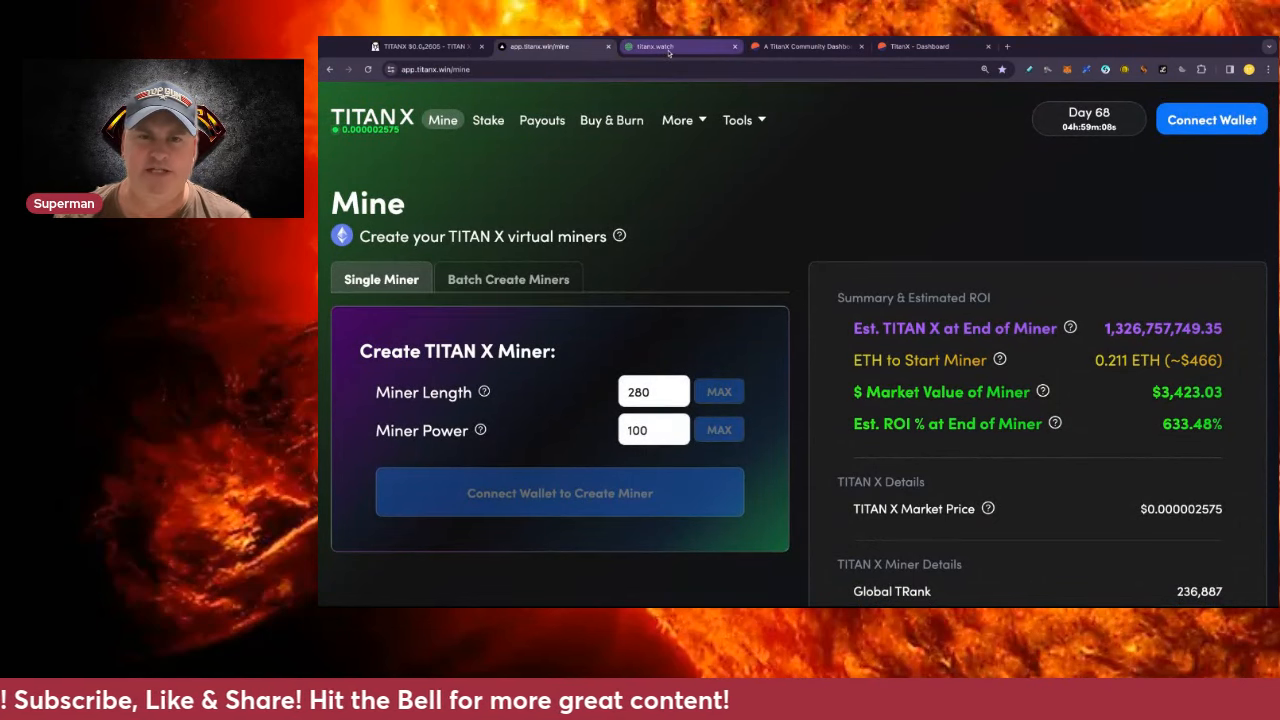
# - View titanx.watch stat cards and scroll down to the recently created miners table
pyautogui.click(683, 46)
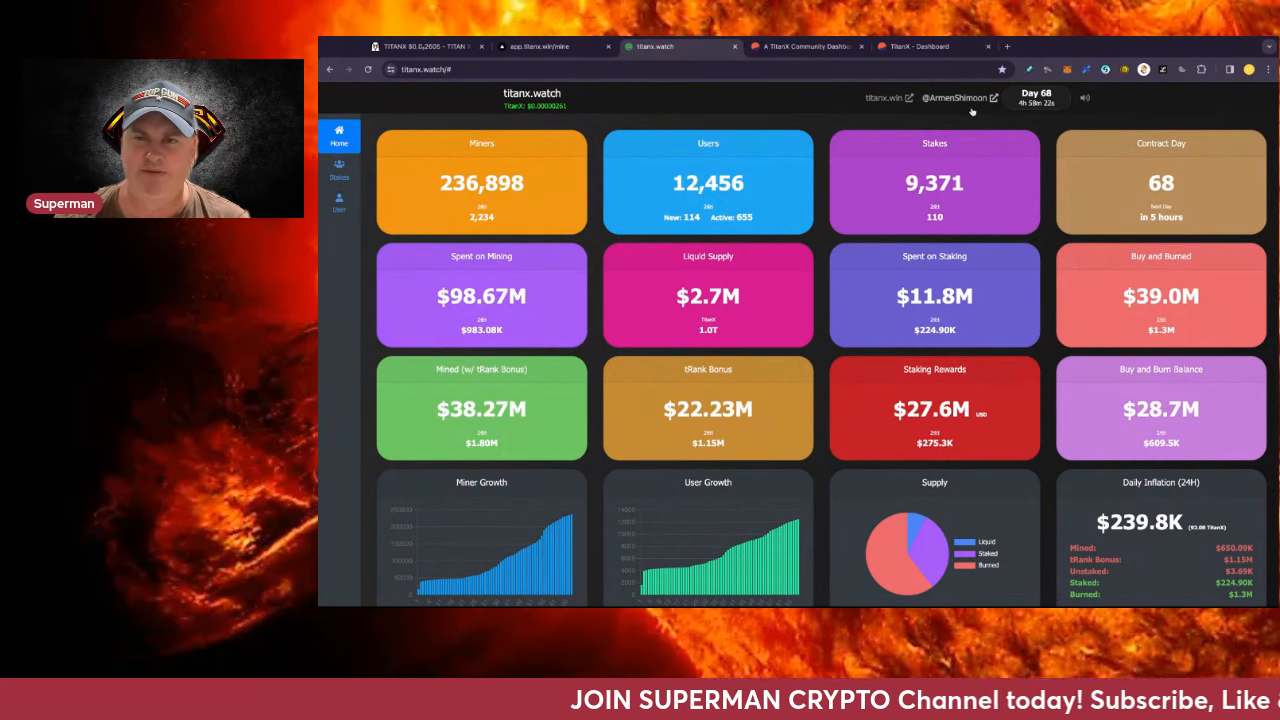
pyautogui.scroll(-3)
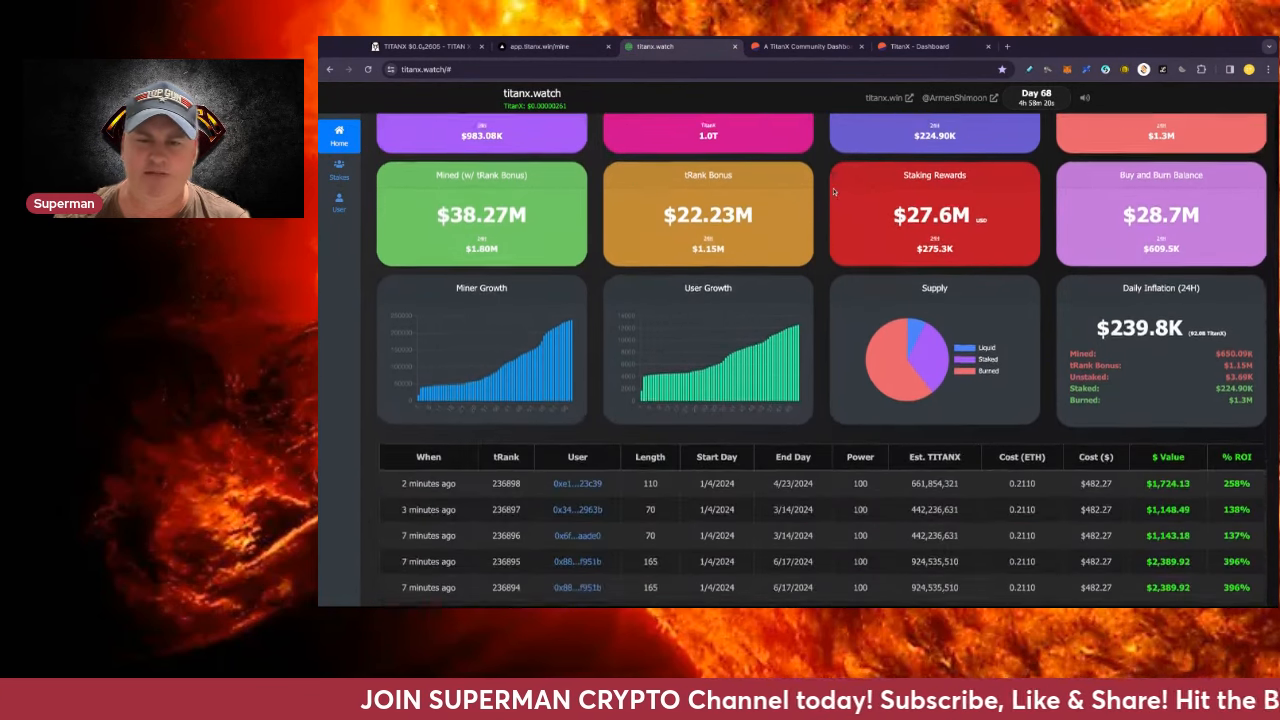
pyautogui.scroll(-3)
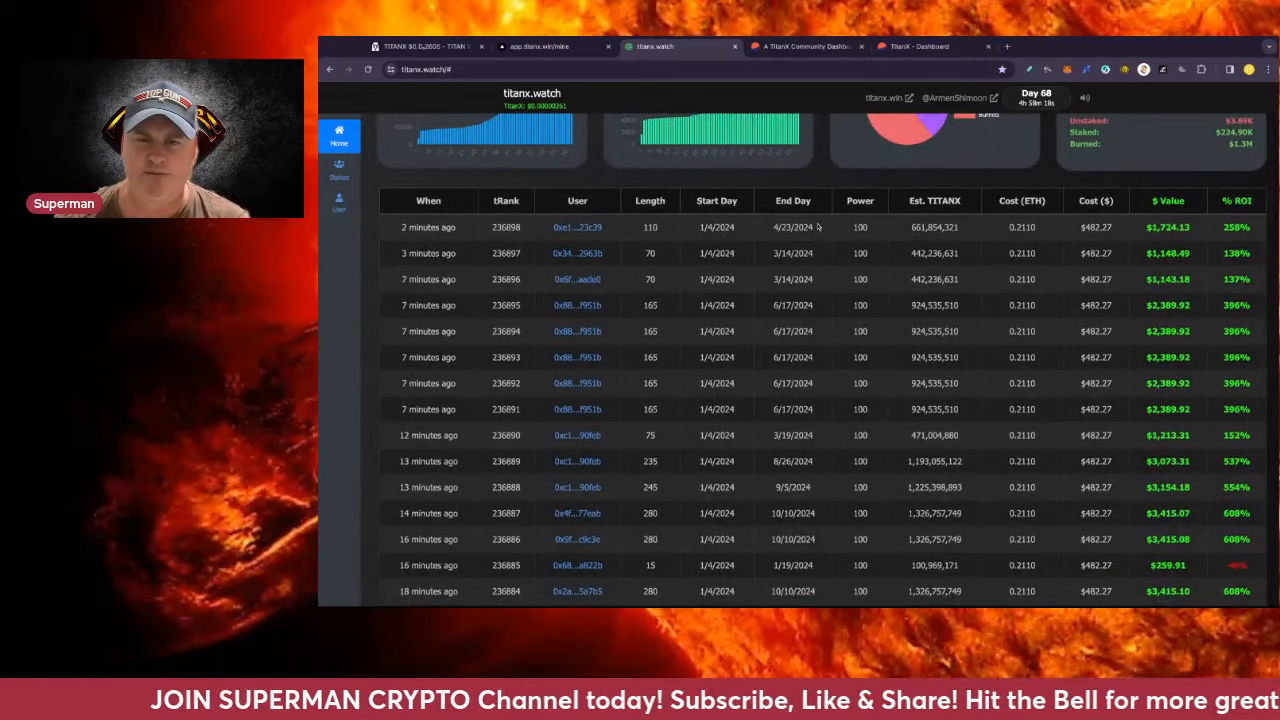
pyautogui.moveTo(1216, 245)
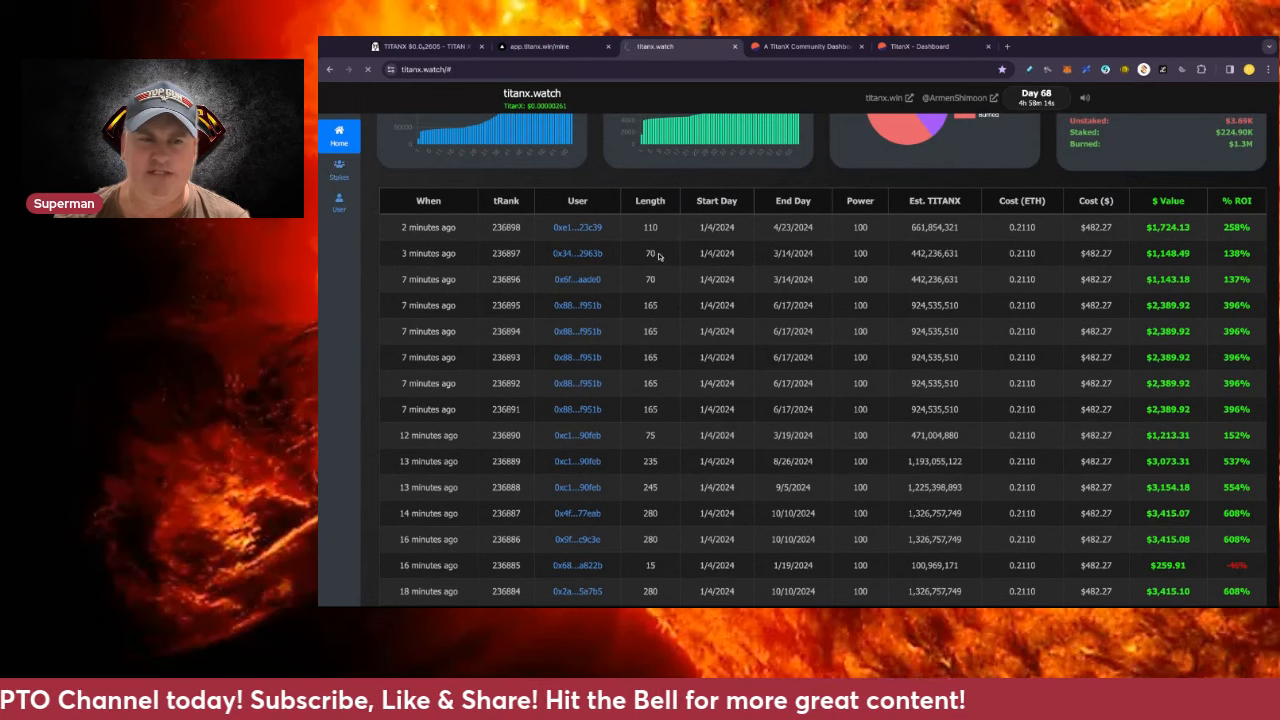
# - Browse the recent stakes list on titanx.watch, then go to the User lookup page
pyautogui.click(339, 168)
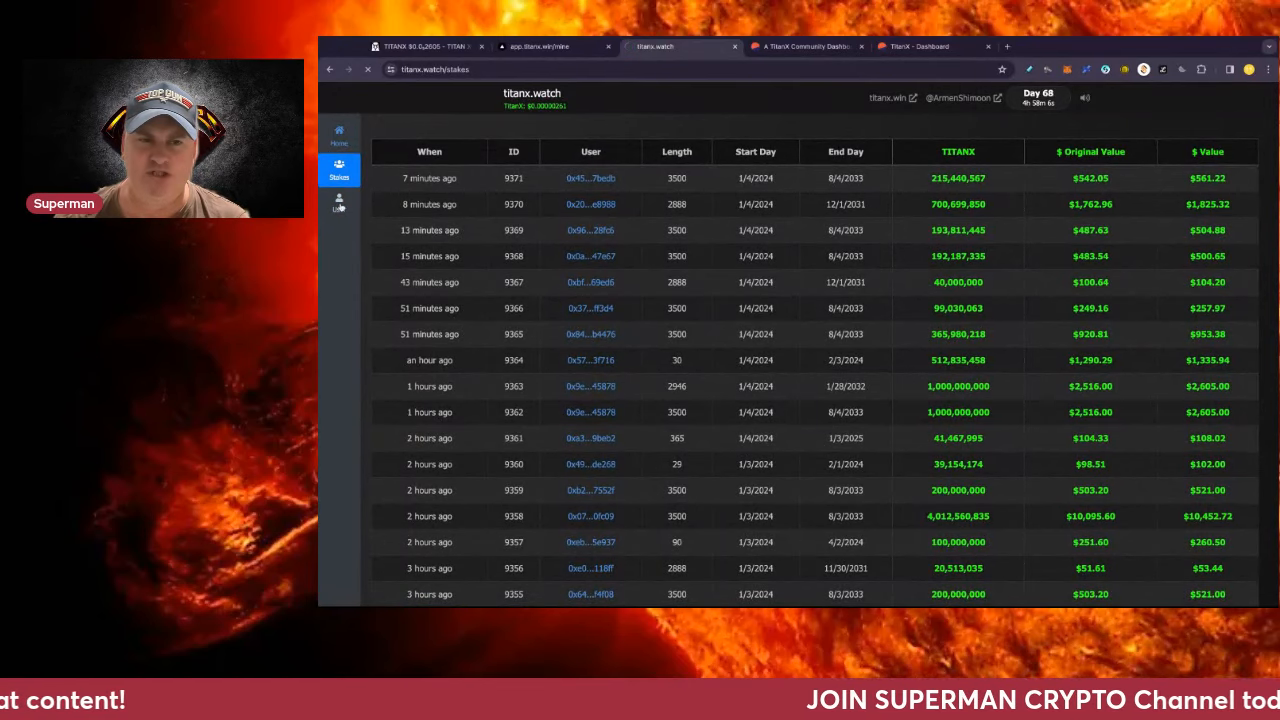
pyautogui.click(339, 203)
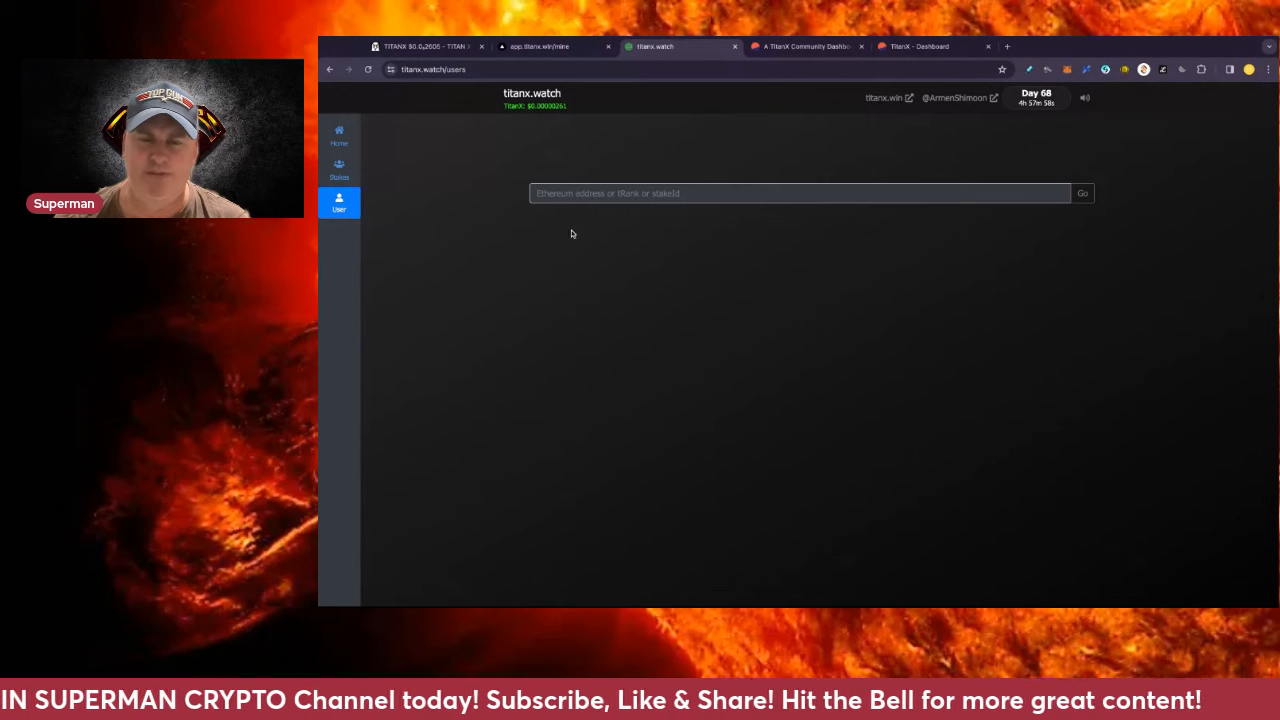
pyautogui.moveTo(816, 162)
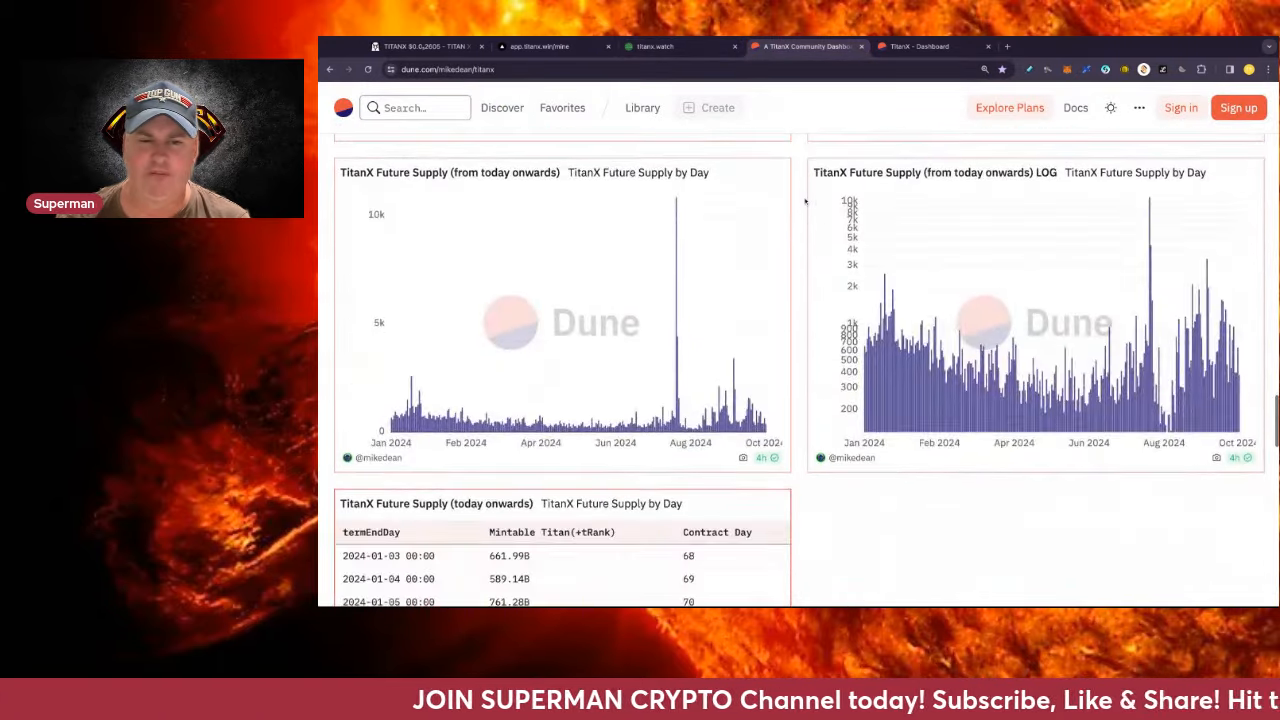
pyautogui.moveTo(480, 290)
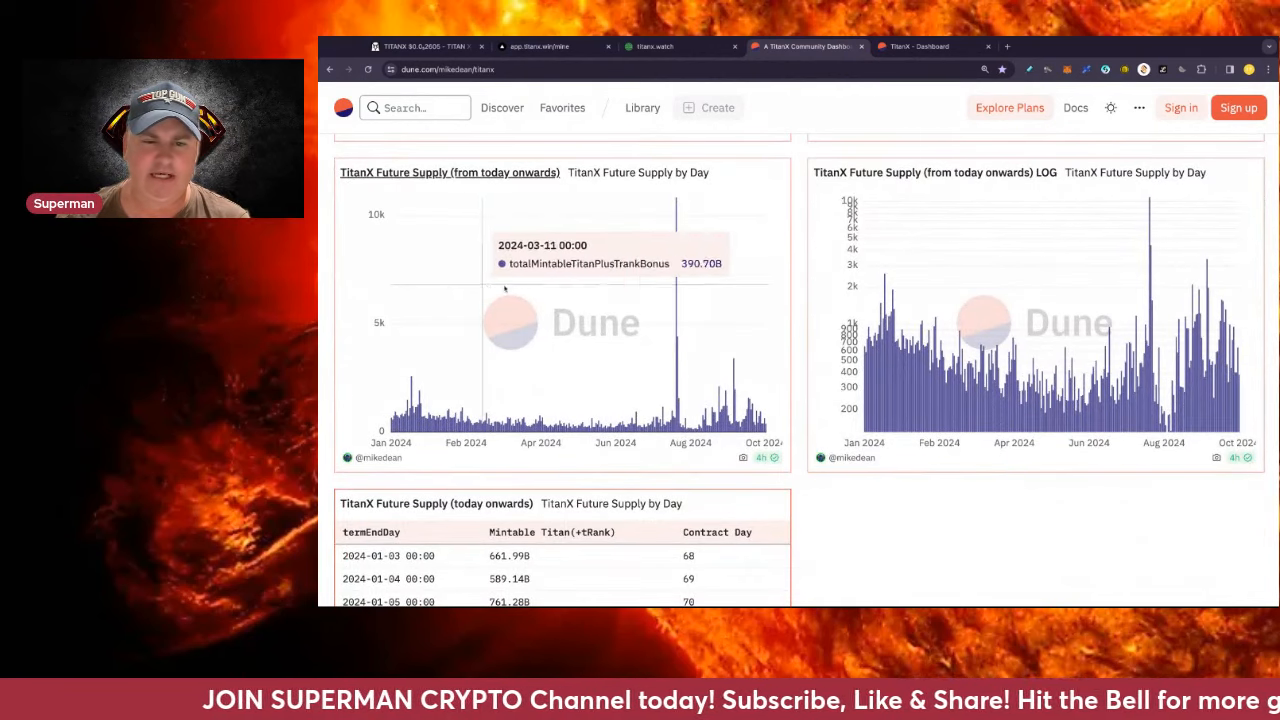
pyautogui.moveTo(765, 288)
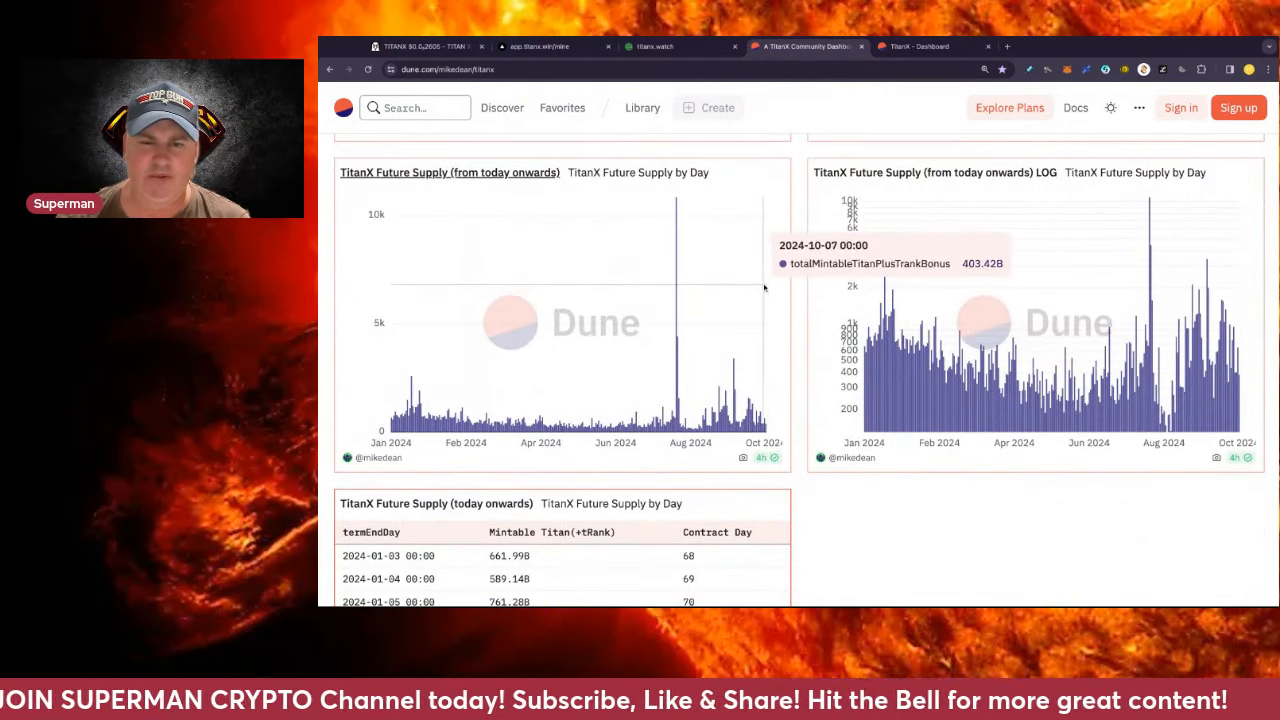
pyautogui.moveTo(765, 293)
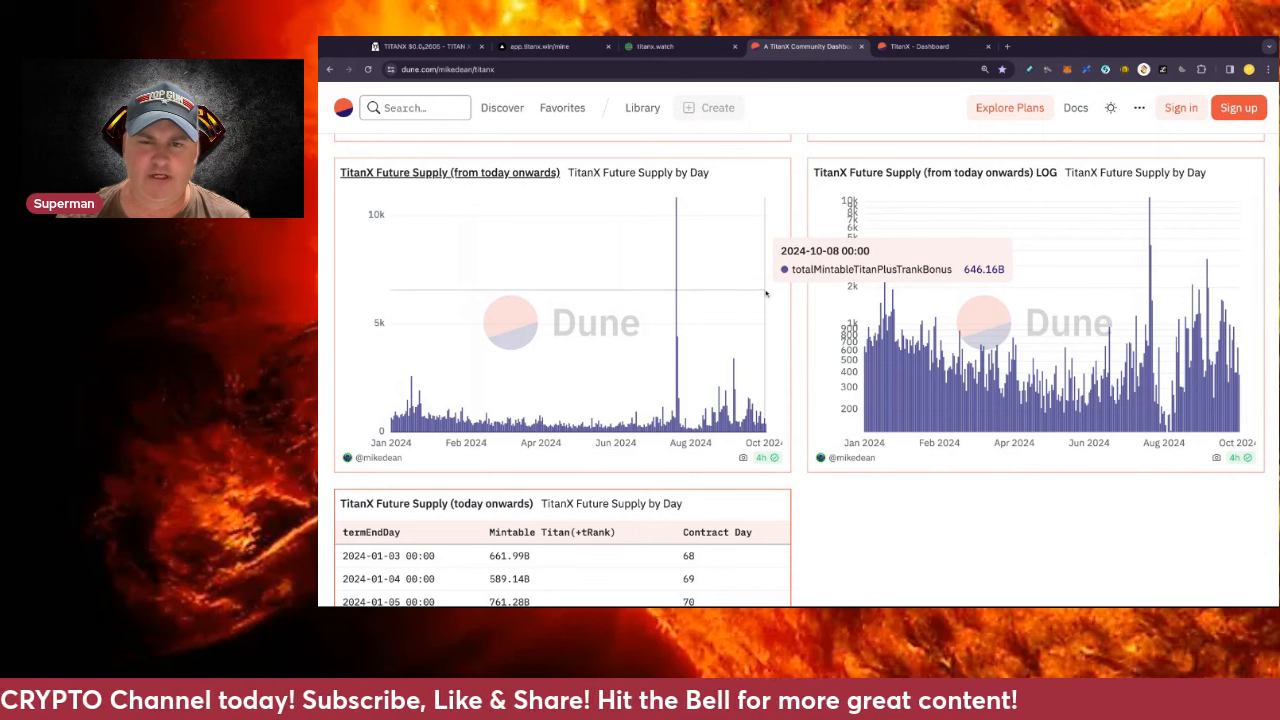
pyautogui.moveTo(765, 295)
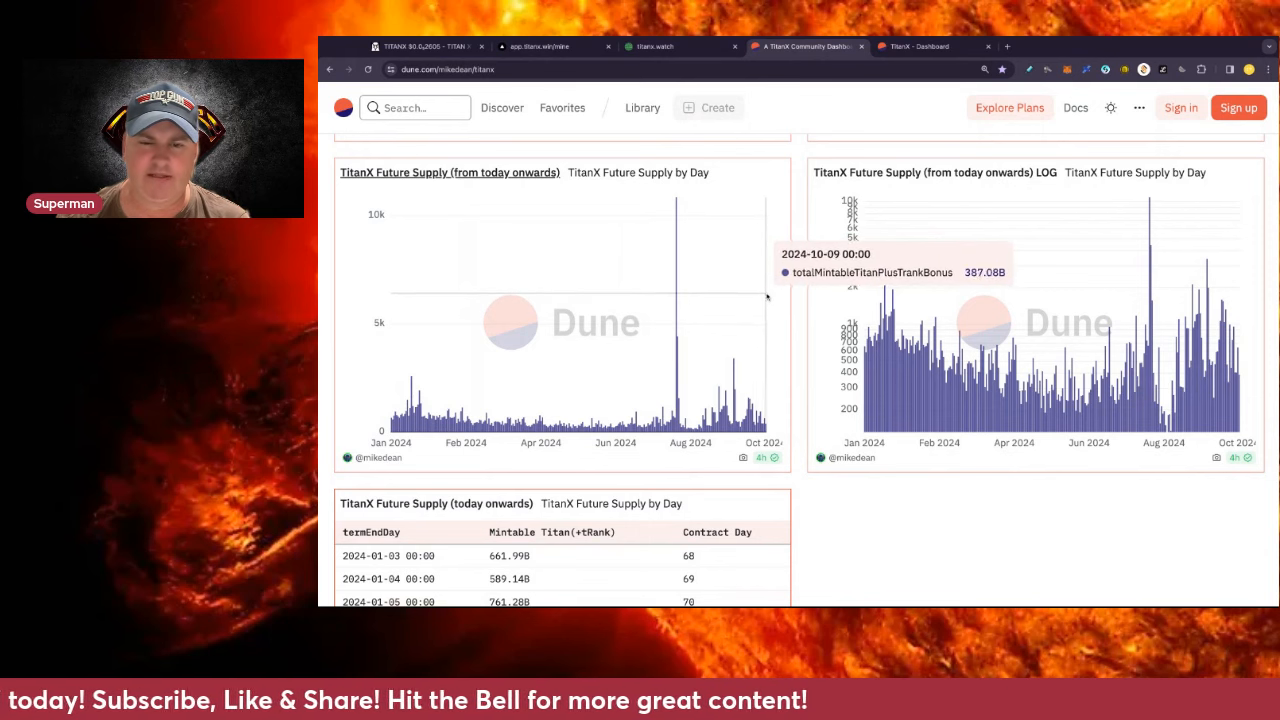
pyautogui.moveTo(505, 318)
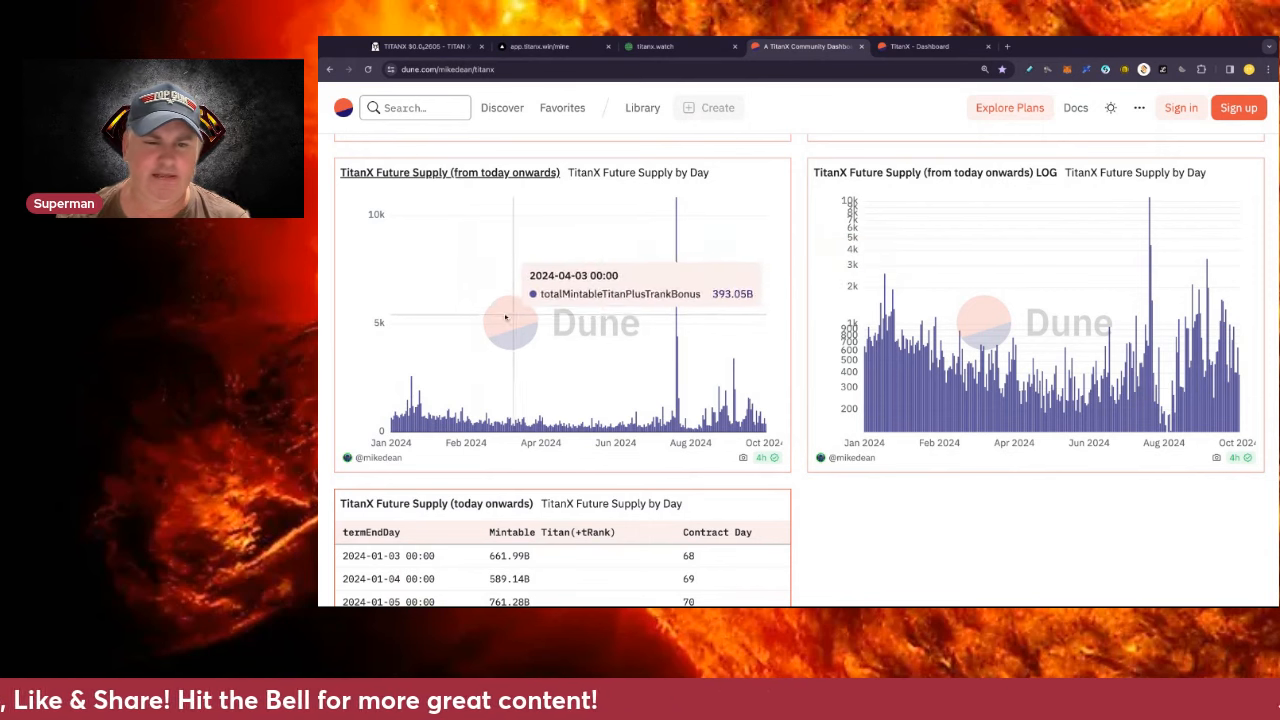
pyautogui.moveTo(420, 306)
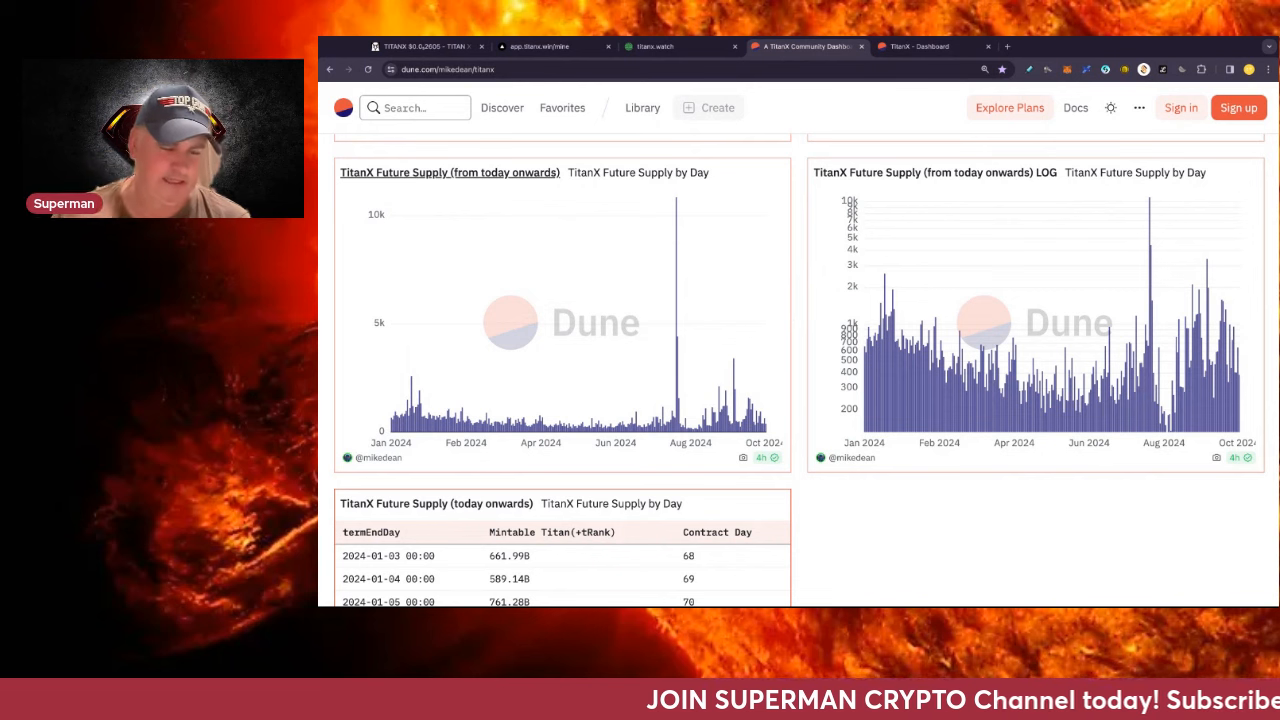
pyautogui.moveTo(423, 345)
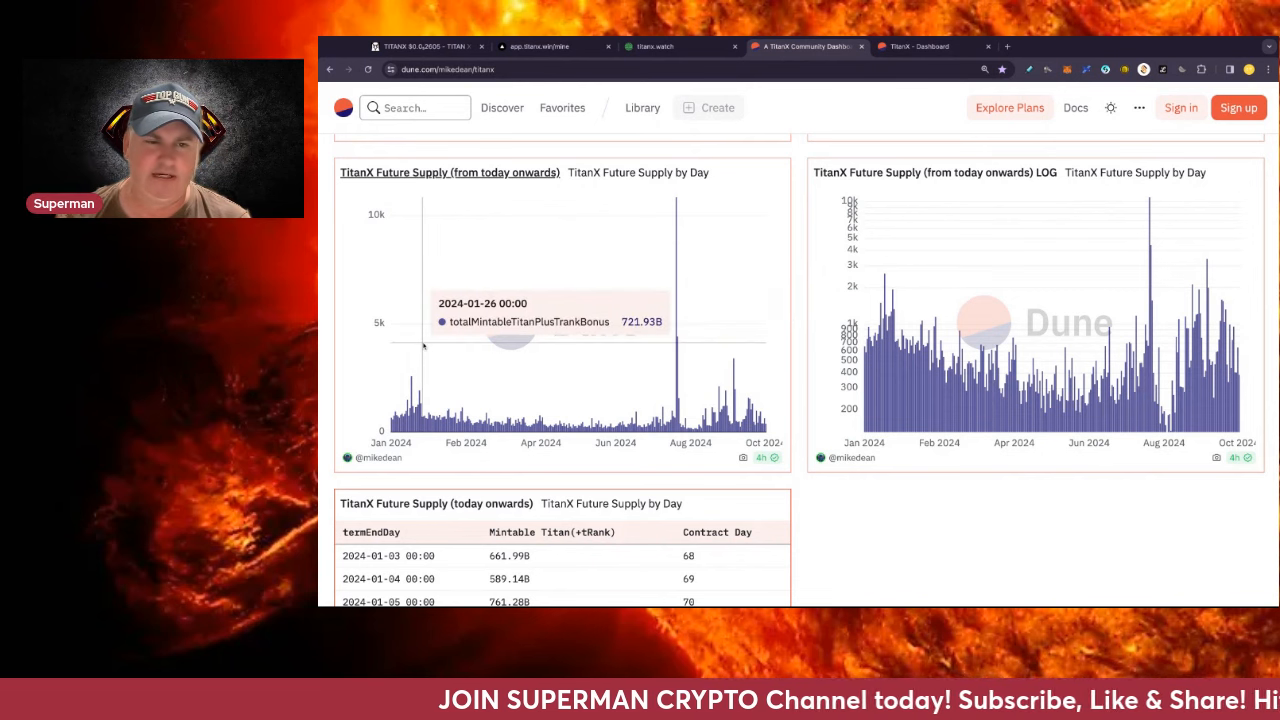
pyautogui.moveTo(465, 345)
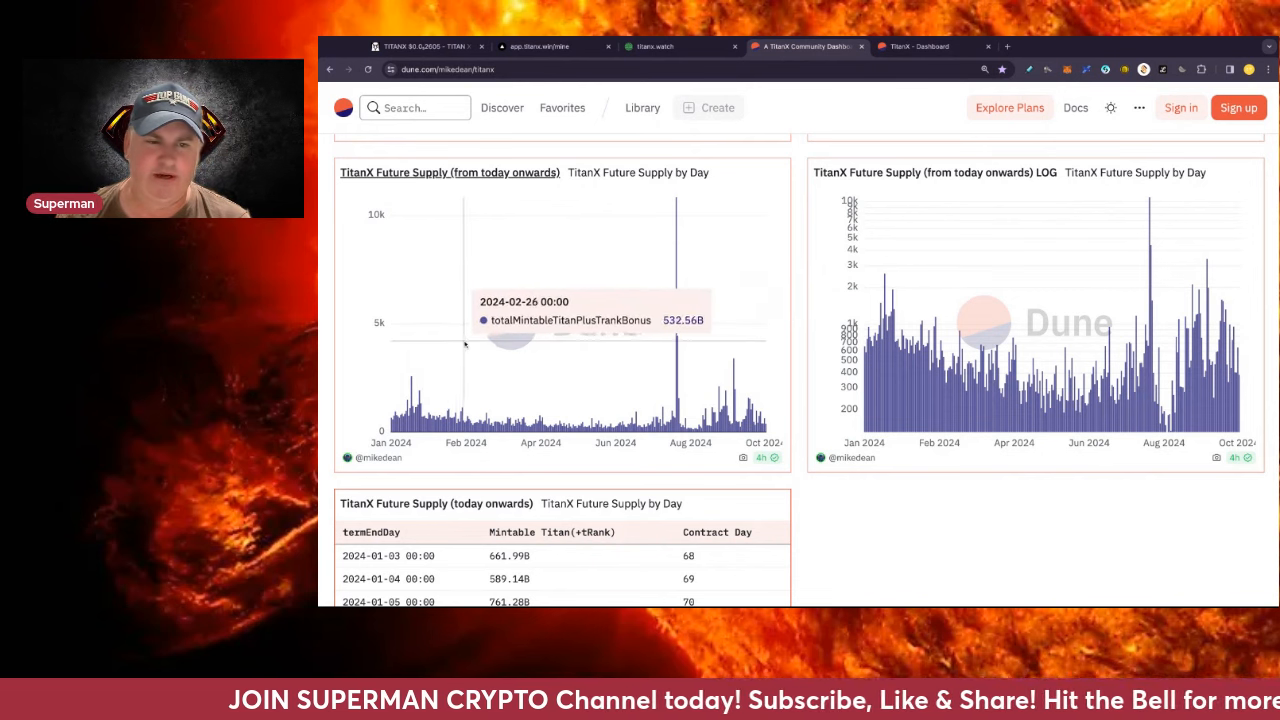
pyautogui.moveTo(462, 344)
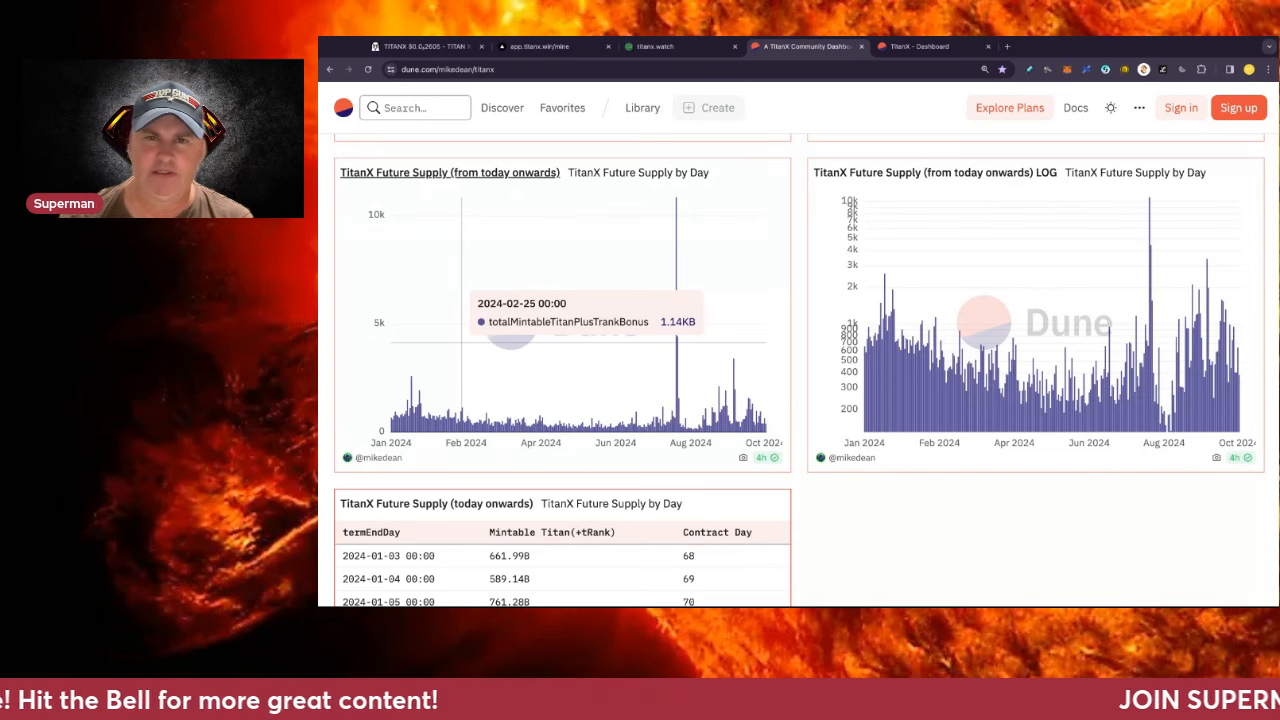
pyautogui.moveTo(424, 343)
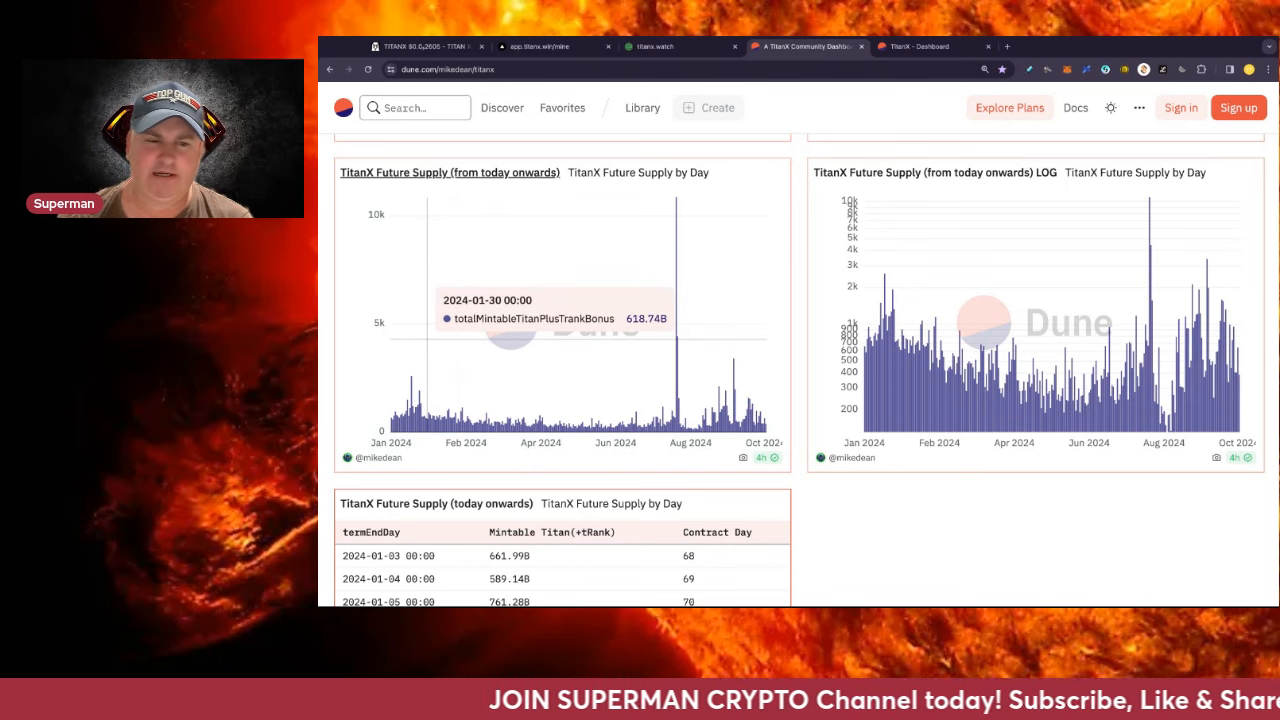
pyautogui.moveTo(437, 341)
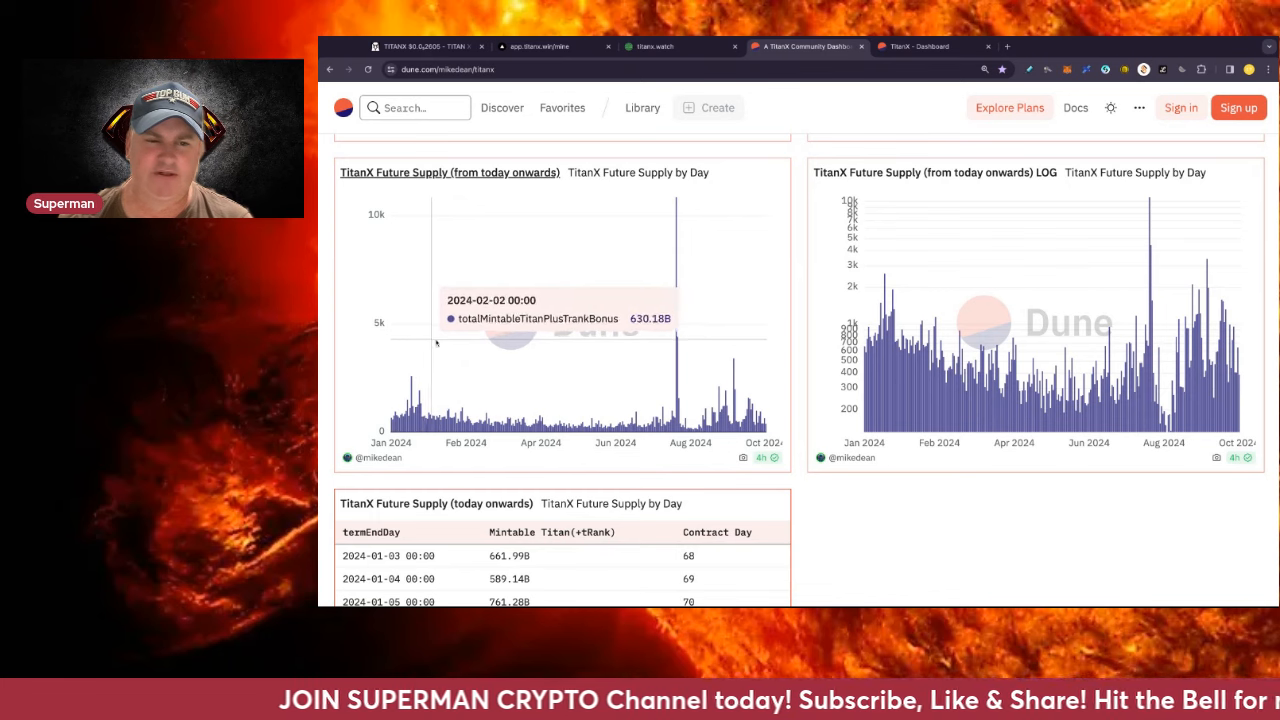
pyautogui.moveTo(463, 340)
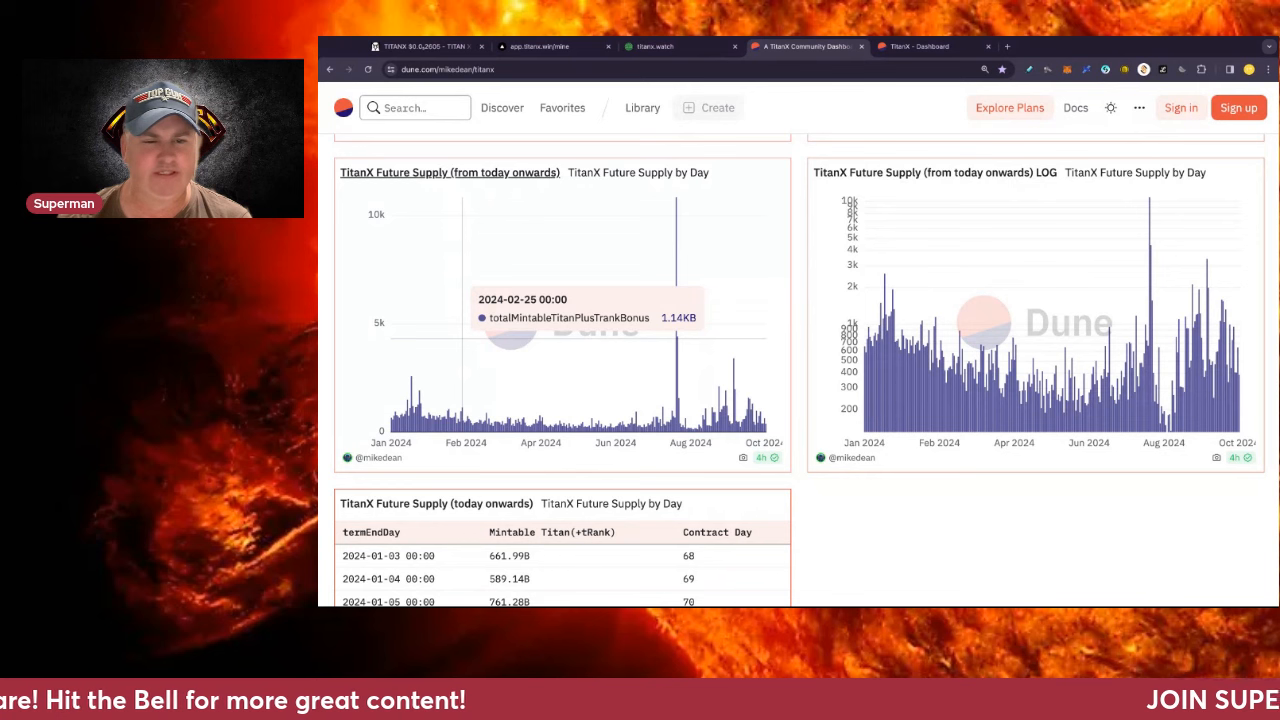
pyautogui.moveTo(492, 343)
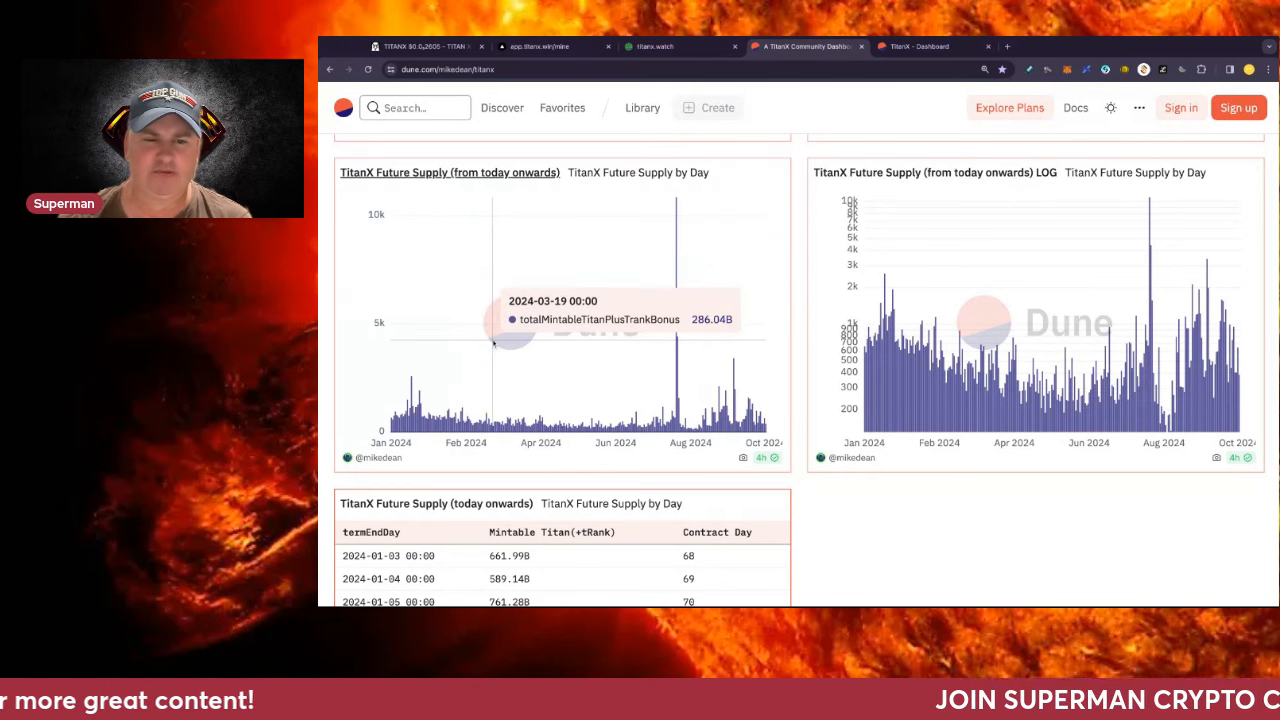
pyautogui.moveTo(479, 343)
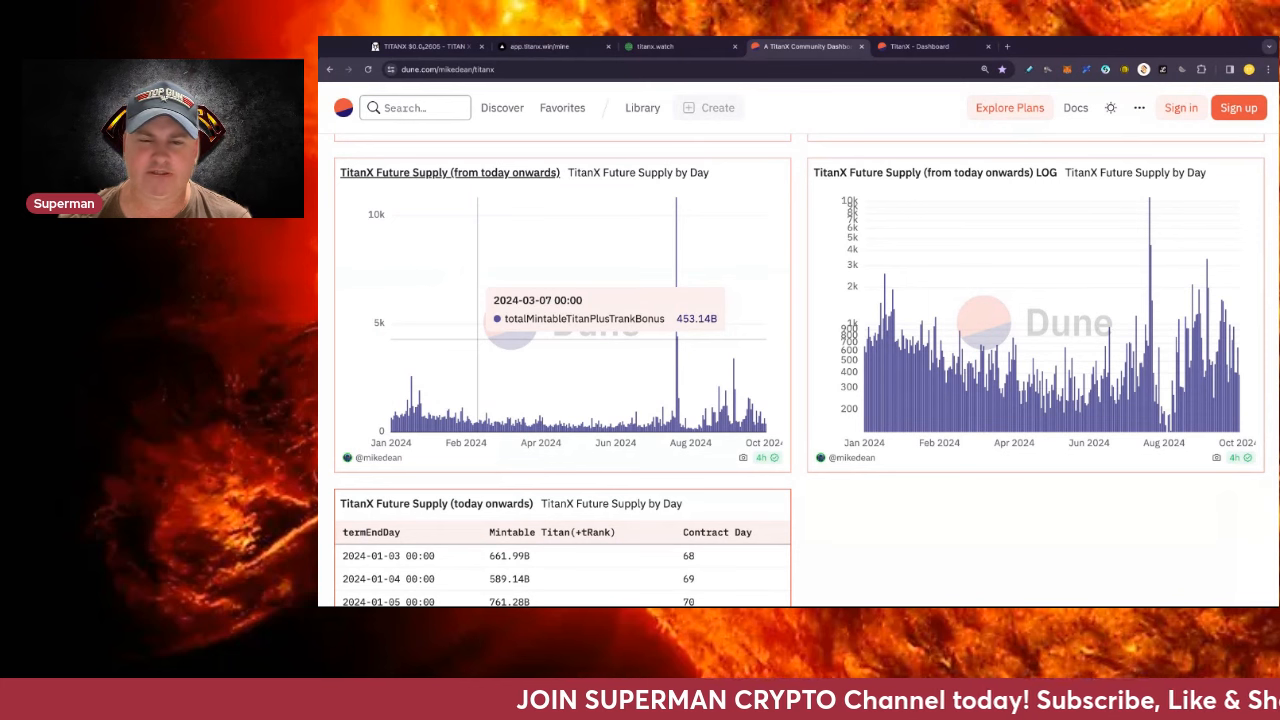
pyautogui.moveTo(792, 326)
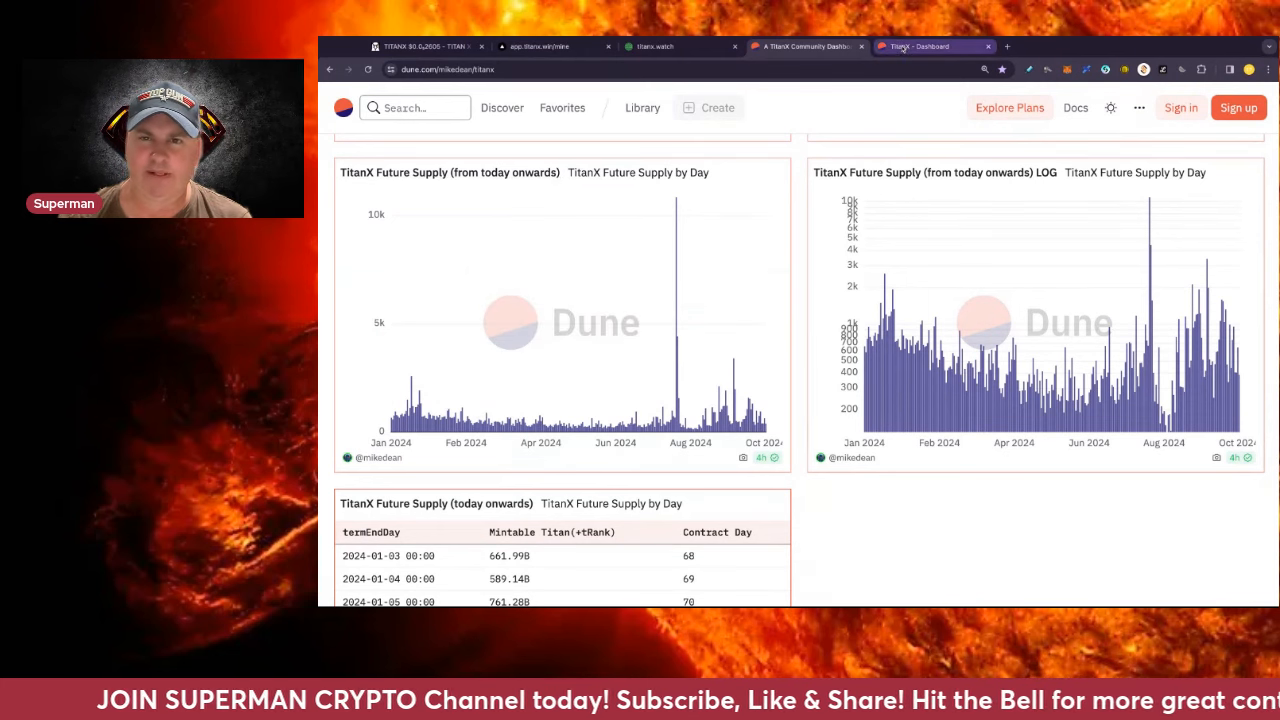
# - Switch to the TitanX - Dashboard on Dune and scroll through its Buy and Burn chart and table
pyautogui.click(920, 46)
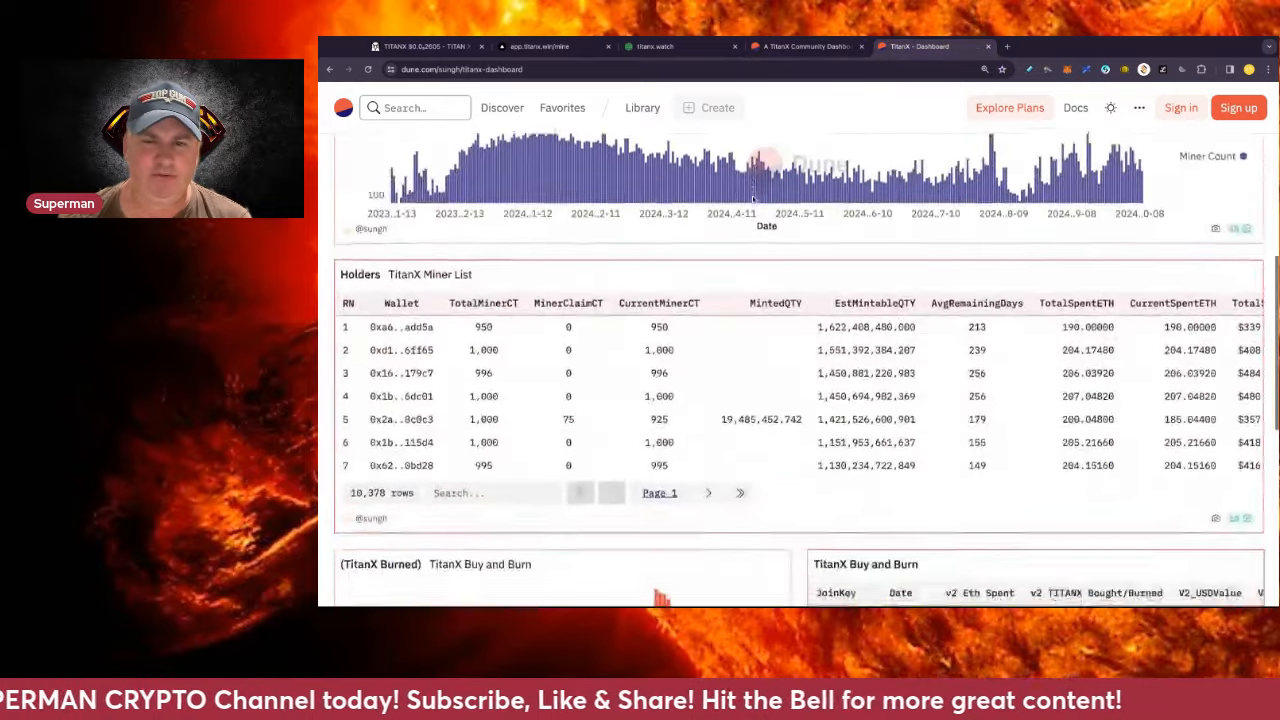
pyautogui.scroll(-3)
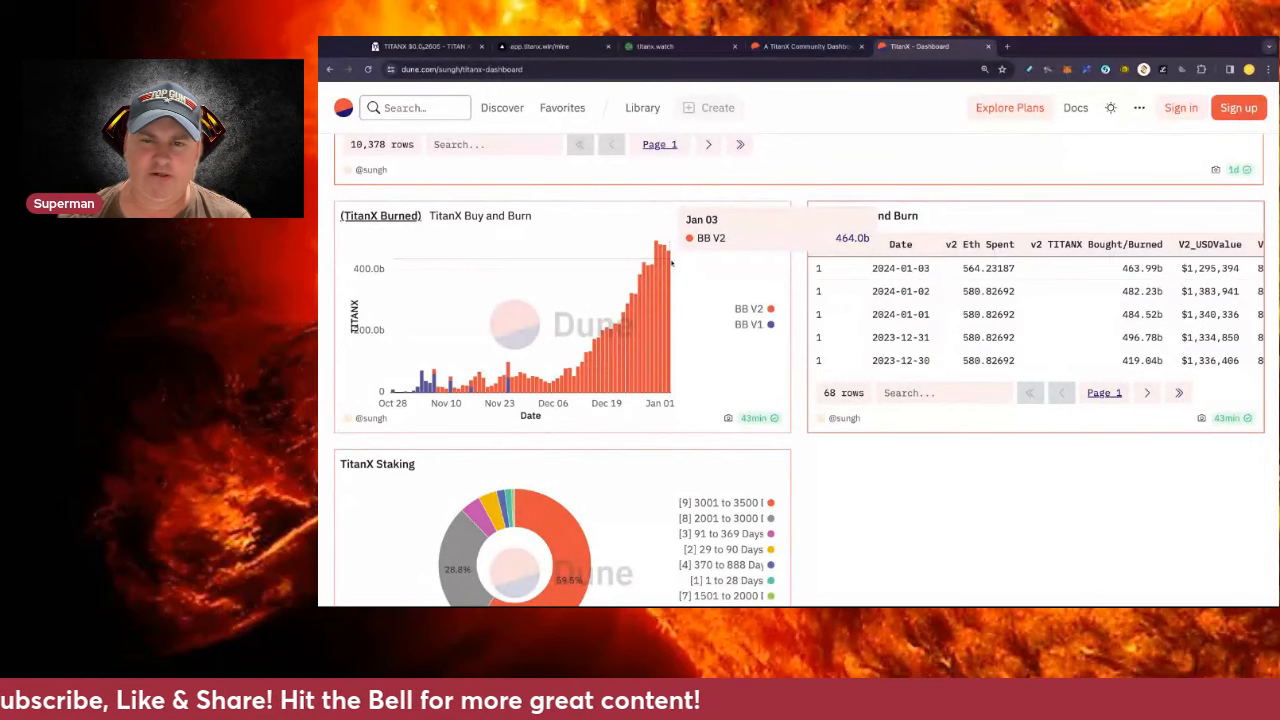
pyautogui.moveTo(665, 255)
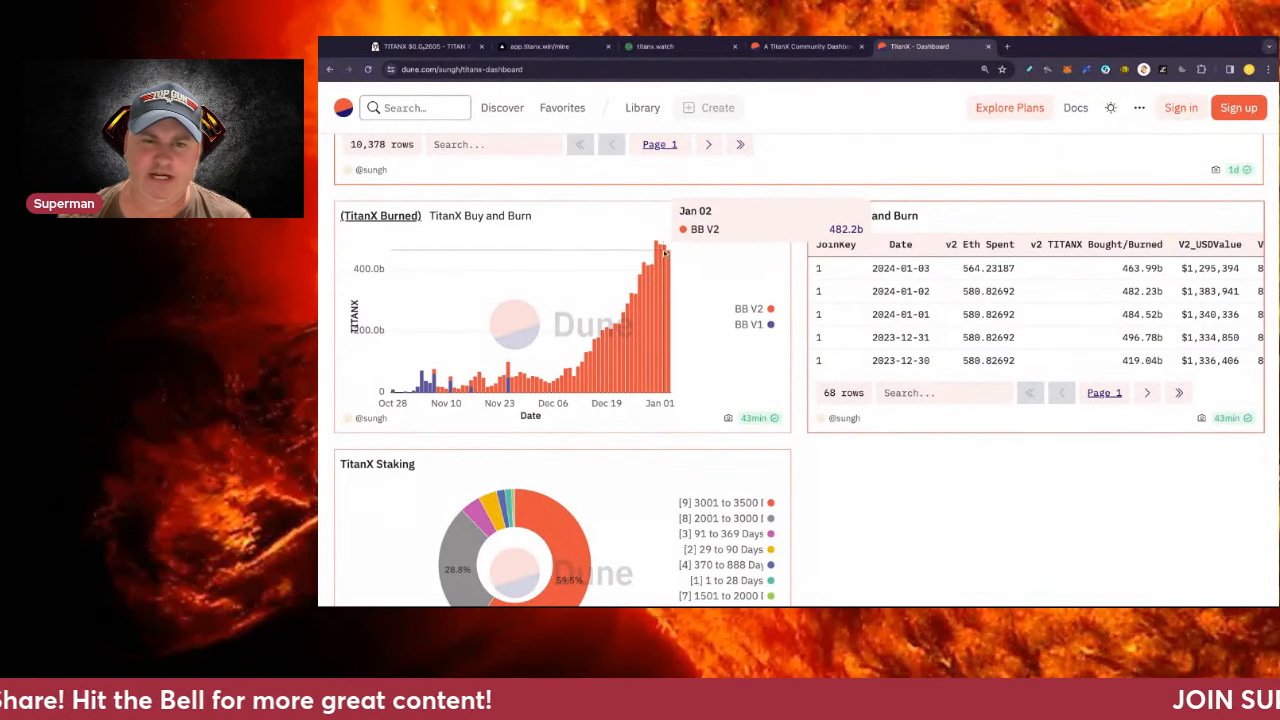
pyautogui.moveTo(660, 248)
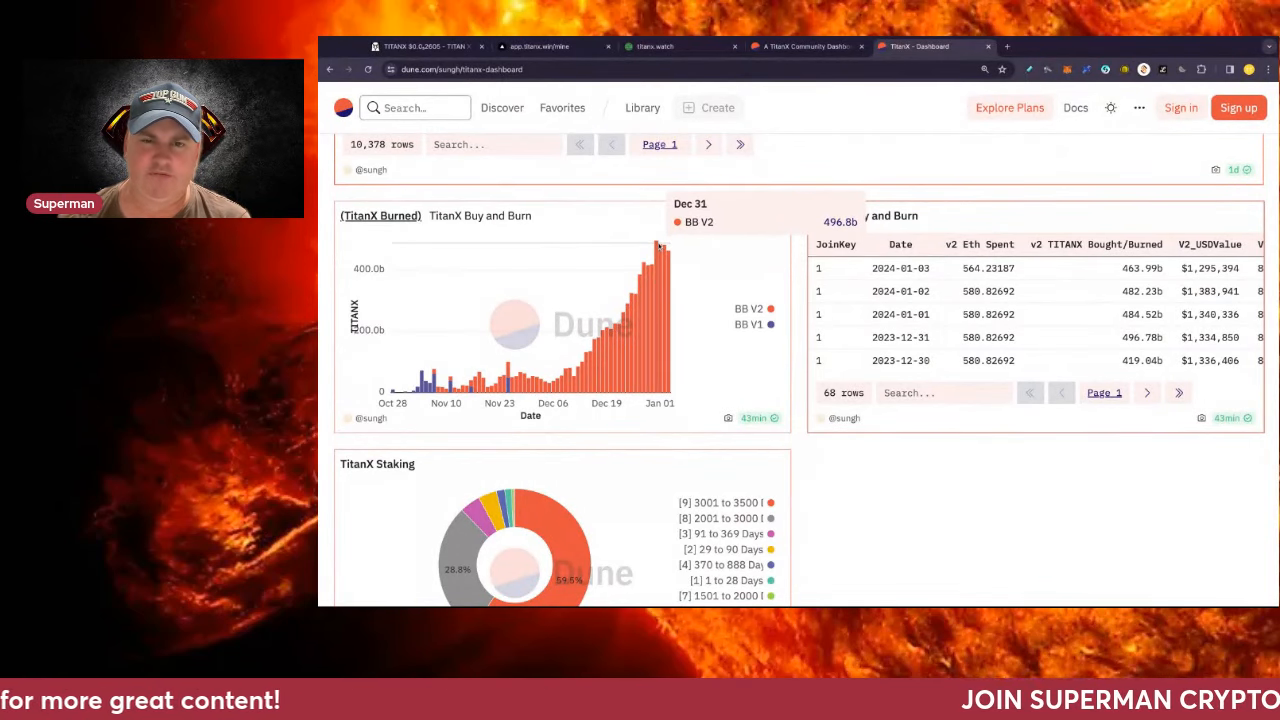
pyautogui.moveTo(672, 252)
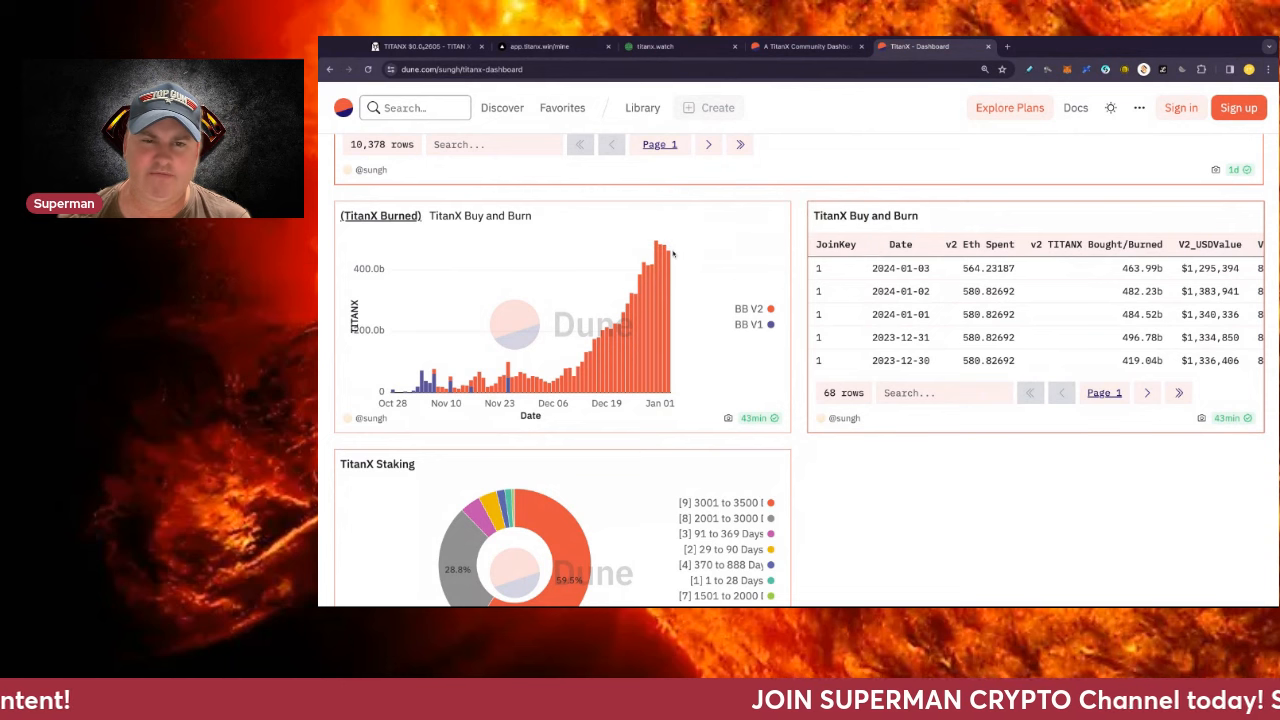
pyautogui.moveTo(710, 271)
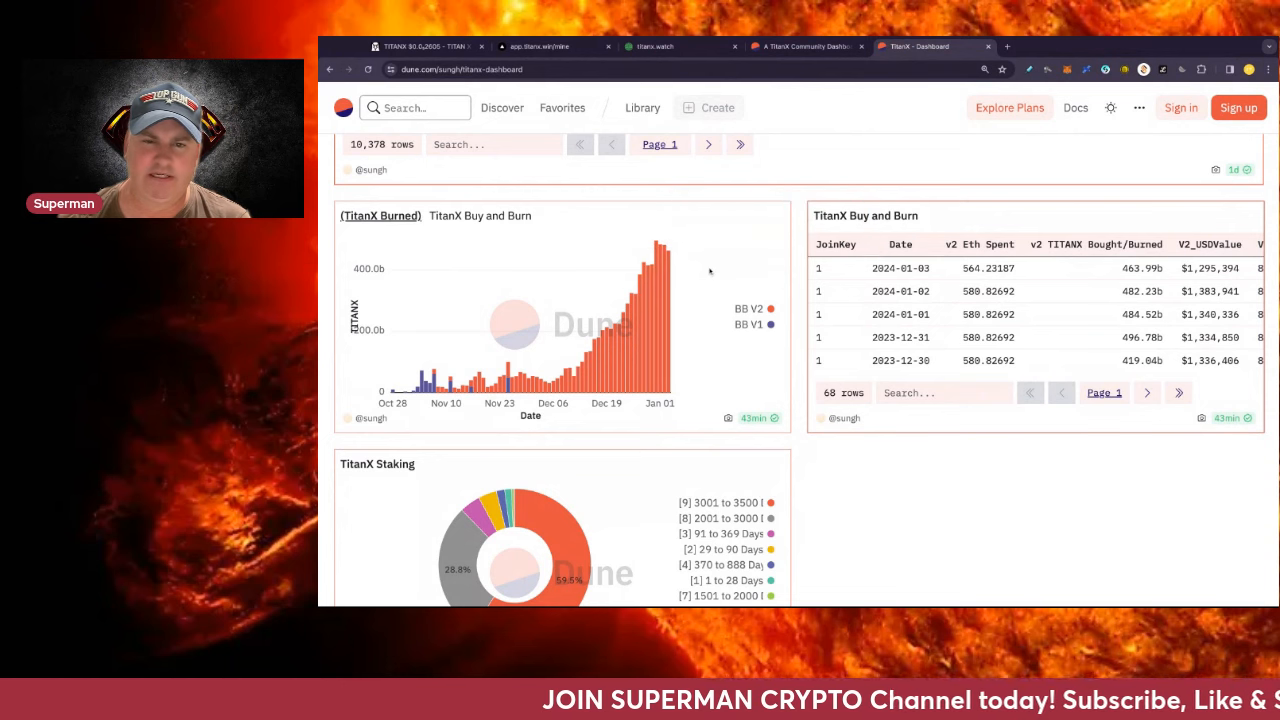
pyautogui.scroll(-3)
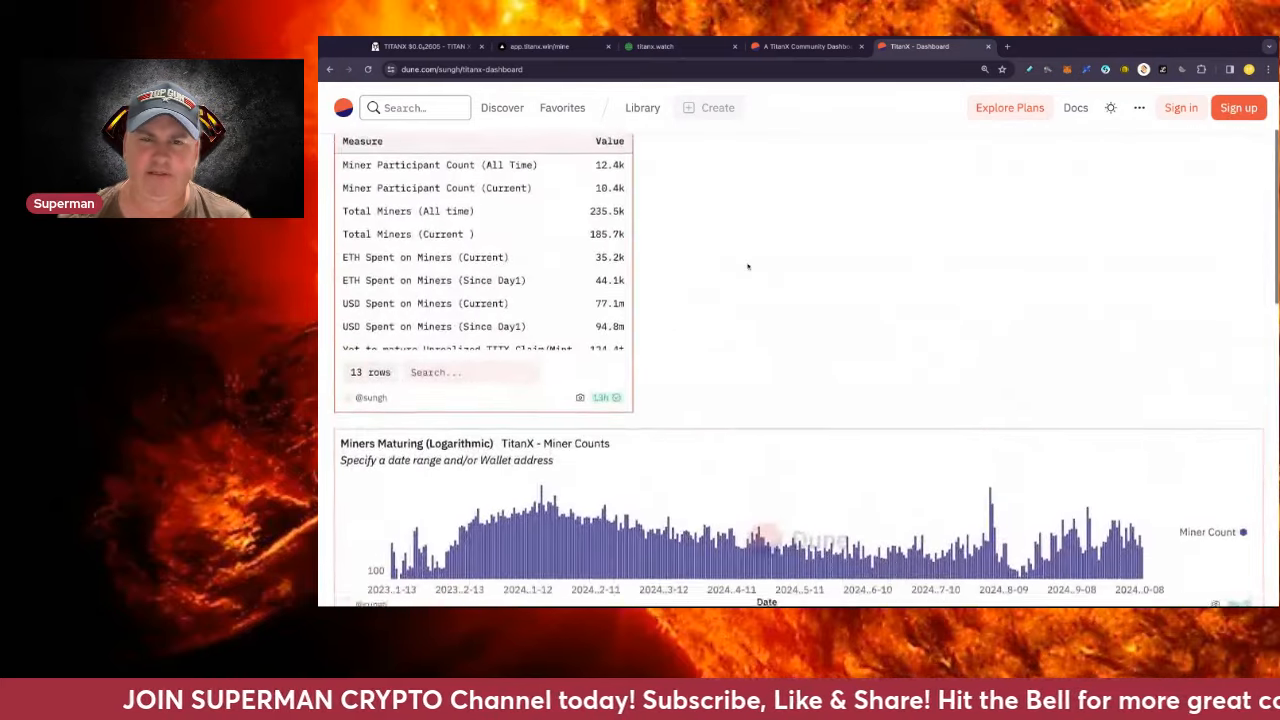
# - Scroll the Dune TitanX Dashboard back up to its title and miner measures table
pyautogui.scroll(3)
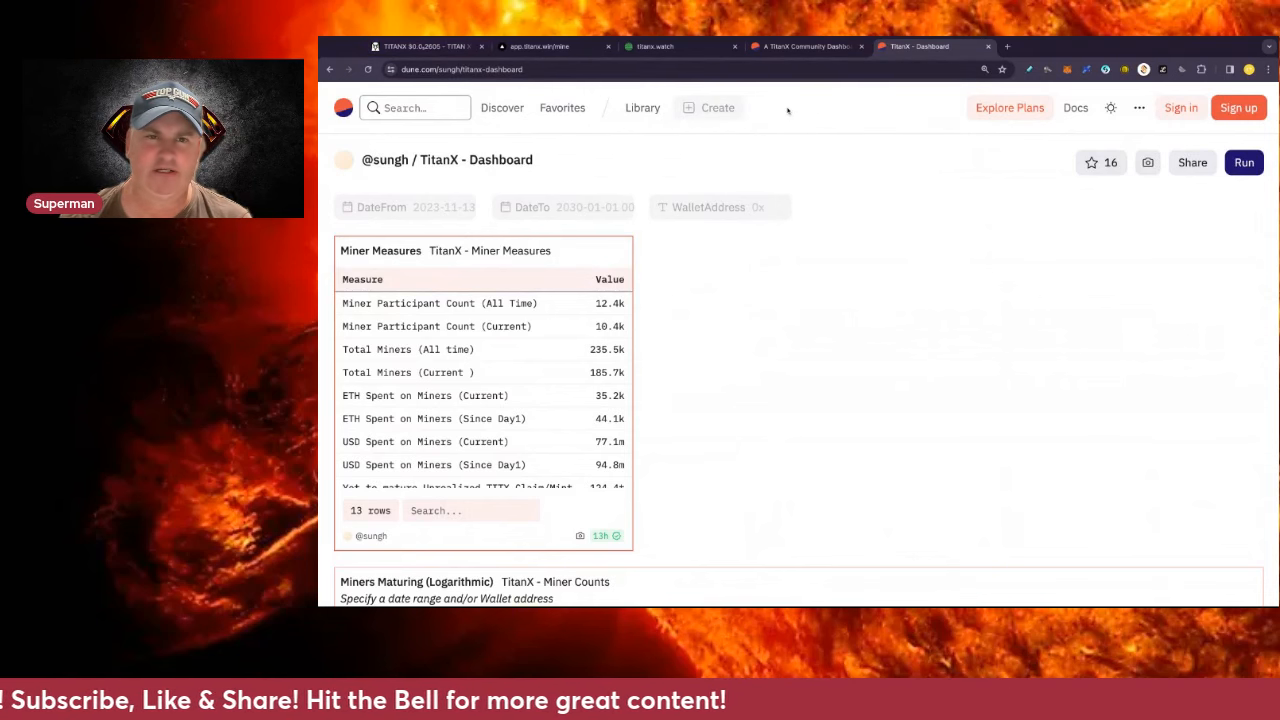
pyautogui.moveTo(834, 115)
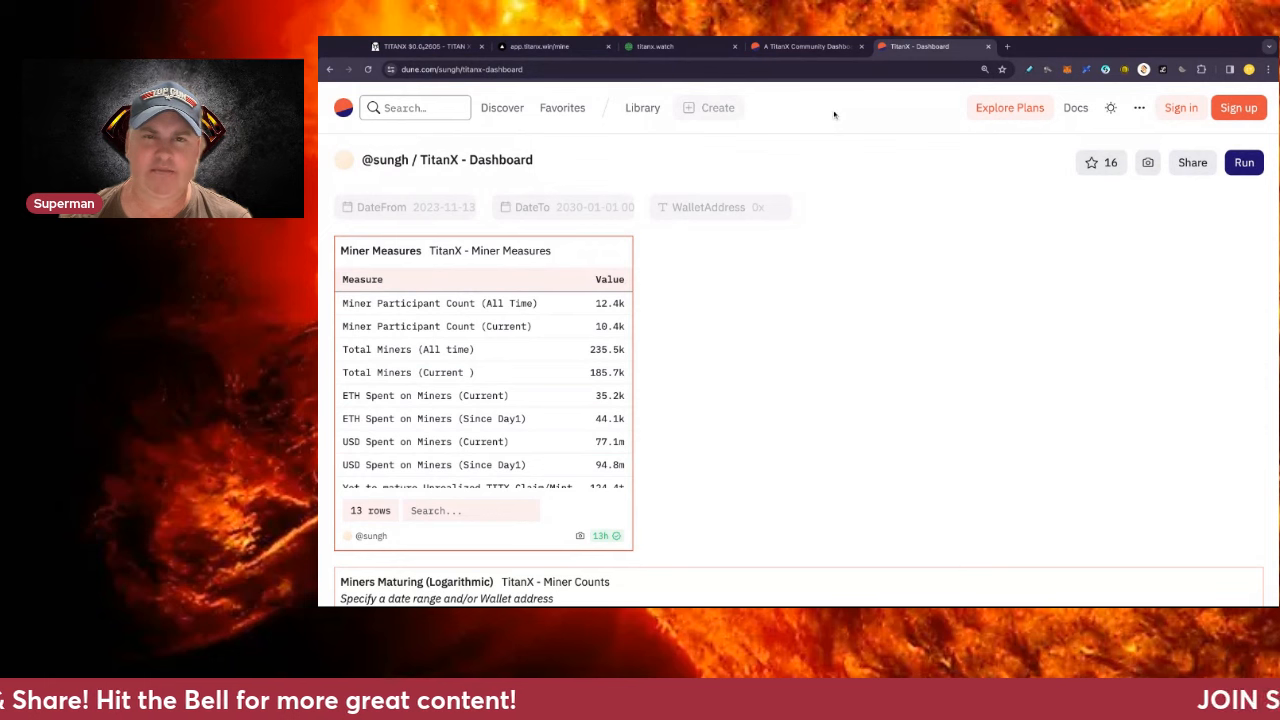
pyautogui.moveTo(810, 112)
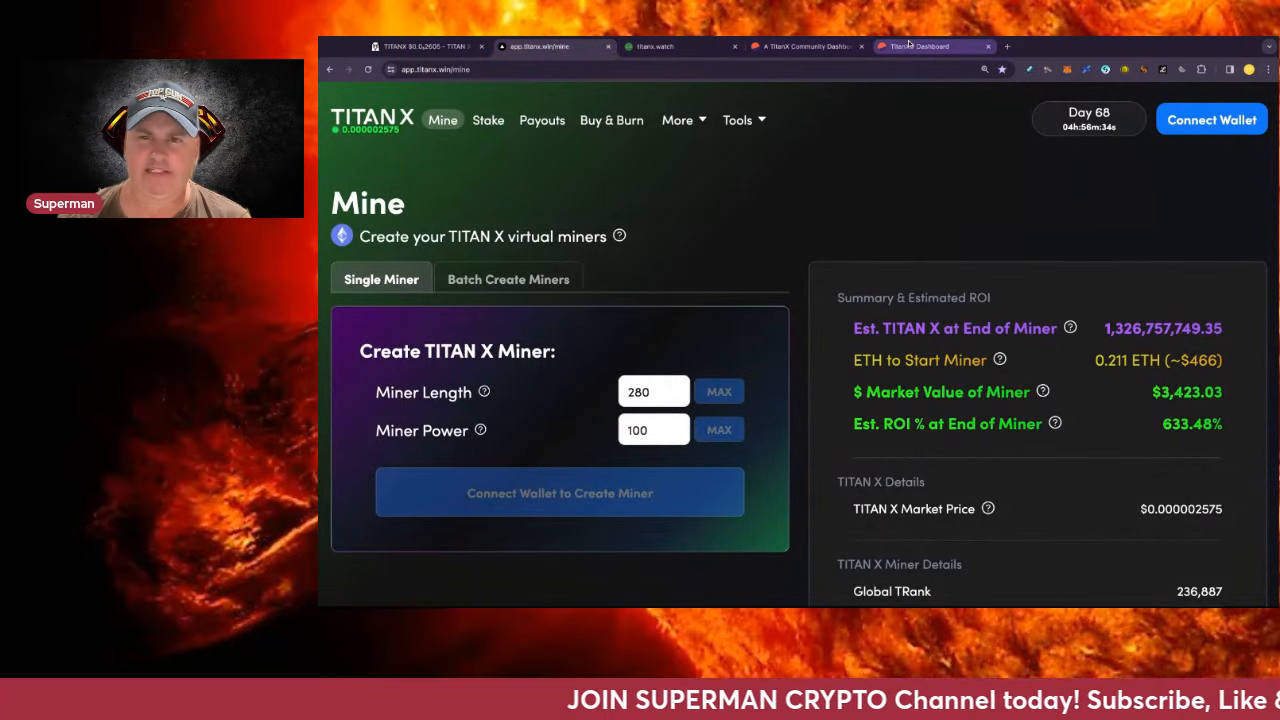
# - Check the miner counts on TitanX - Dashboard, then return to the TitanX Community Dashboard
pyautogui.click(930, 46)
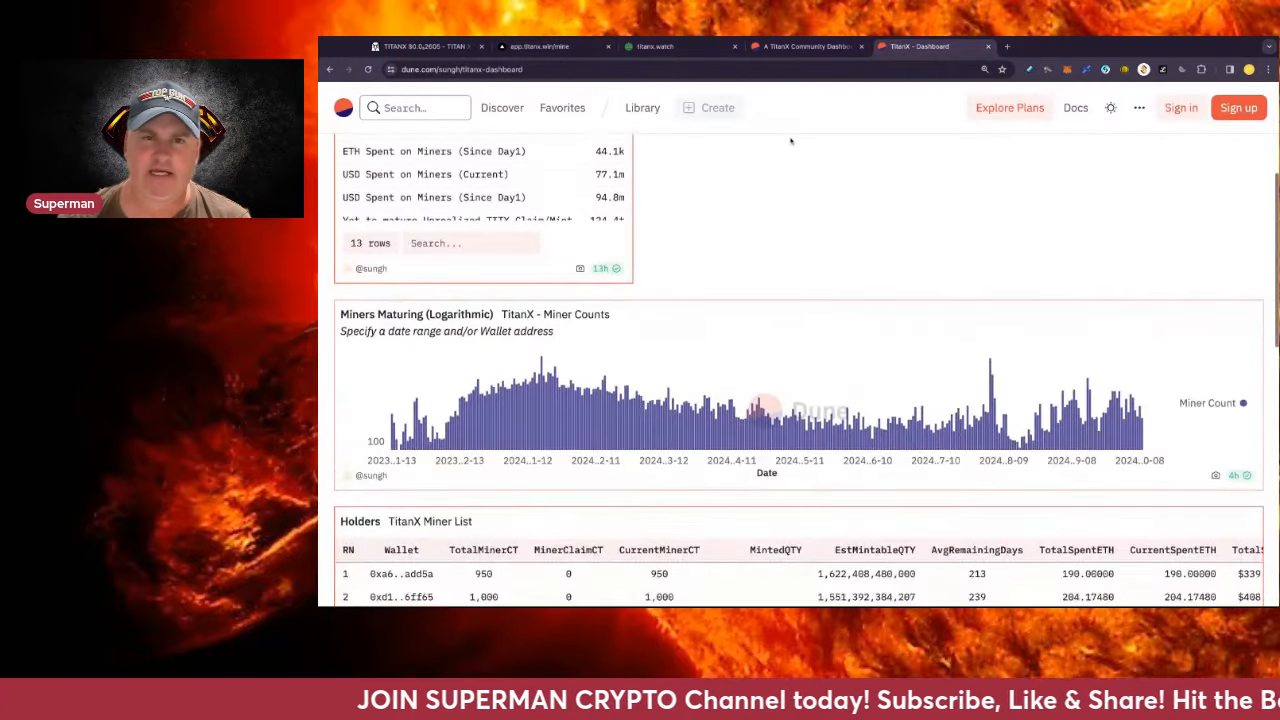
pyautogui.moveTo(781, 160)
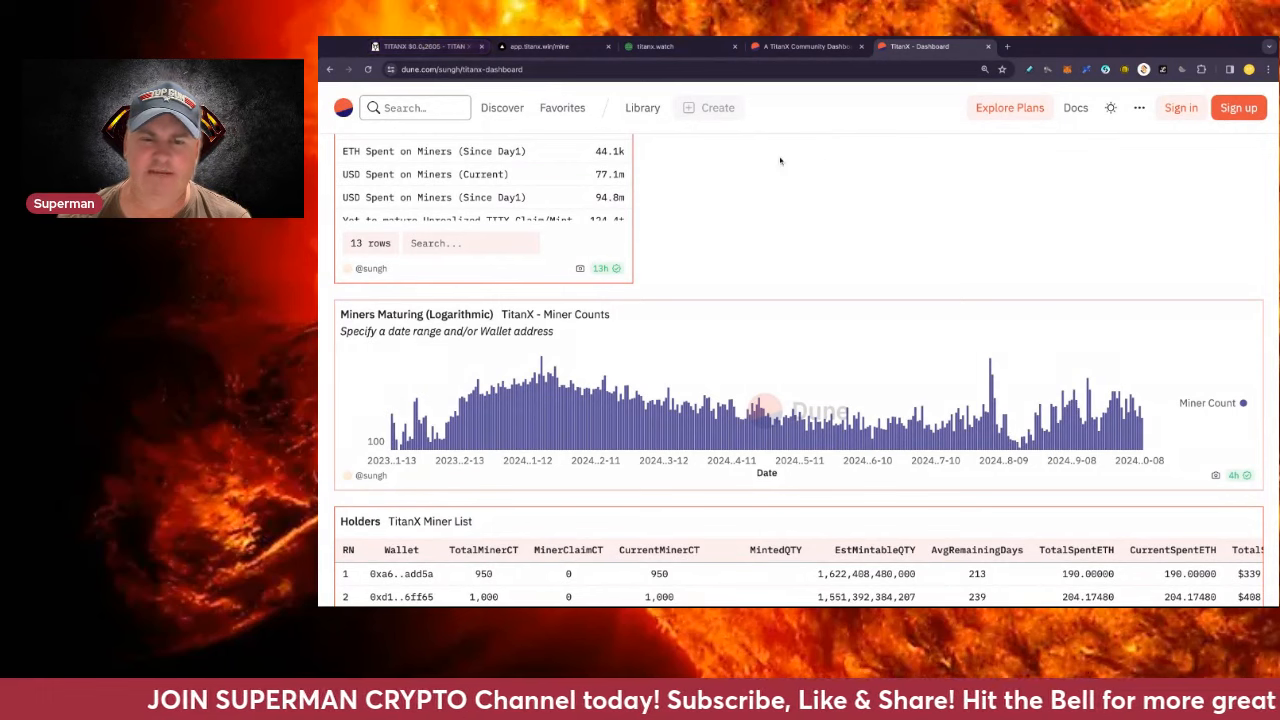
pyautogui.click(805, 46)
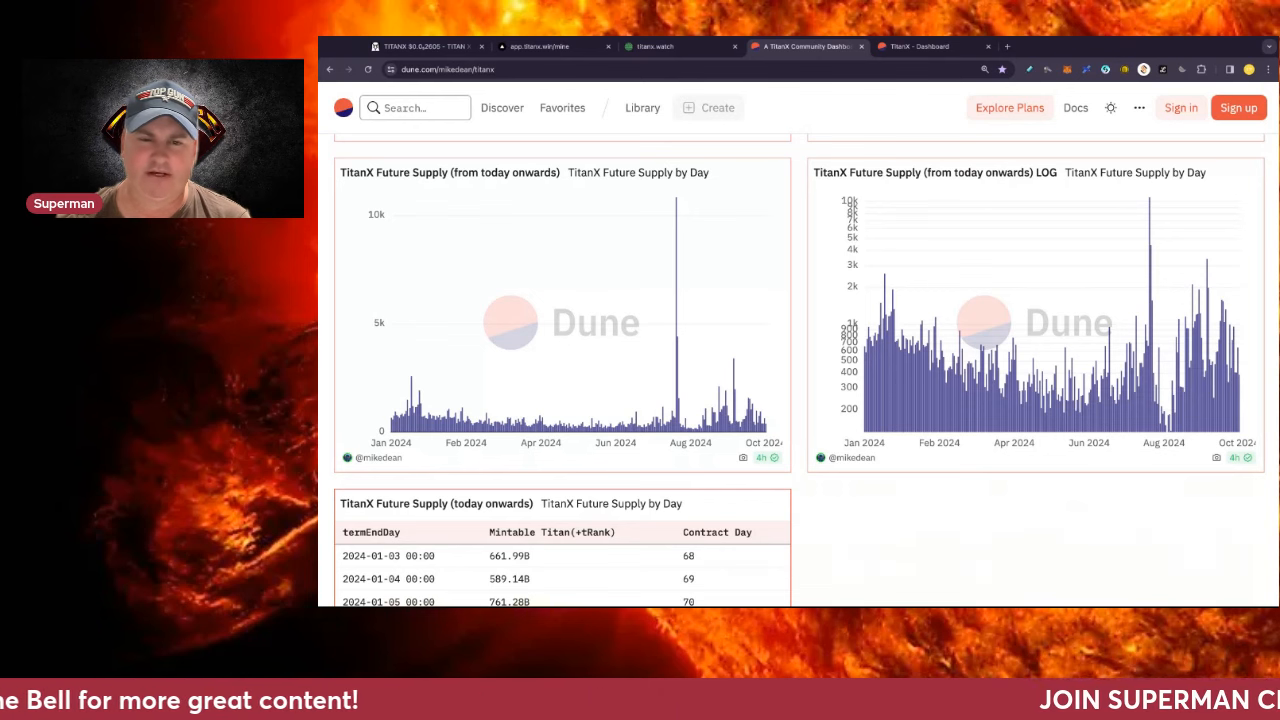
pyautogui.moveTo(610, 288)
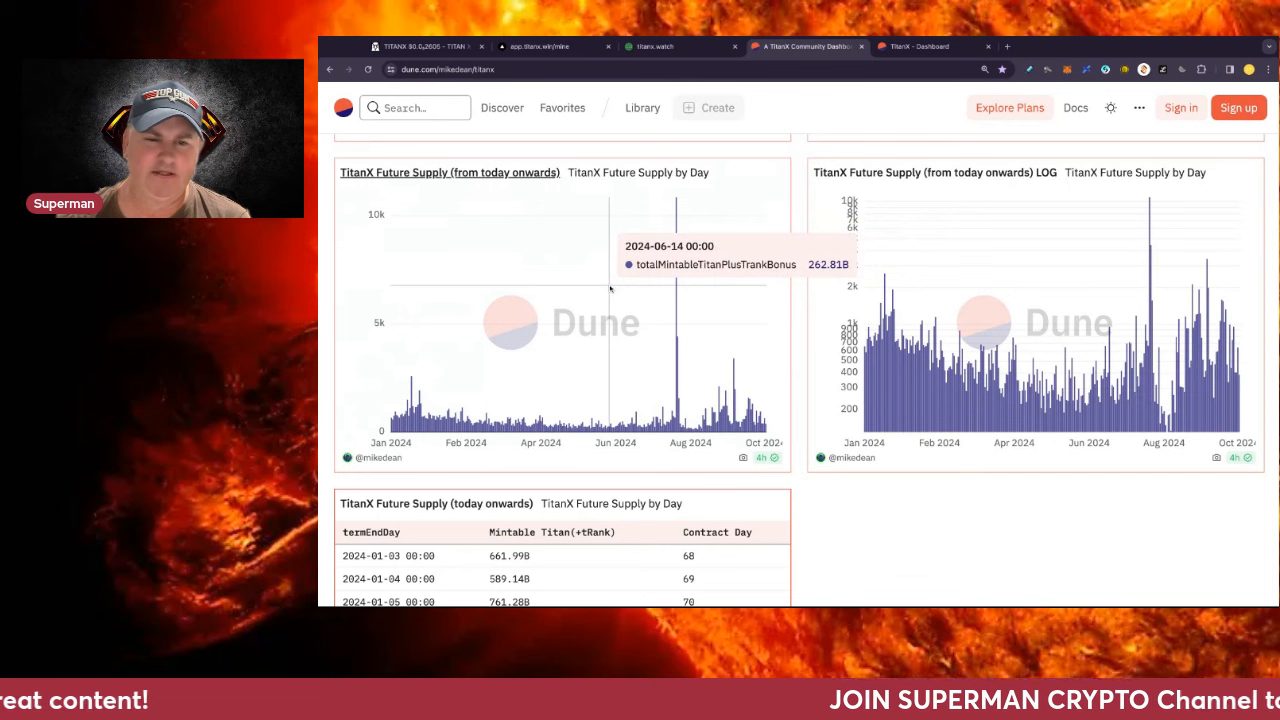
pyautogui.moveTo(745, 290)
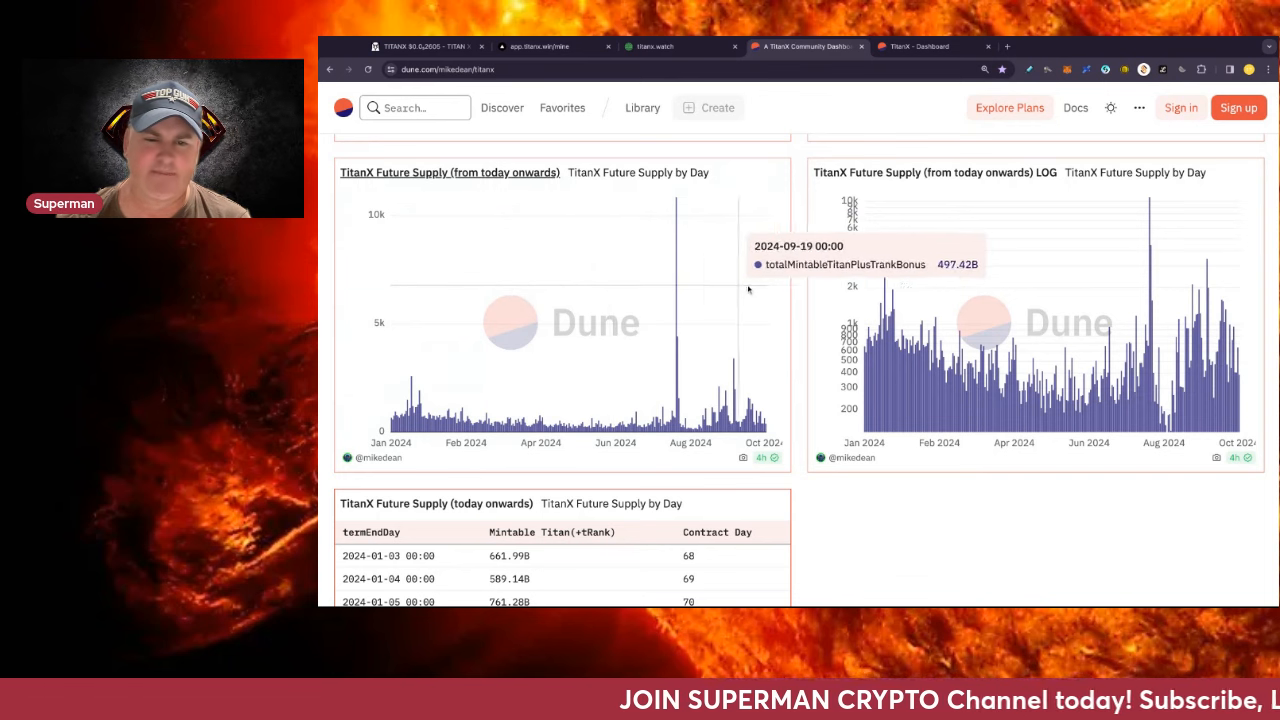
pyautogui.moveTo(430, 288)
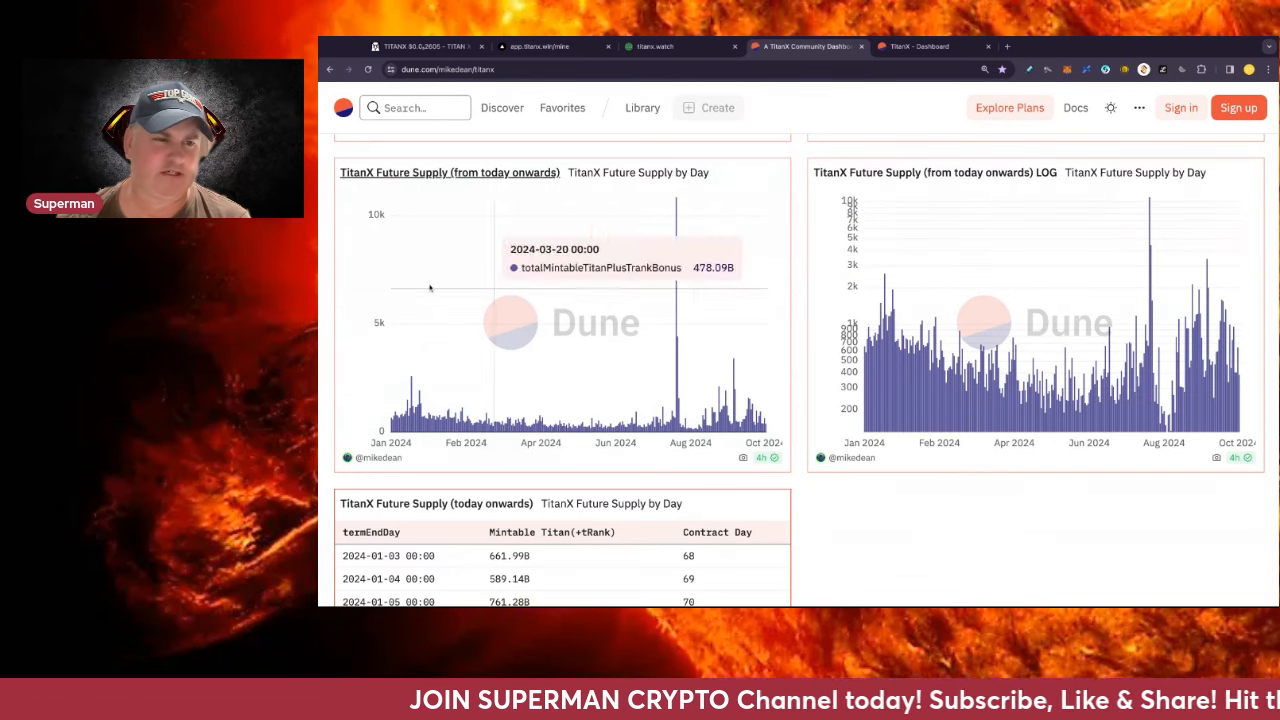
pyautogui.moveTo(430, 288)
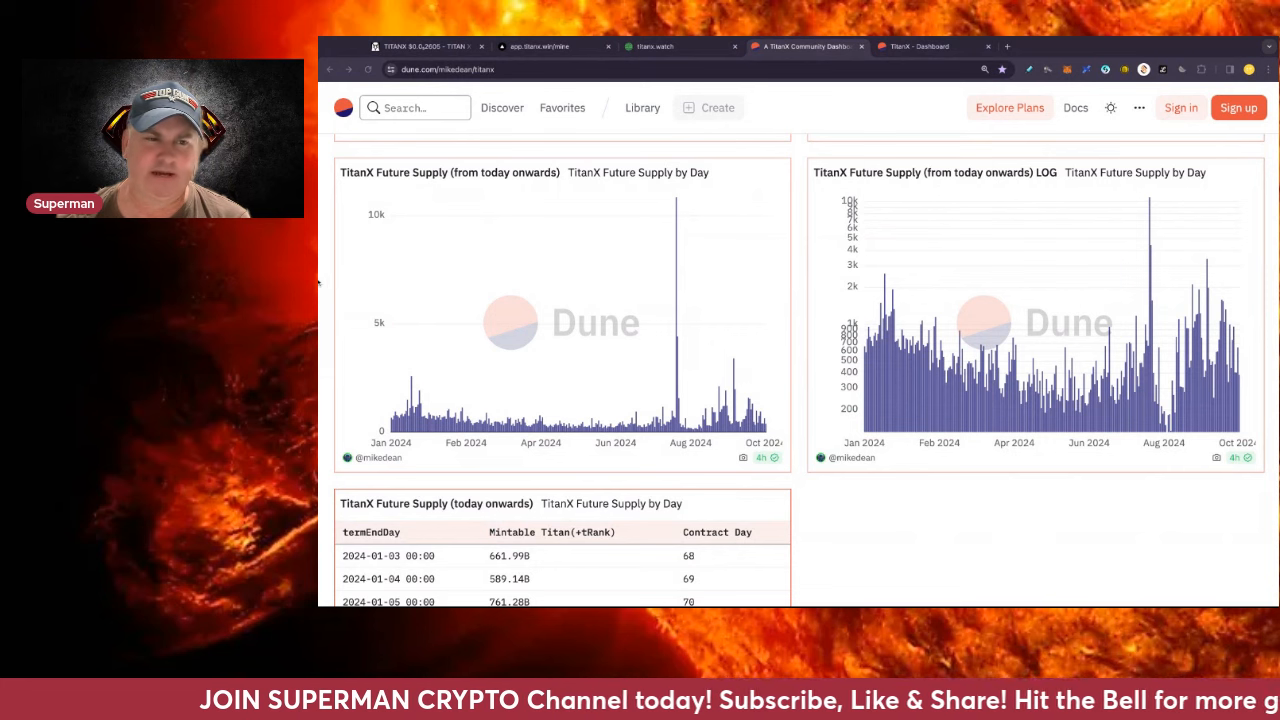